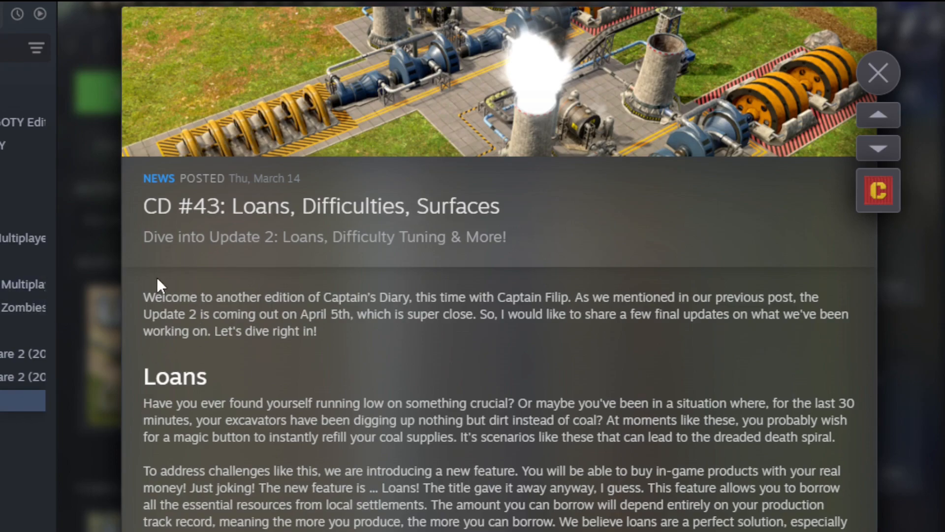
pyautogui.moveTo(244, 211)
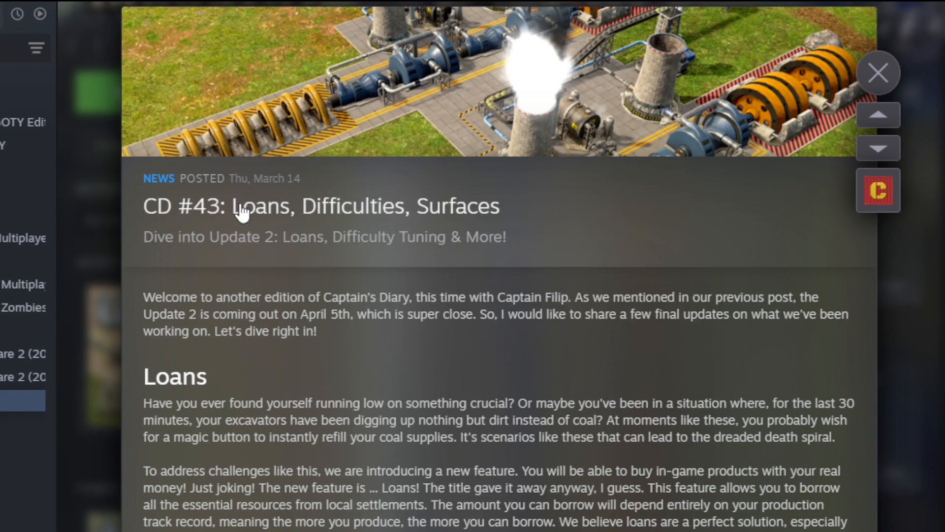
pyautogui.moveTo(215, 271)
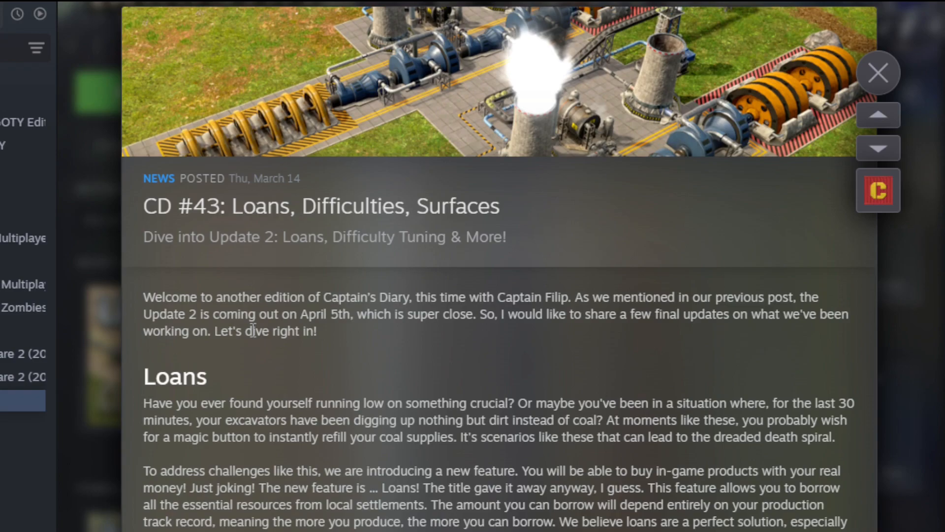
# - Scroll the CD #43 devlog from its introduction down to the Loans section and trade window screenshot
pyautogui.scroll(-3)
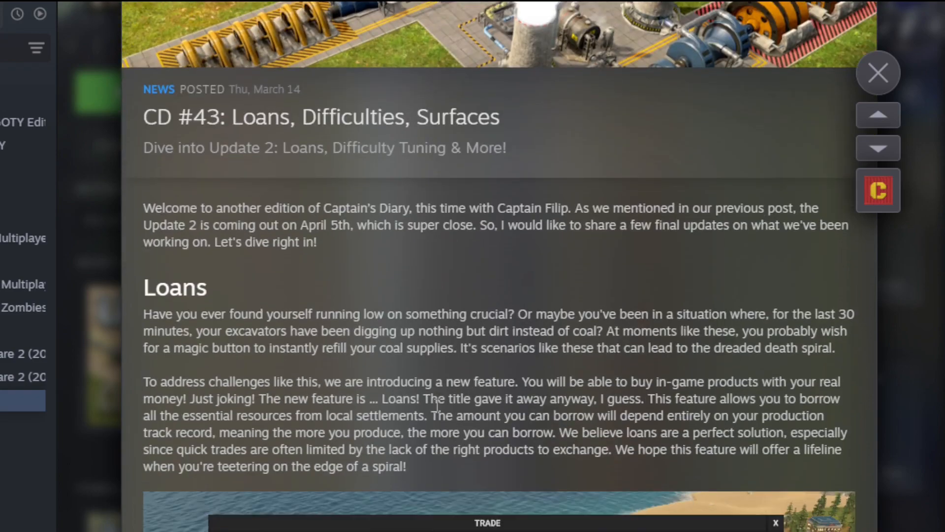
pyautogui.scroll(-3)
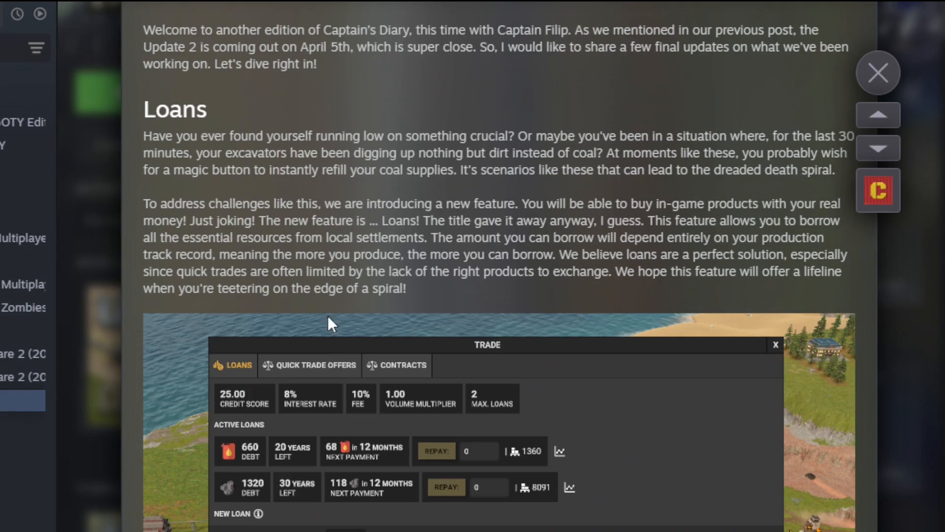
pyautogui.moveTo(327, 247)
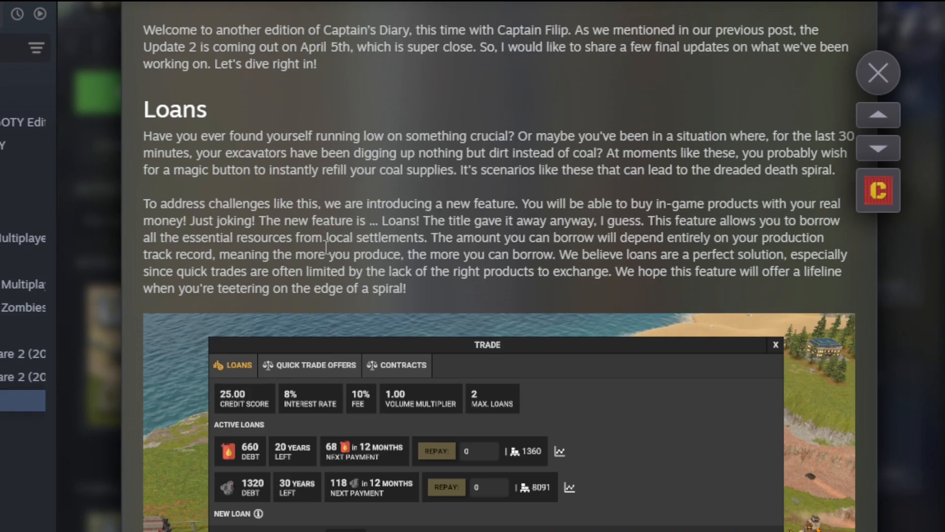
pyautogui.scroll(-3)
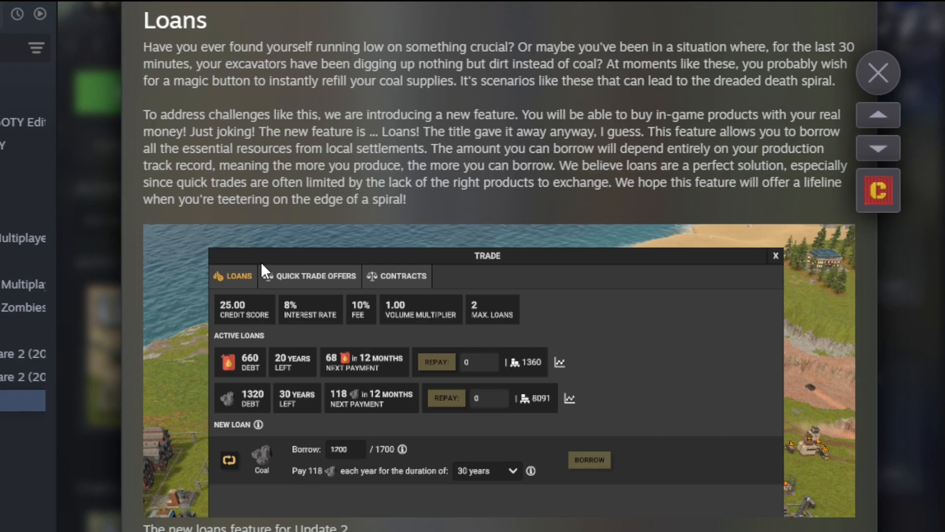
pyautogui.moveTo(614, 212)
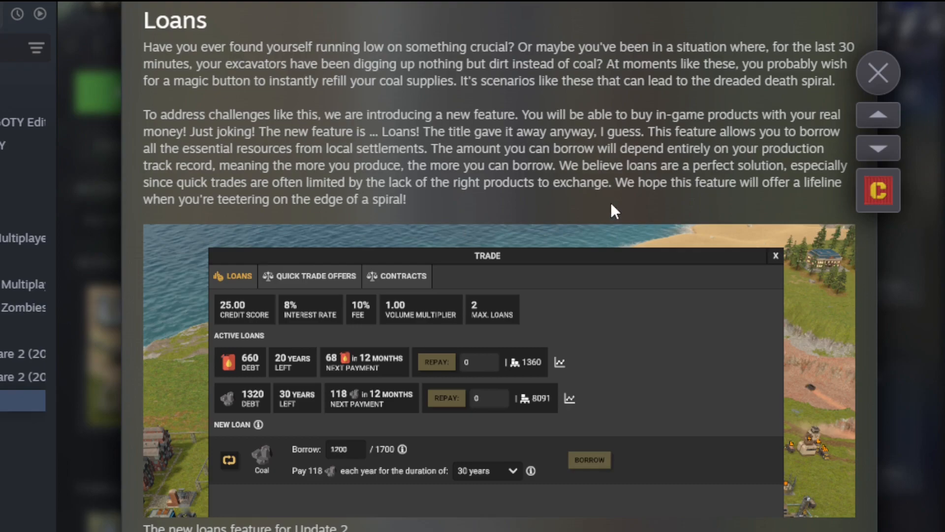
pyautogui.moveTo(296, 222)
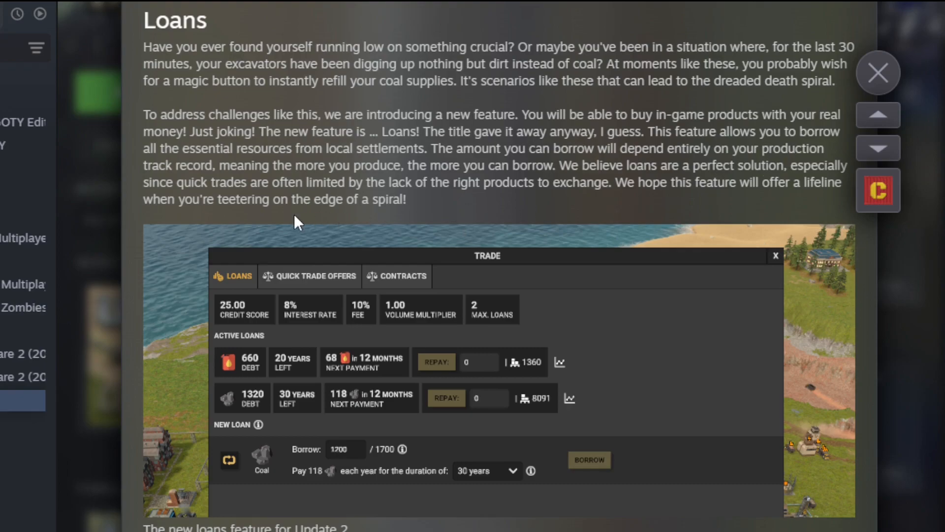
pyautogui.moveTo(497, 209)
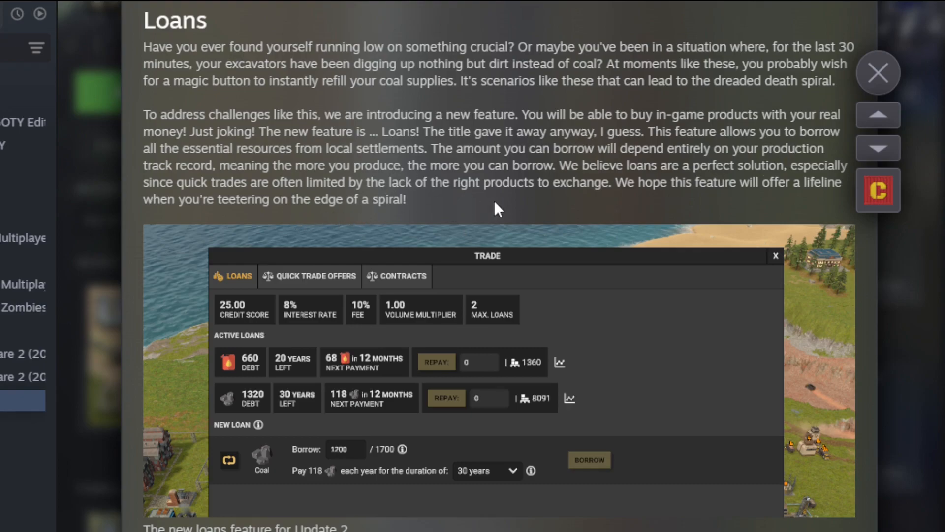
pyautogui.moveTo(653, 221)
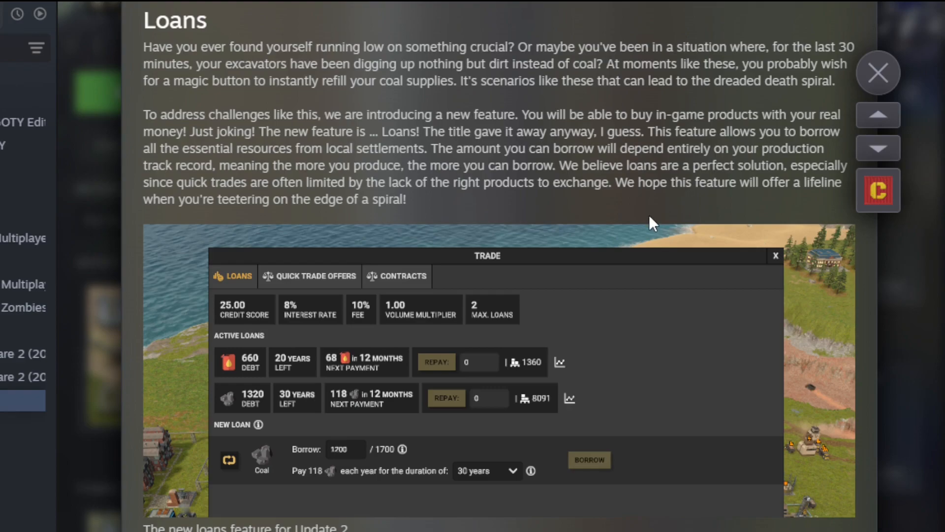
pyautogui.moveTo(300, 327)
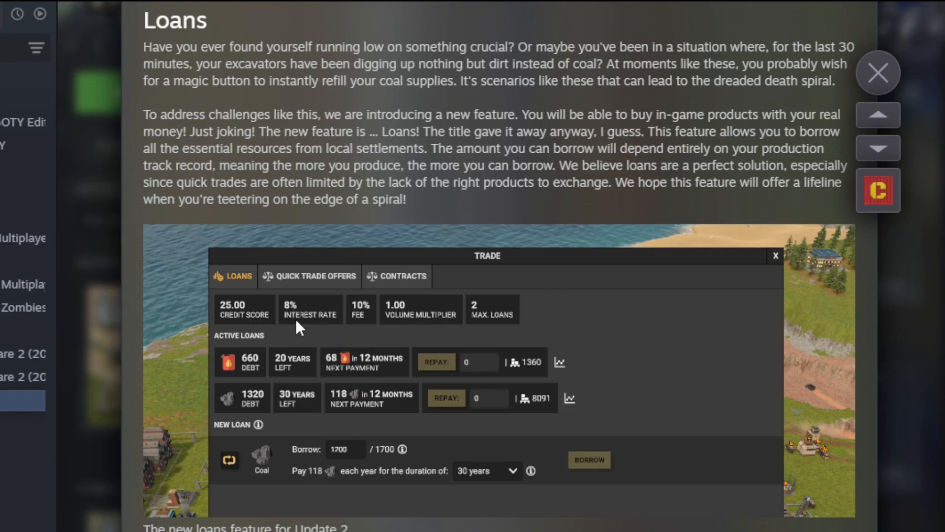
pyautogui.moveTo(390, 459)
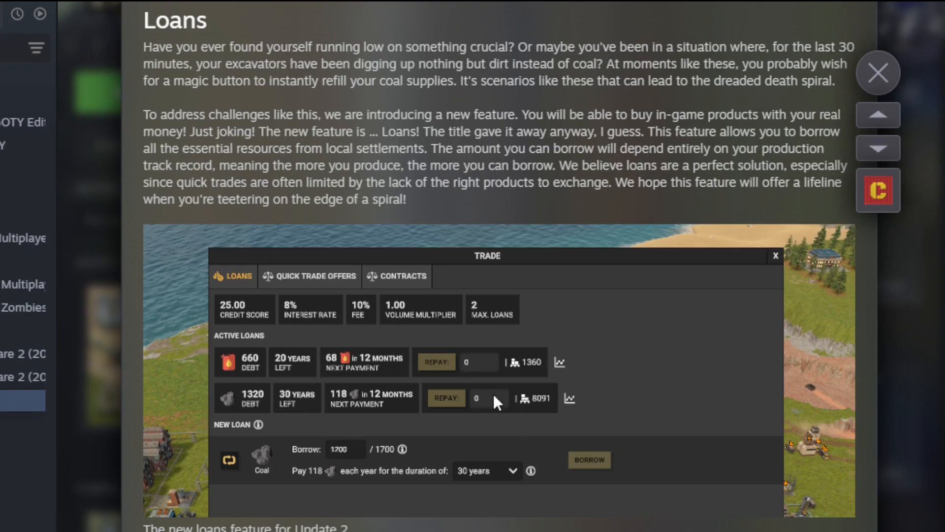
pyautogui.moveTo(276, 487)
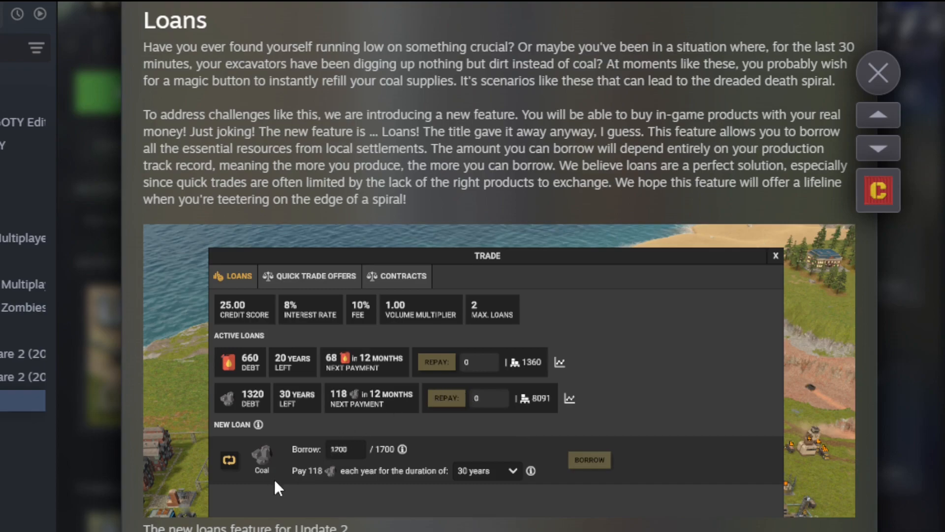
pyautogui.moveTo(338, 466)
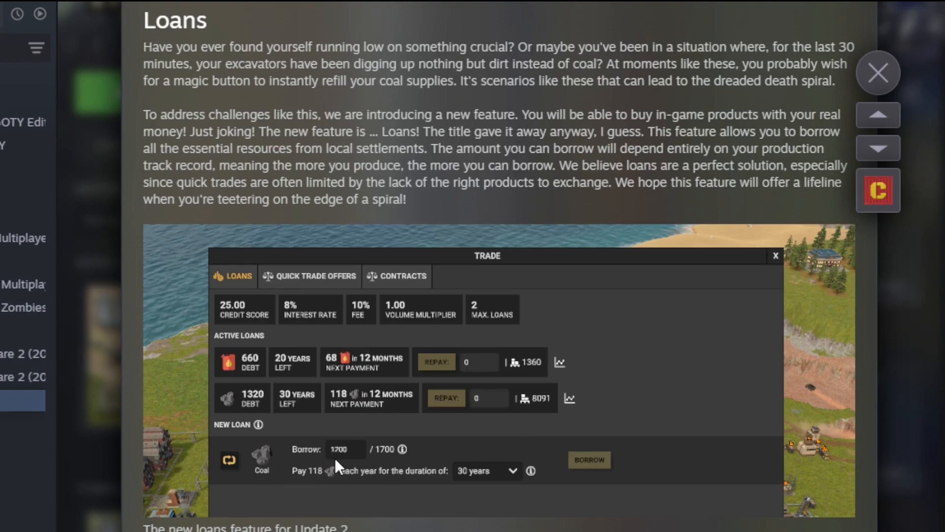
pyautogui.moveTo(260, 381)
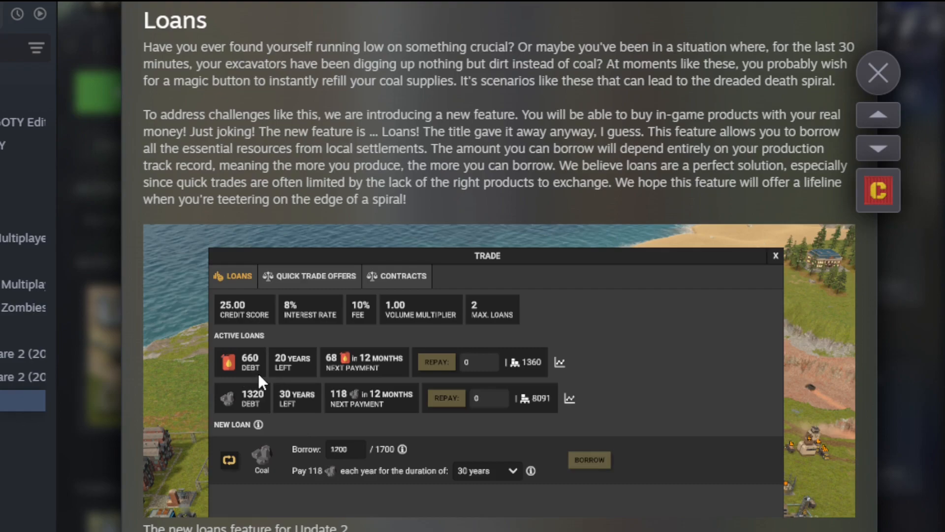
pyautogui.moveTo(307, 427)
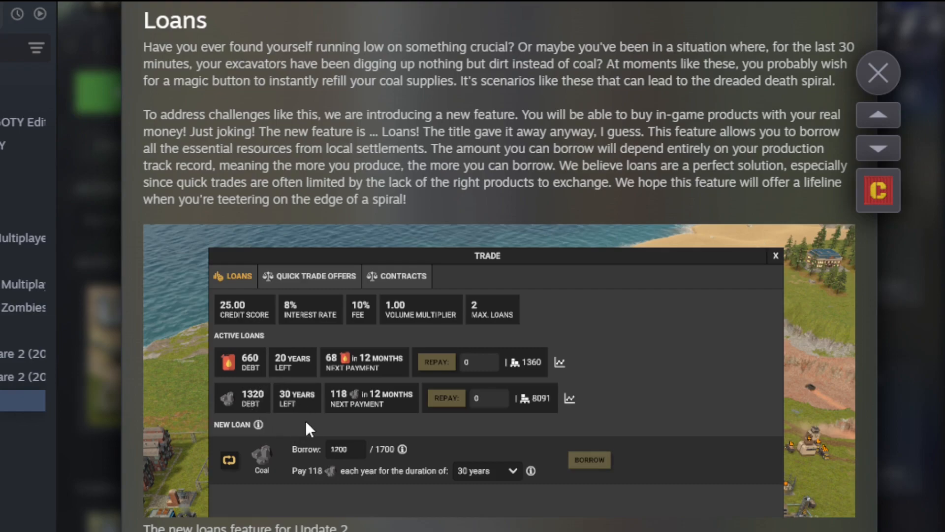
# - Scroll past the loans caption to the Trade Dock screenshot and the Difficulties heading
pyautogui.scroll(-3)
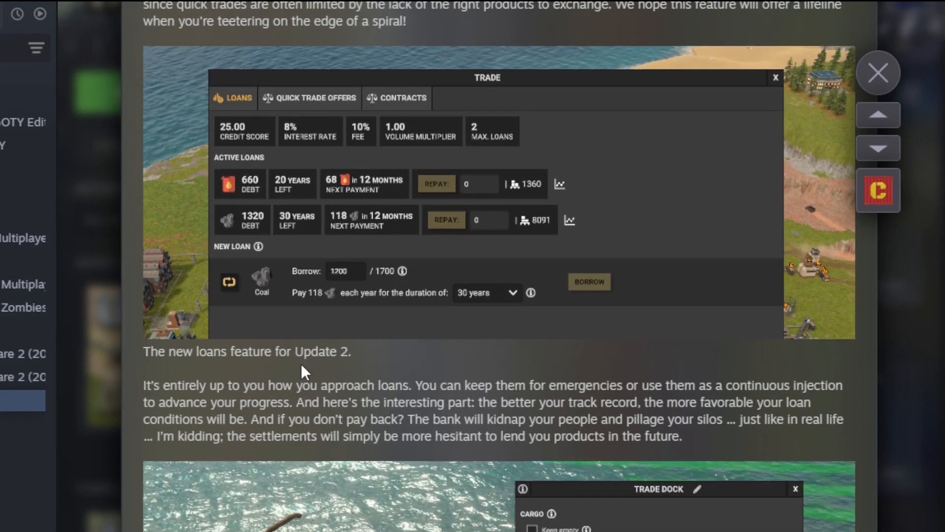
pyautogui.scroll(-3)
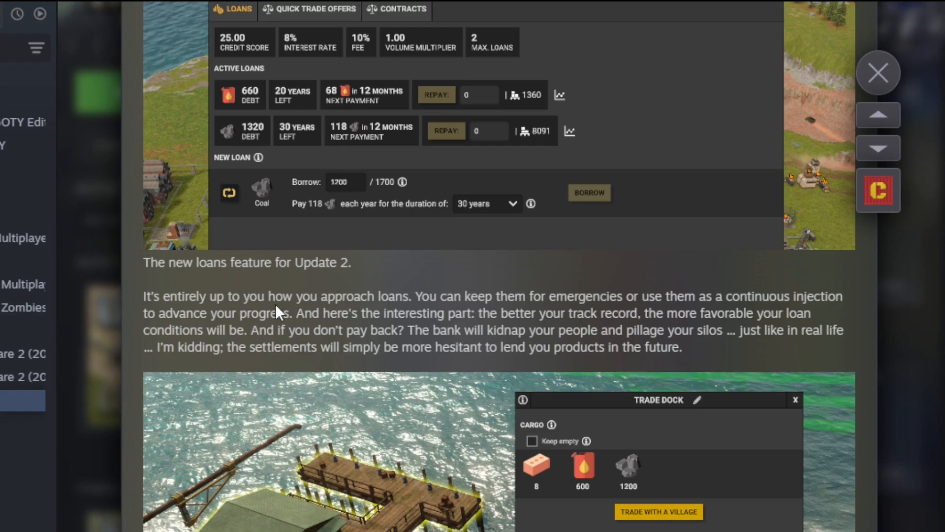
pyautogui.moveTo(433, 343)
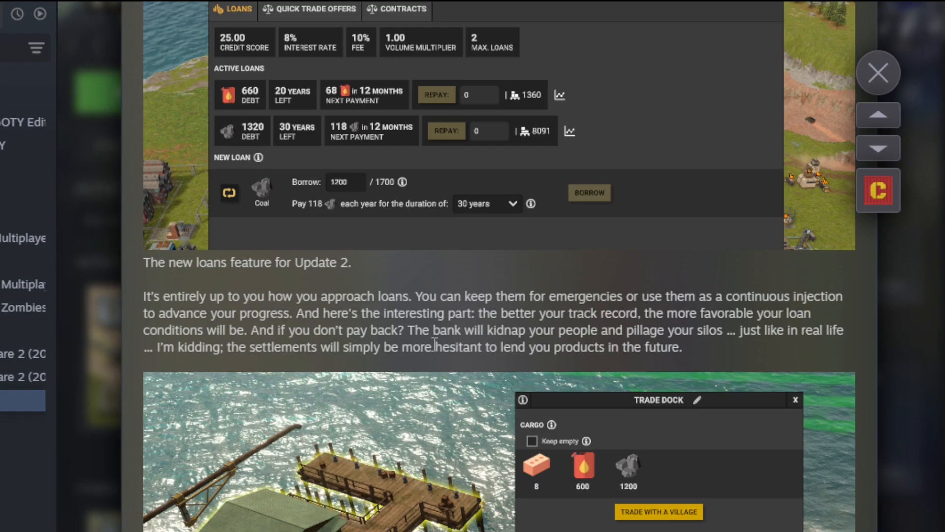
pyautogui.scroll(-3)
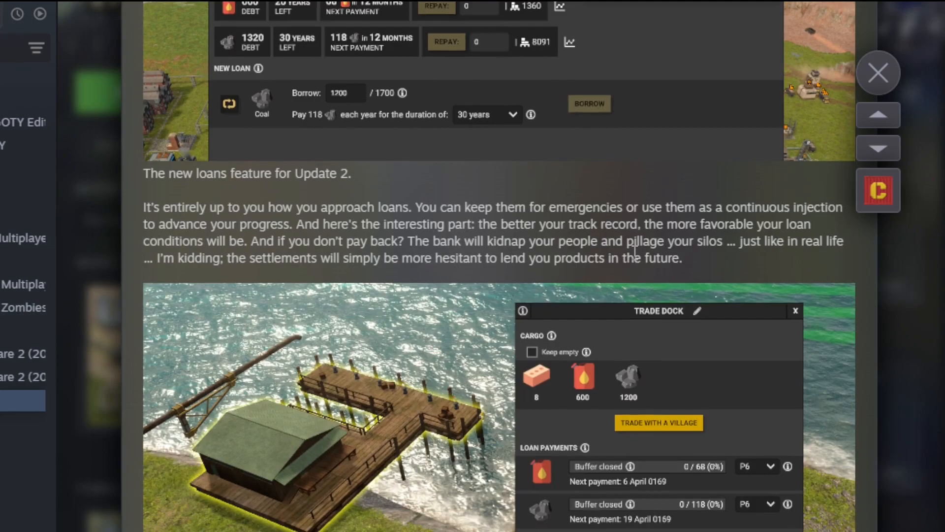
pyautogui.moveTo(176, 260)
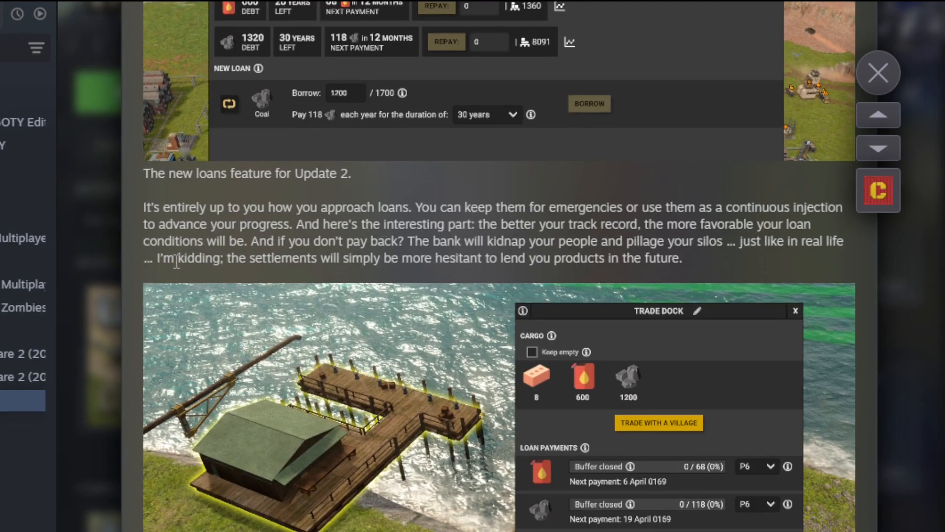
pyautogui.moveTo(421, 276)
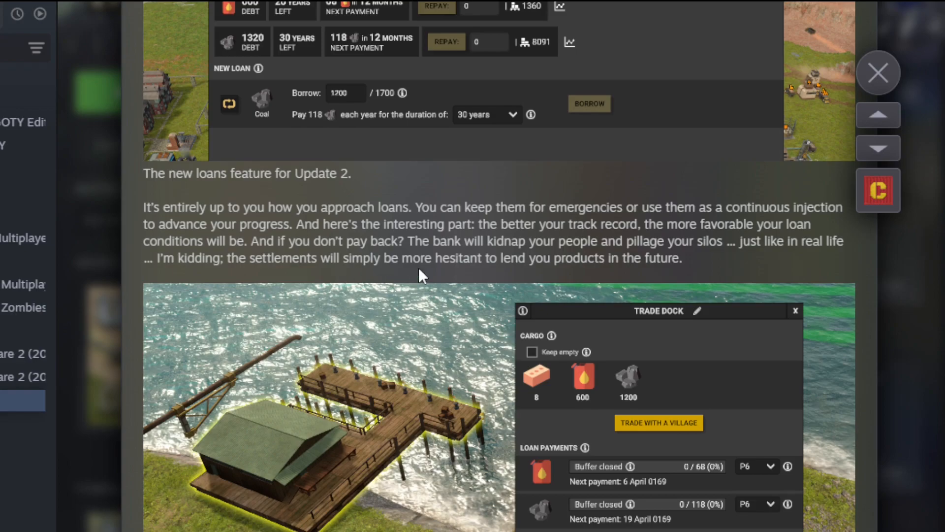
pyautogui.scroll(-3)
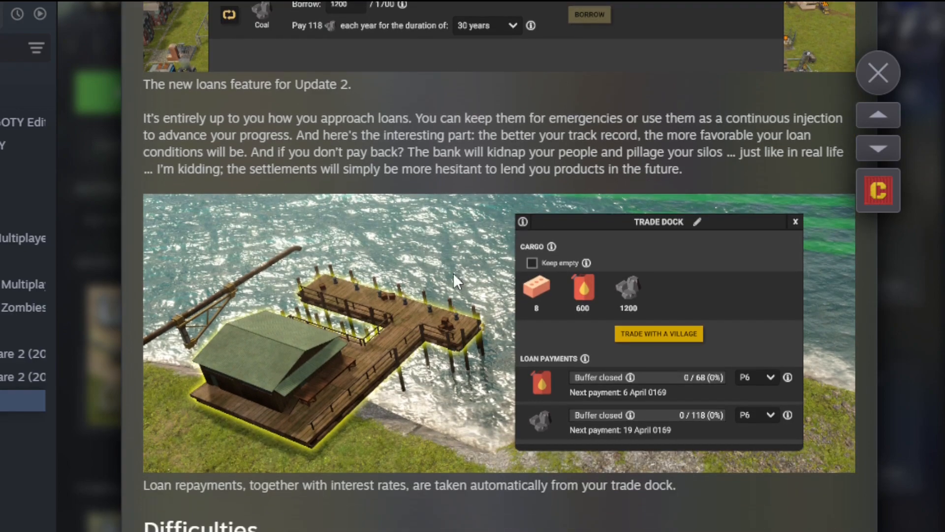
pyautogui.moveTo(360, 275)
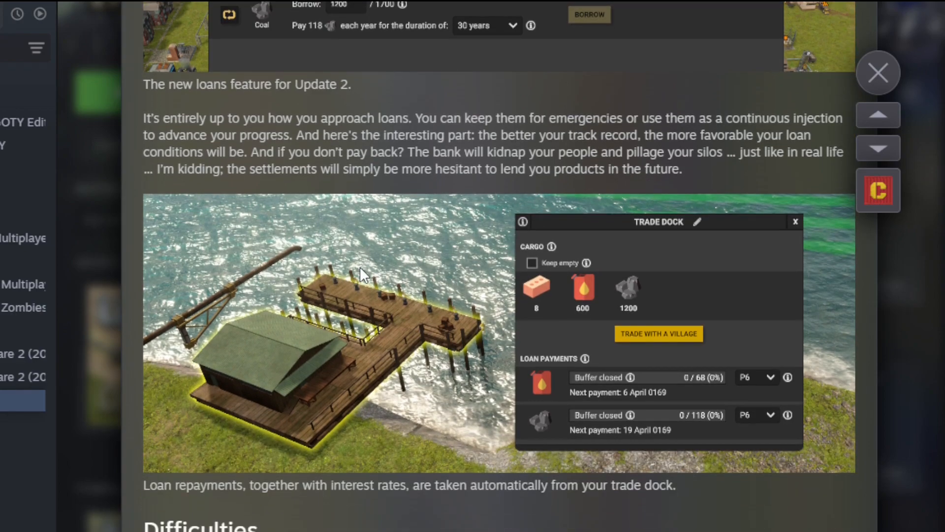
pyautogui.scroll(-3)
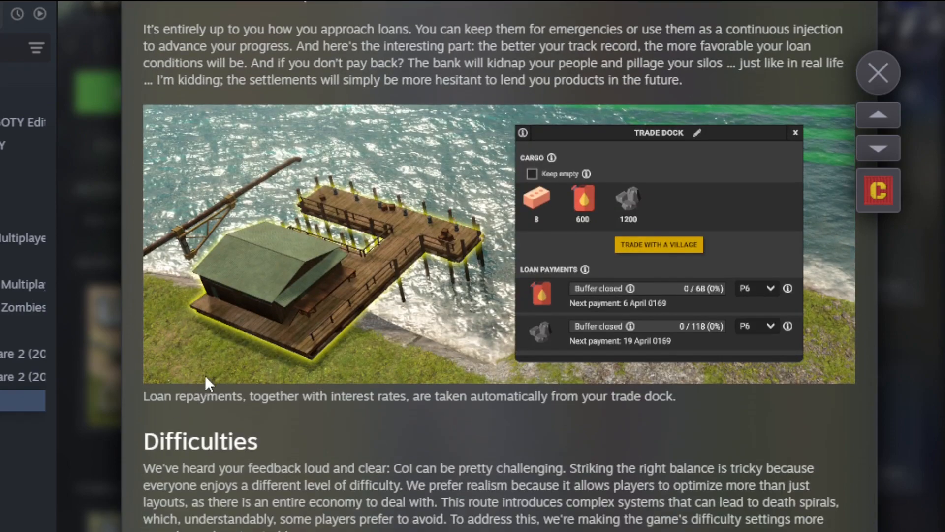
pyautogui.moveTo(555, 414)
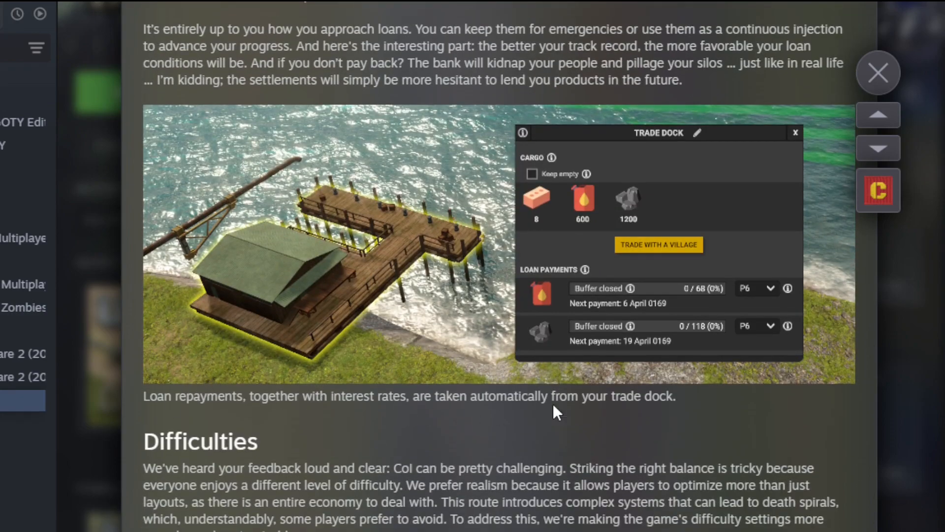
pyautogui.moveTo(687, 453)
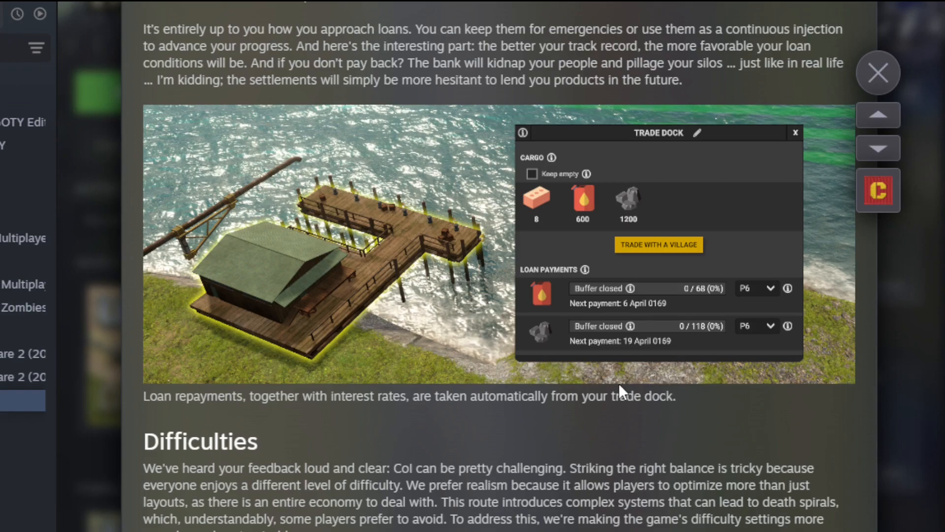
pyautogui.moveTo(569, 389)
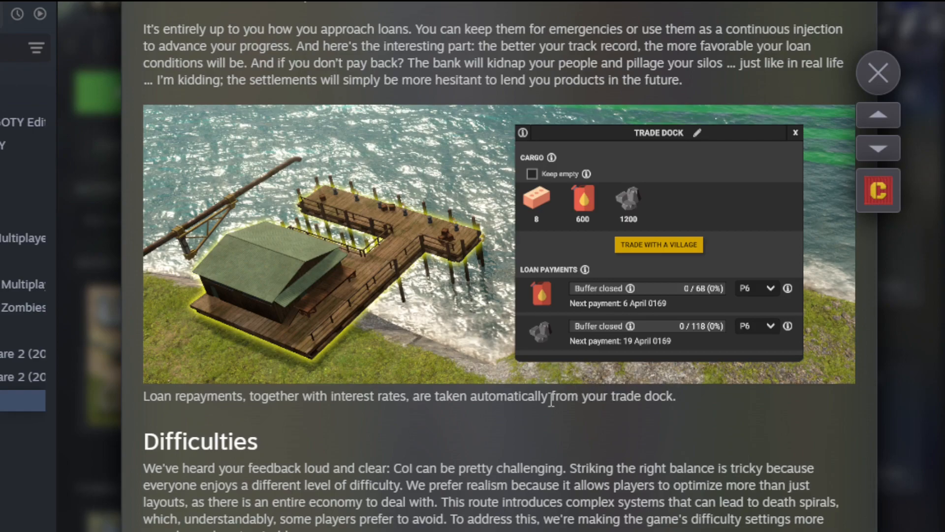
# - Scroll to the Sailor, Captain and Admiral difficulty screenshot and the difficulties-versus-mechanics paragraph
pyautogui.scroll(-3)
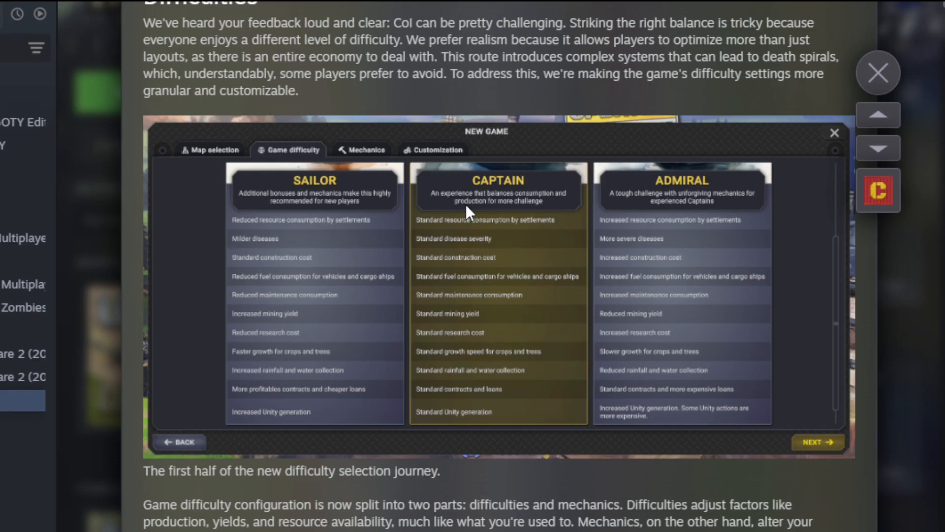
pyautogui.moveTo(247, 55)
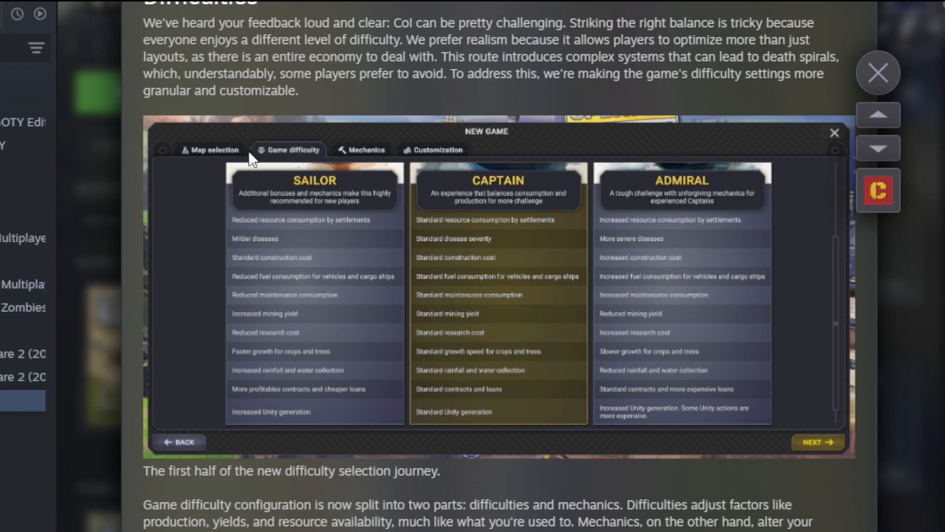
pyautogui.scroll(-3)
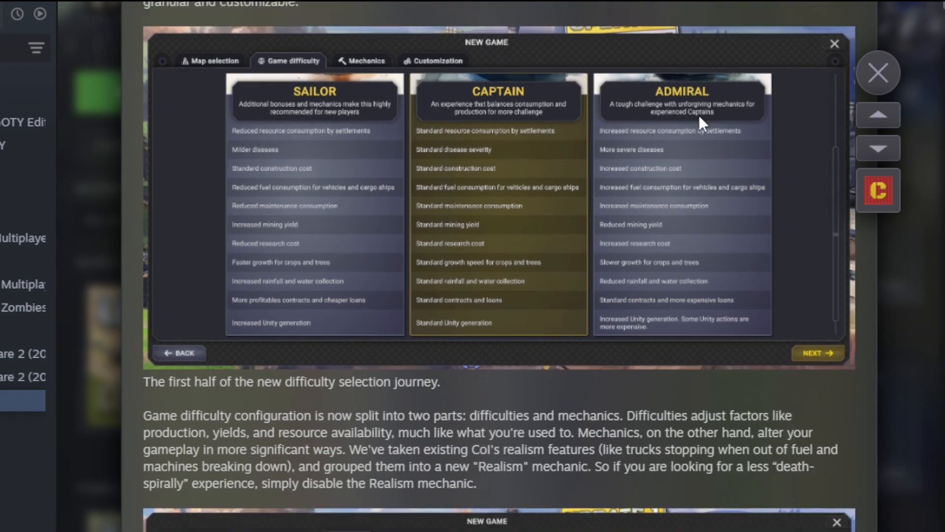
pyautogui.scroll(-3)
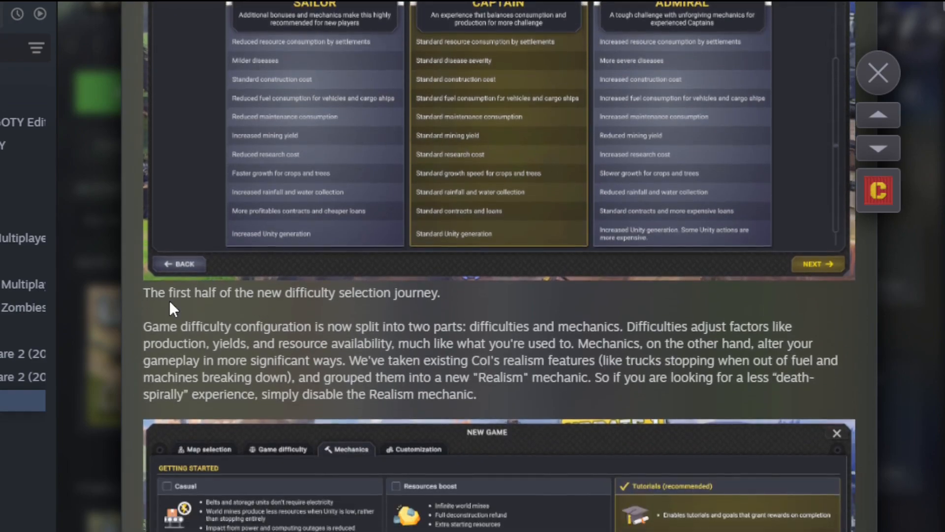
pyautogui.moveTo(217, 271)
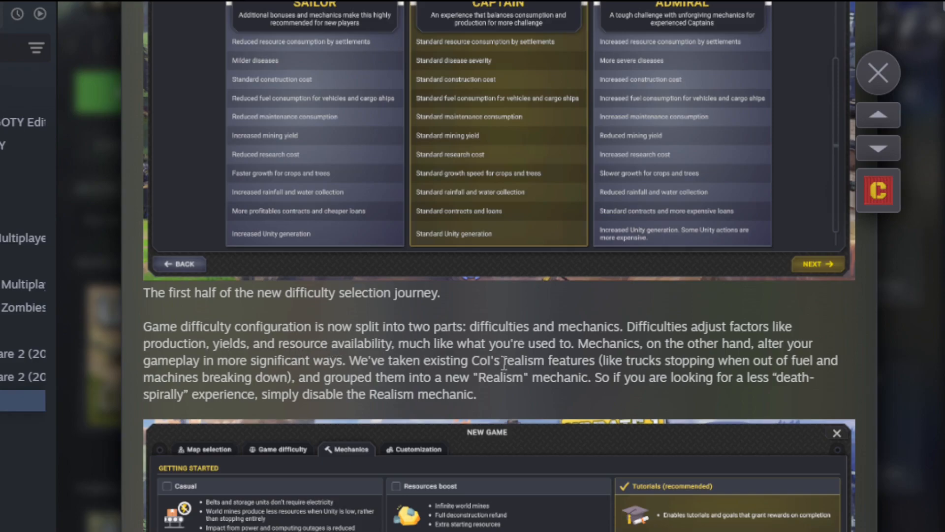
pyautogui.moveTo(199, 367)
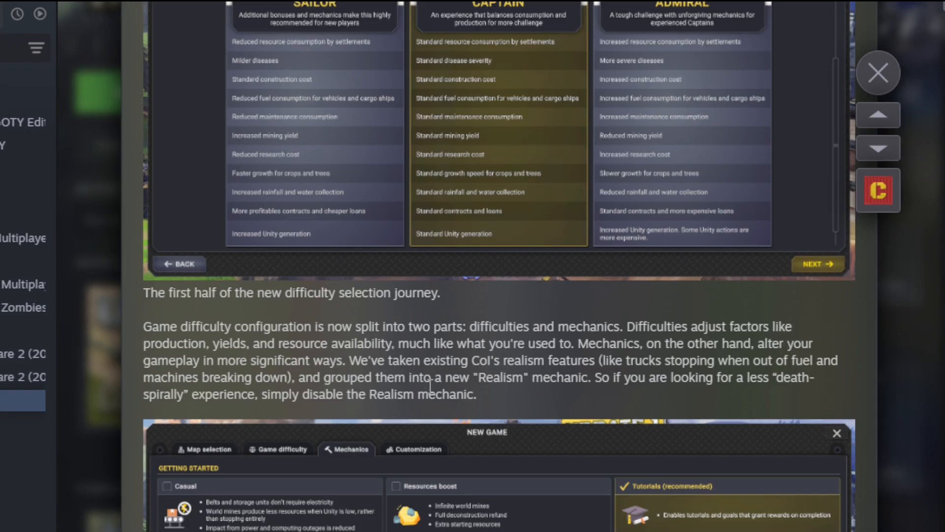
pyautogui.moveTo(483, 369)
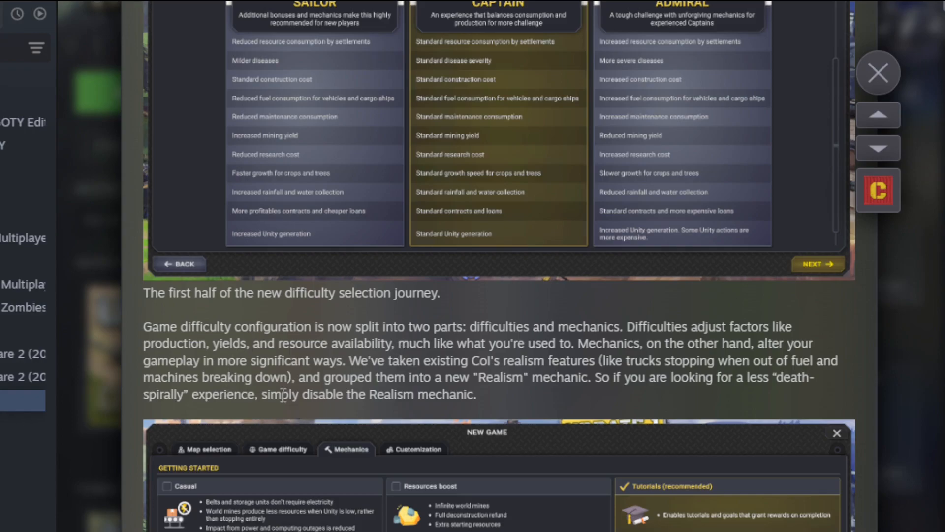
pyautogui.moveTo(312, 372)
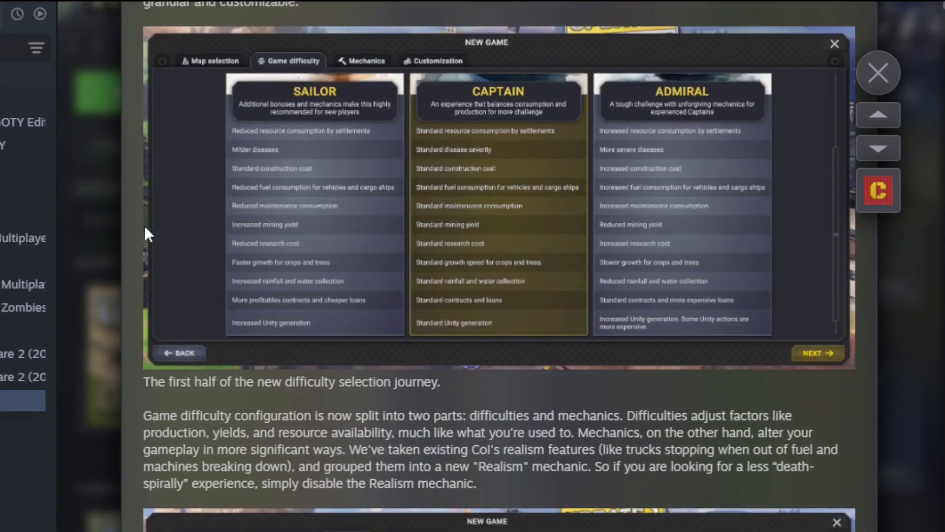
# - Scroll to the new Mechanics screen screenshot and its Admiral pre-selected options caption
pyautogui.scroll(-3)
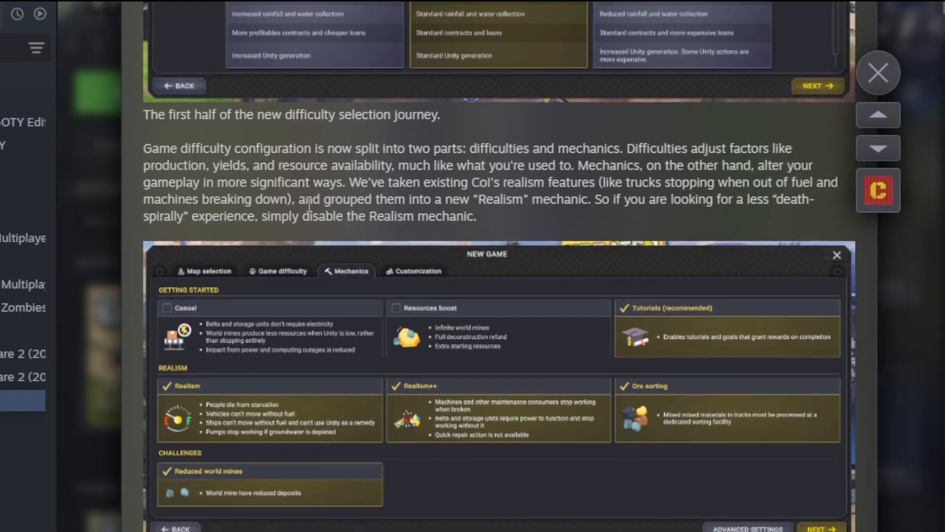
pyautogui.scroll(-3)
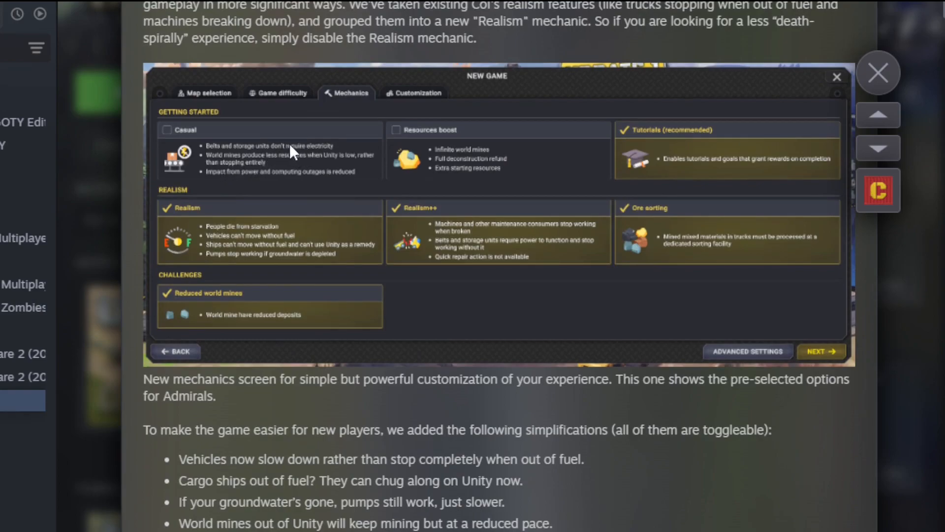
pyautogui.moveTo(418, 147)
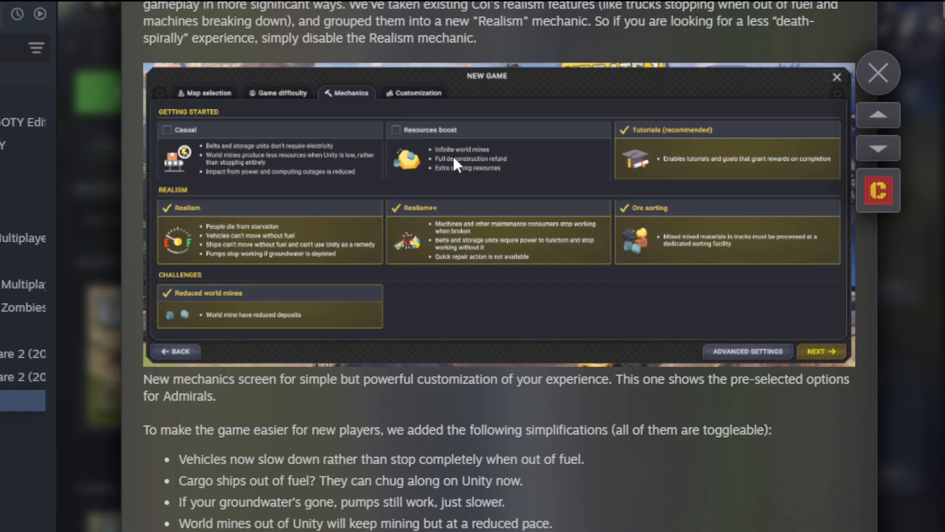
pyautogui.moveTo(633, 187)
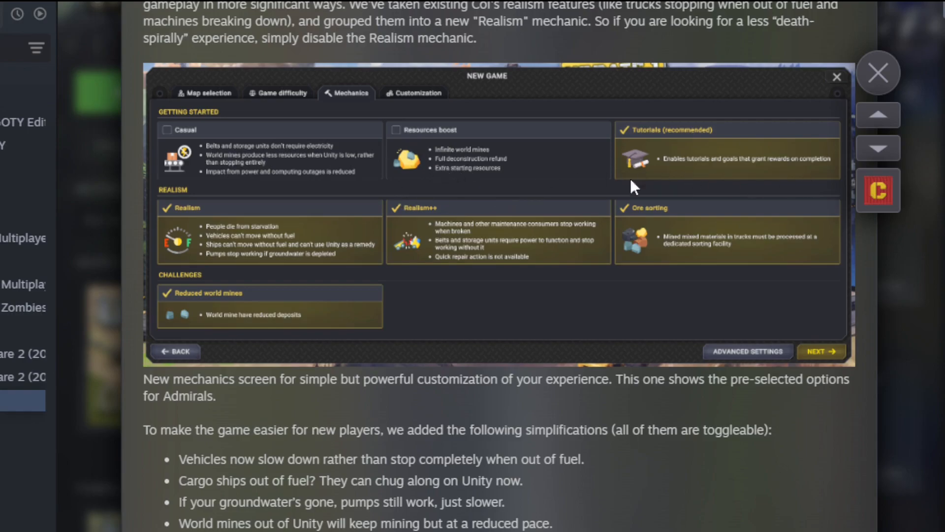
pyautogui.moveTo(289, 240)
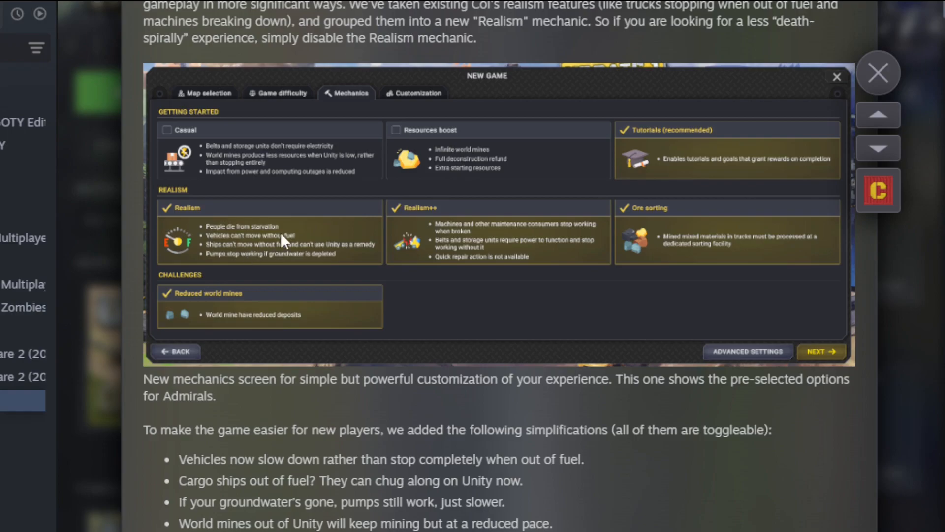
pyautogui.moveTo(453, 248)
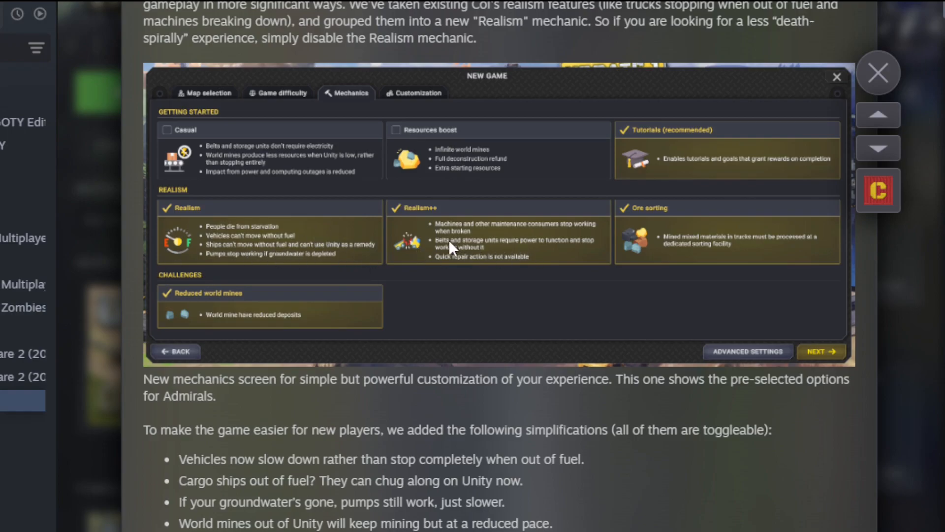
pyautogui.moveTo(465, 256)
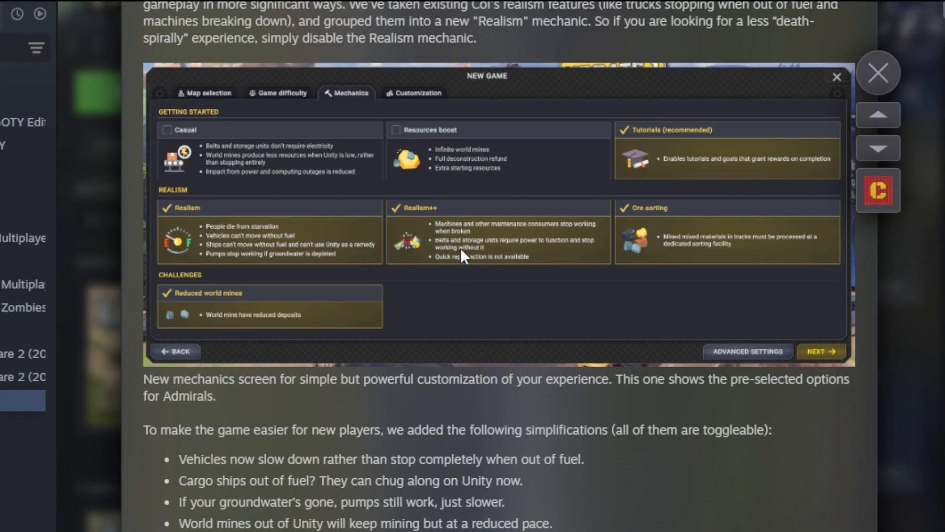
pyautogui.moveTo(523, 247)
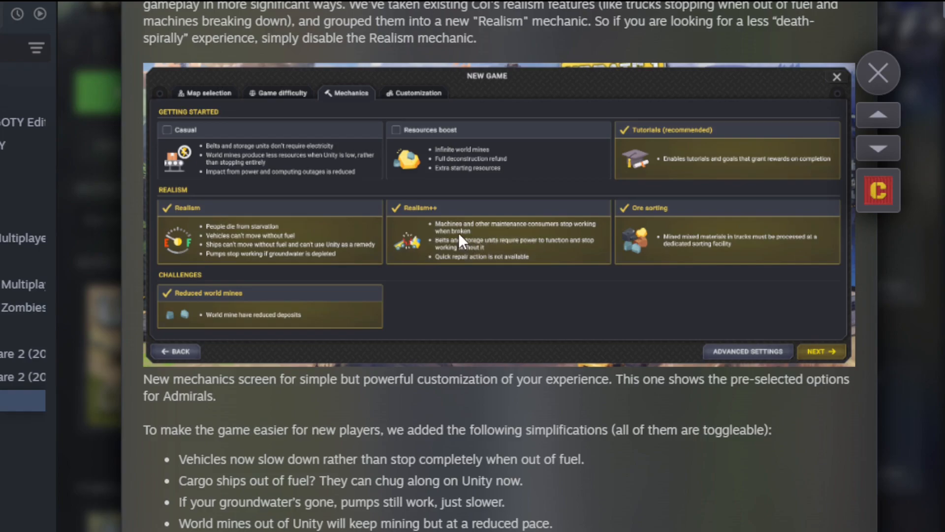
pyautogui.moveTo(626, 215)
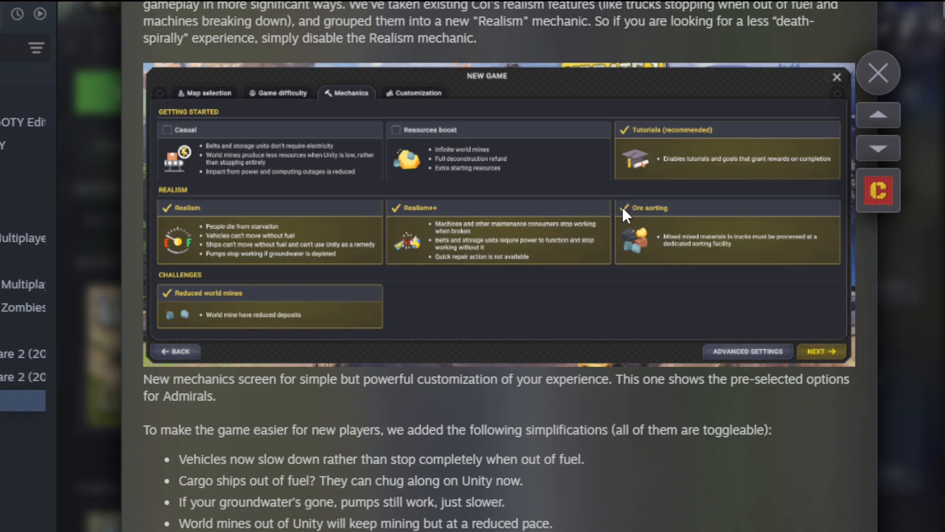
# - Scroll to the bulleted new-player simplifications list and the ore sorting paragraph
pyautogui.scroll(-3)
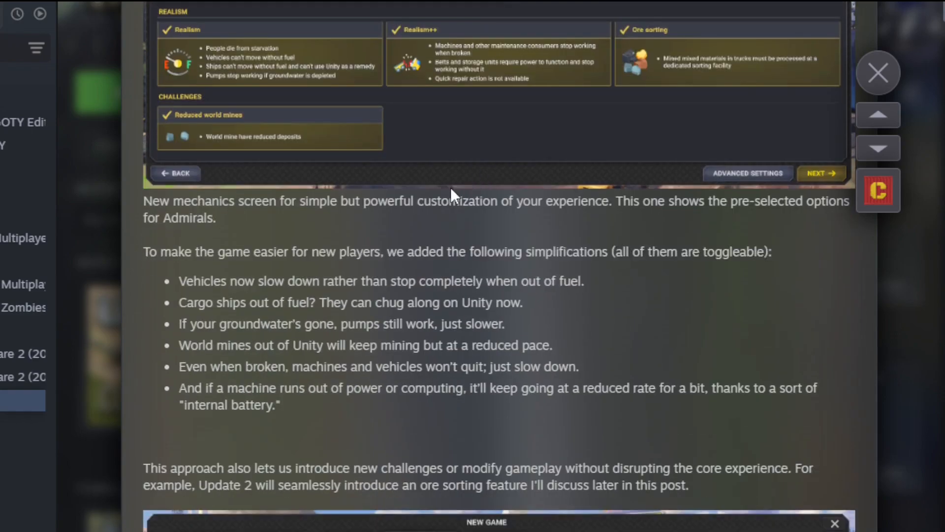
pyautogui.scroll(-3)
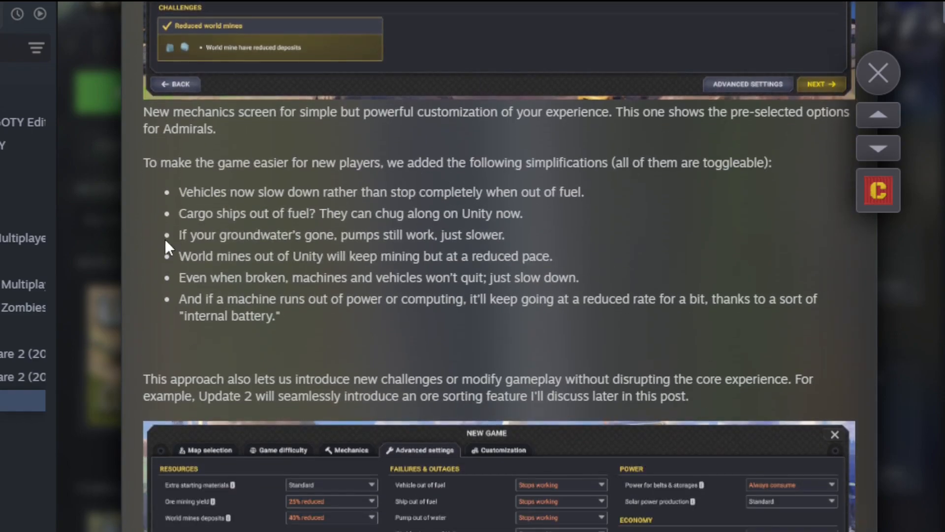
pyautogui.moveTo(443, 153)
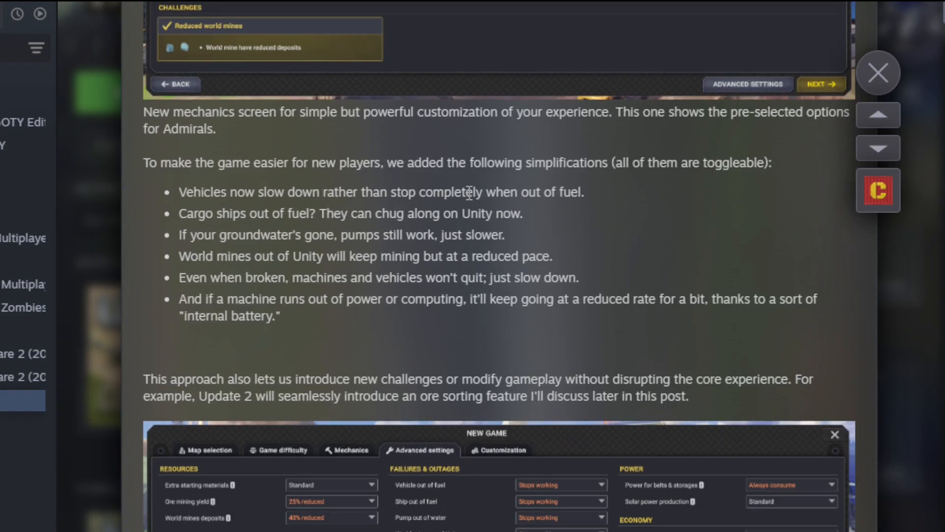
pyautogui.moveTo(253, 183)
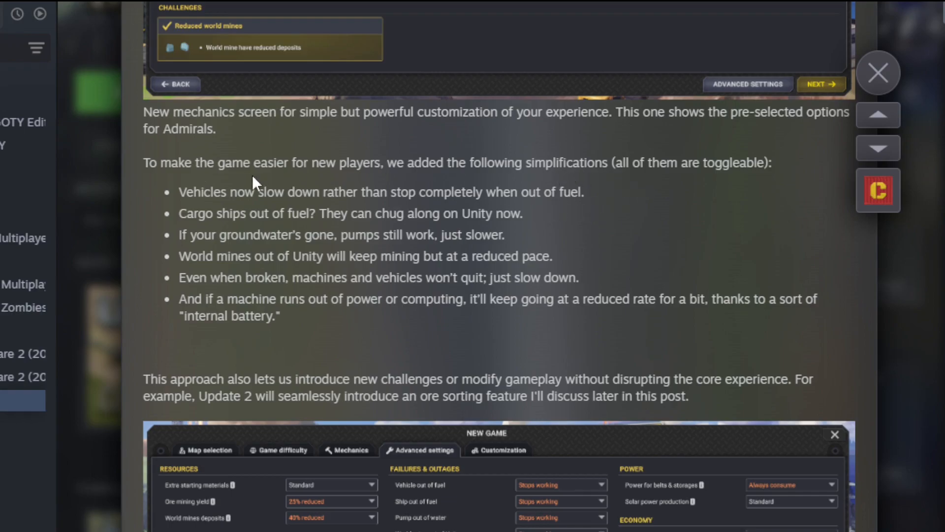
pyautogui.moveTo(421, 215)
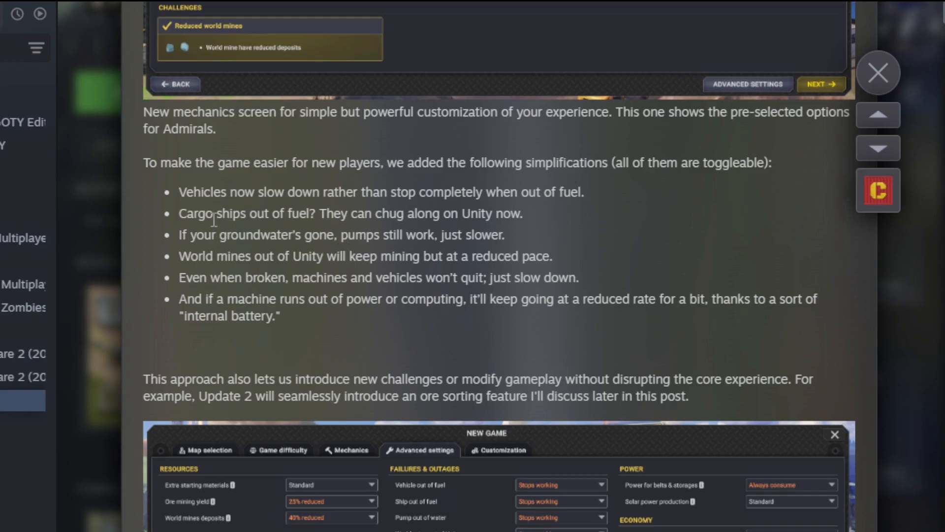
pyautogui.moveTo(413, 238)
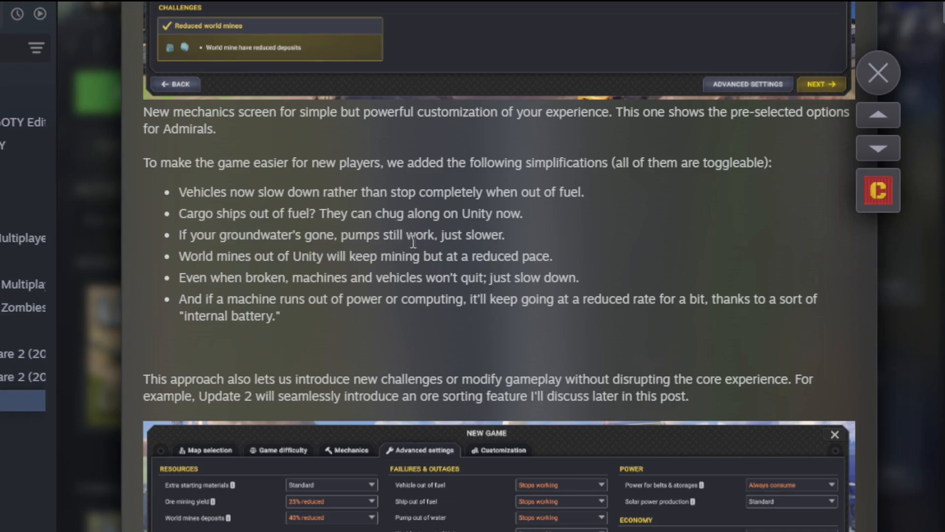
pyautogui.moveTo(324, 259)
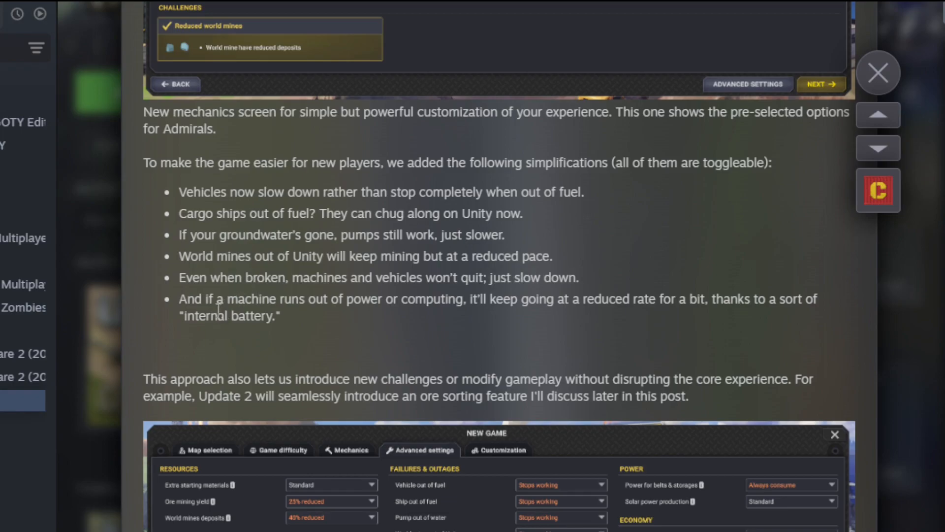
pyautogui.moveTo(702, 290)
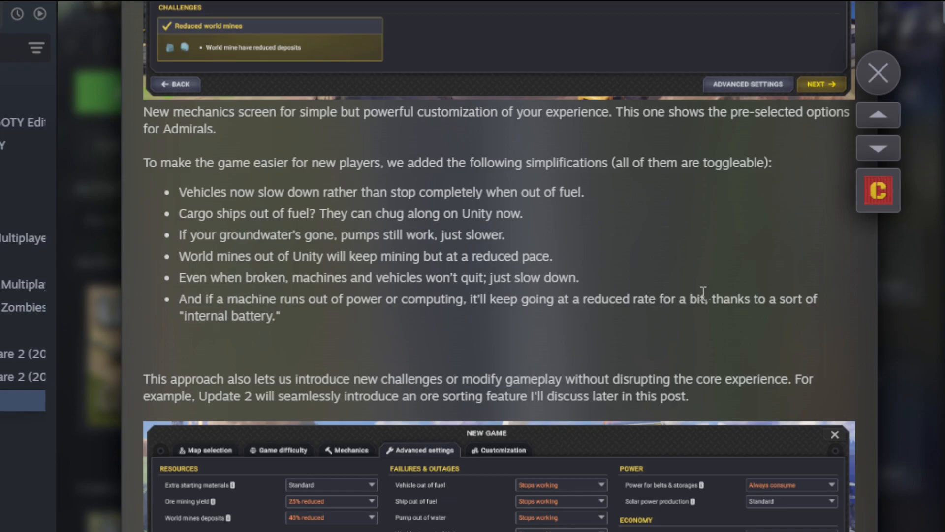
# - Scroll until the New Game Advanced settings screenshot and its caption are fully visible
pyautogui.scroll(-3)
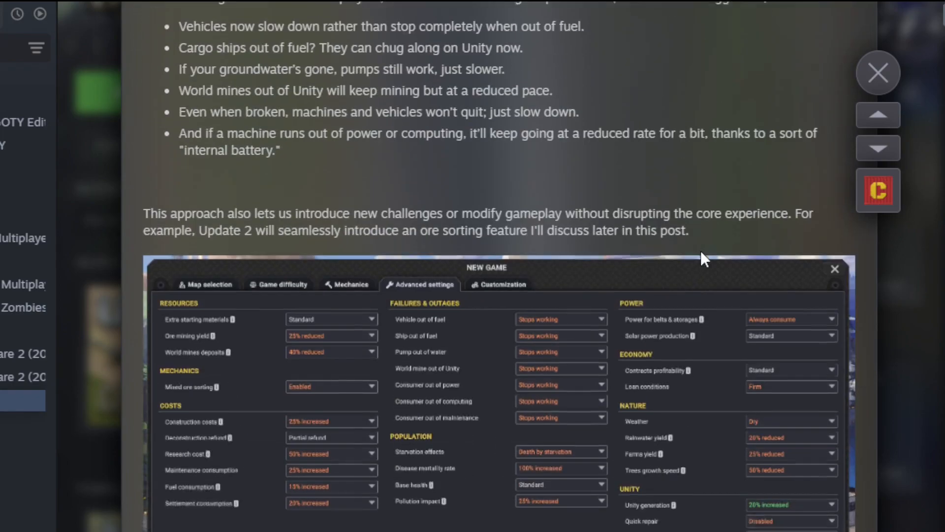
pyautogui.scroll(-3)
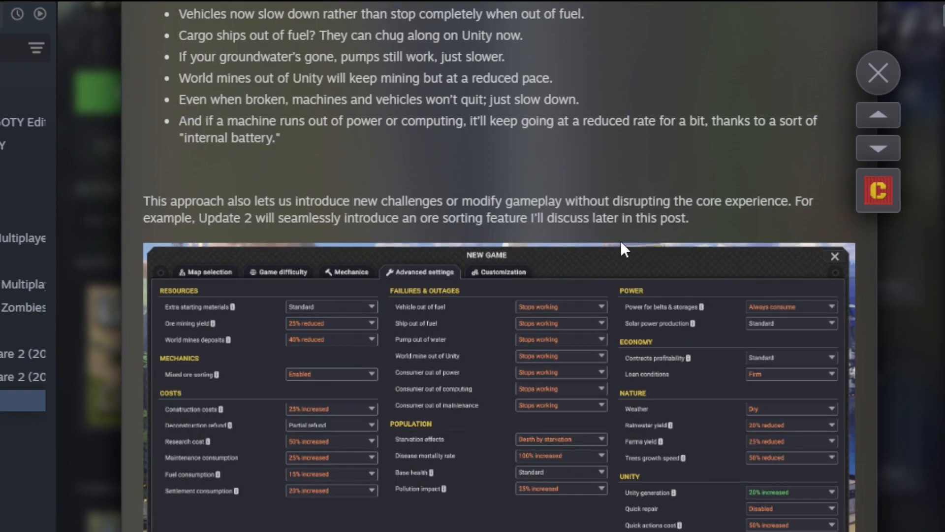
pyautogui.moveTo(606, 248)
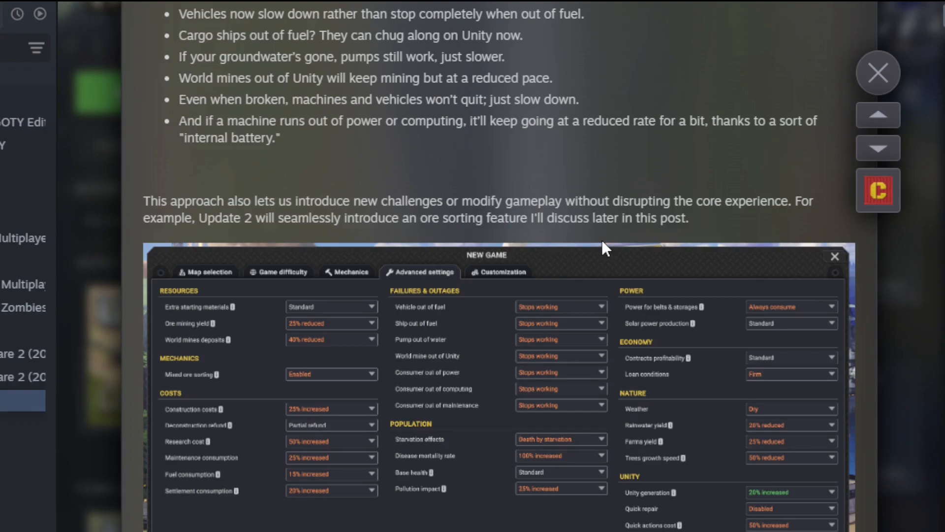
pyautogui.moveTo(538, 148)
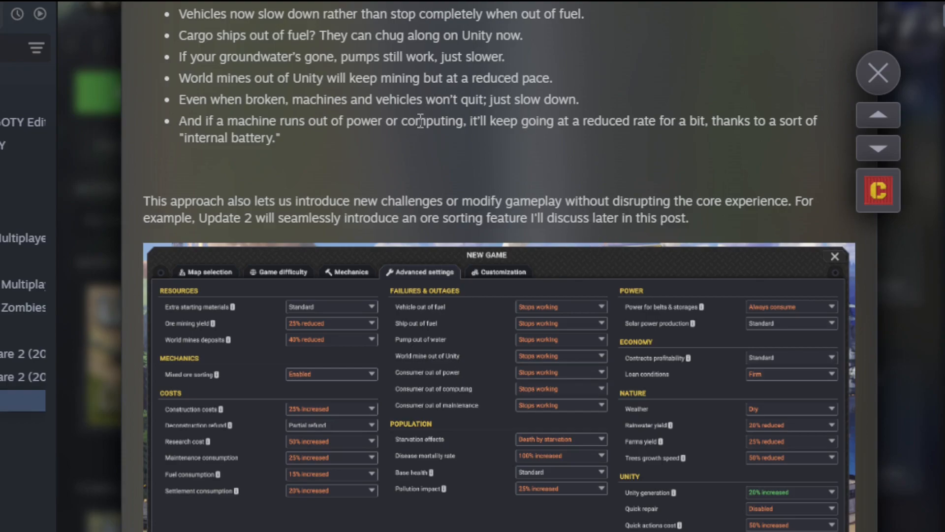
pyautogui.moveTo(353, 153)
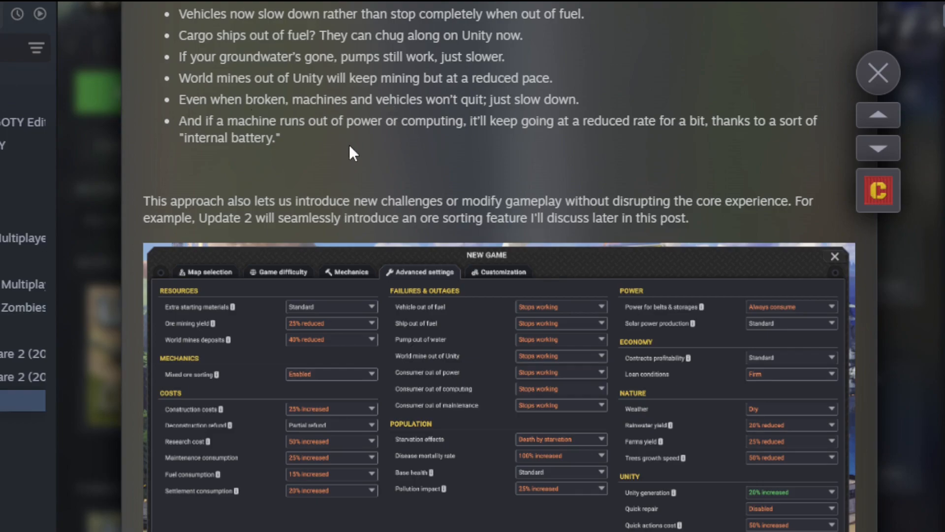
pyautogui.scroll(-3)
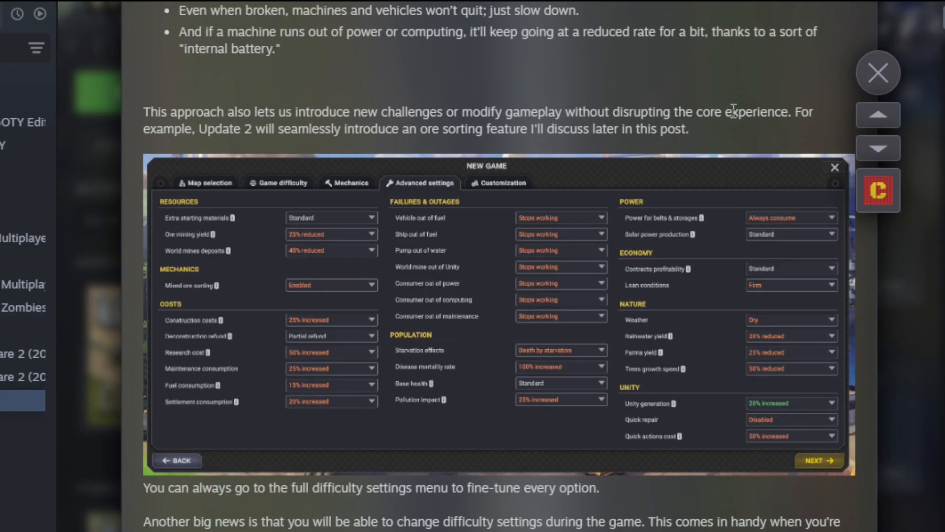
pyautogui.moveTo(318, 134)
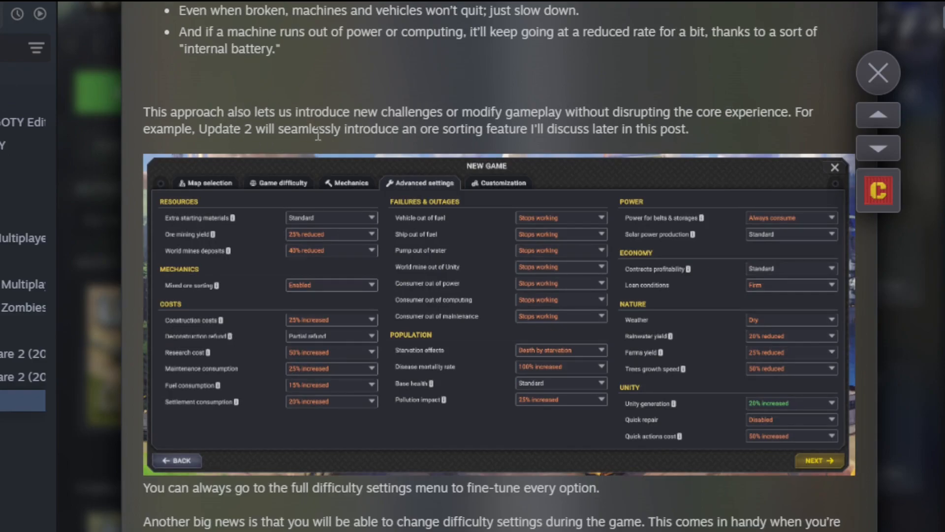
pyautogui.moveTo(764, 119)
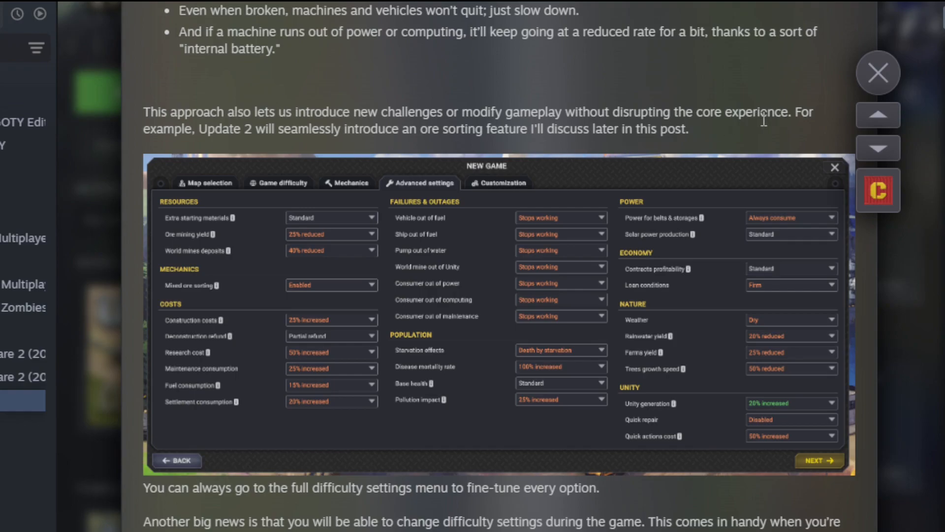
pyautogui.moveTo(288, 195)
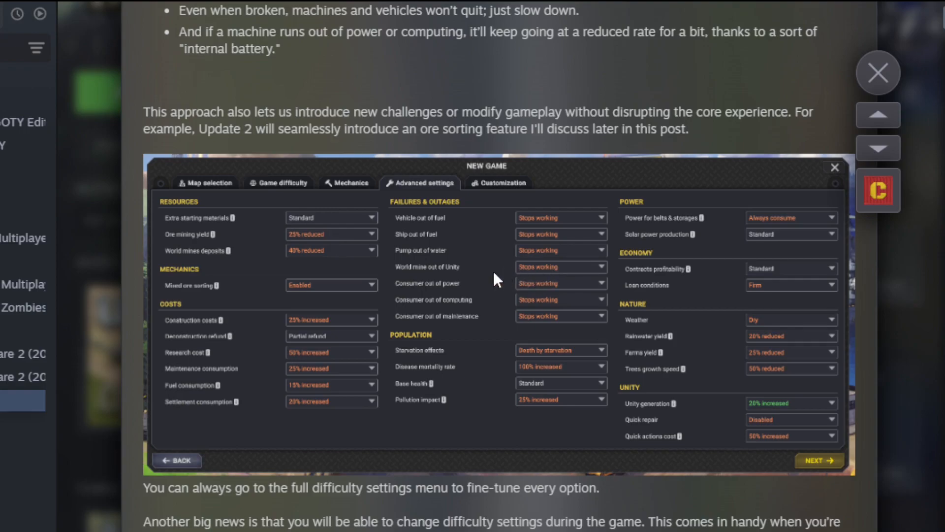
pyautogui.moveTo(420, 398)
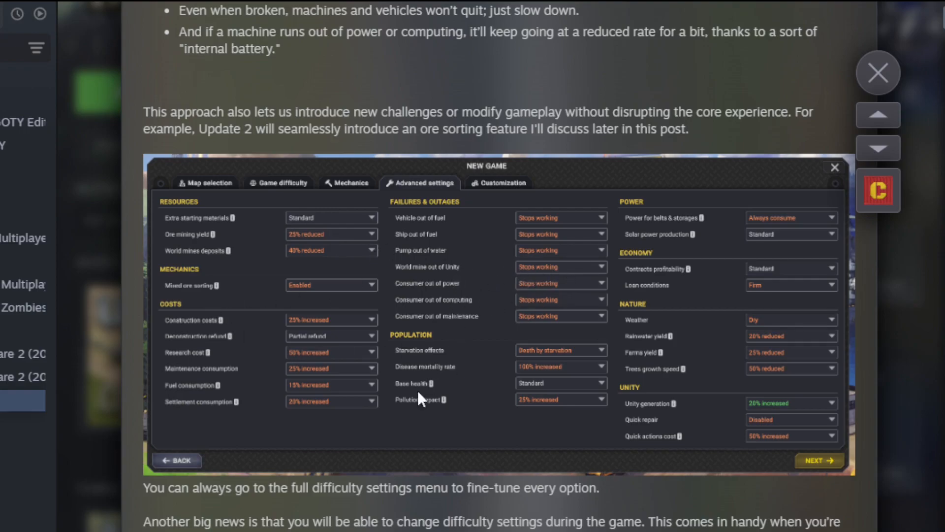
pyautogui.moveTo(276, 308)
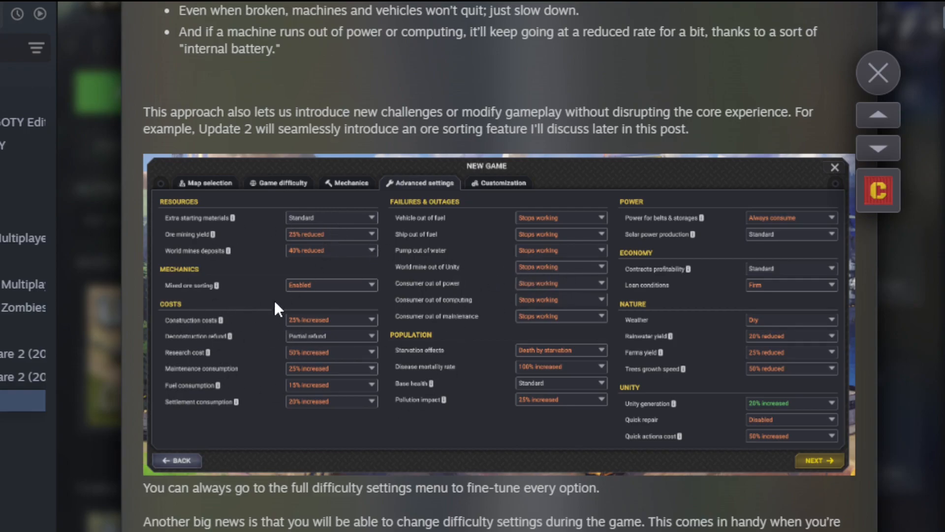
# - Scroll to the mid-game Difficulty Settings screenshot with its Are You Sure confirmation
pyautogui.scroll(-3)
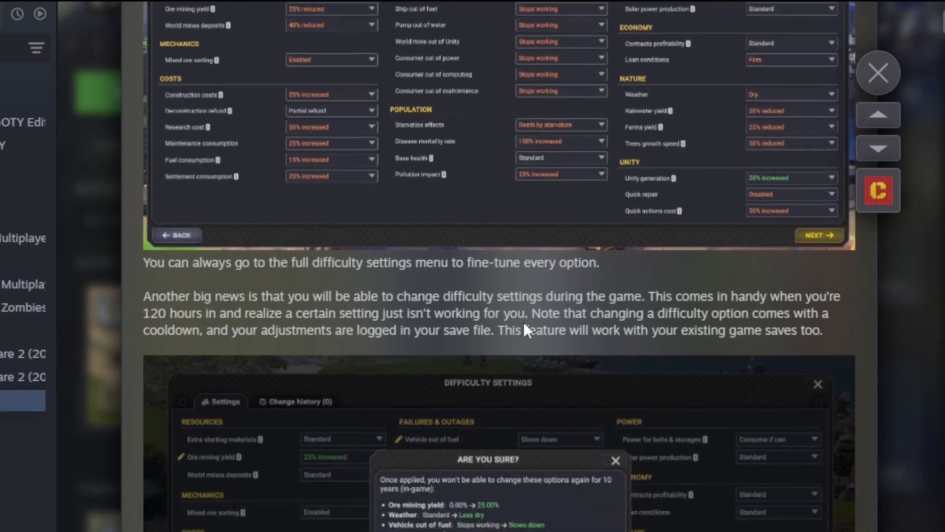
pyautogui.scroll(-3)
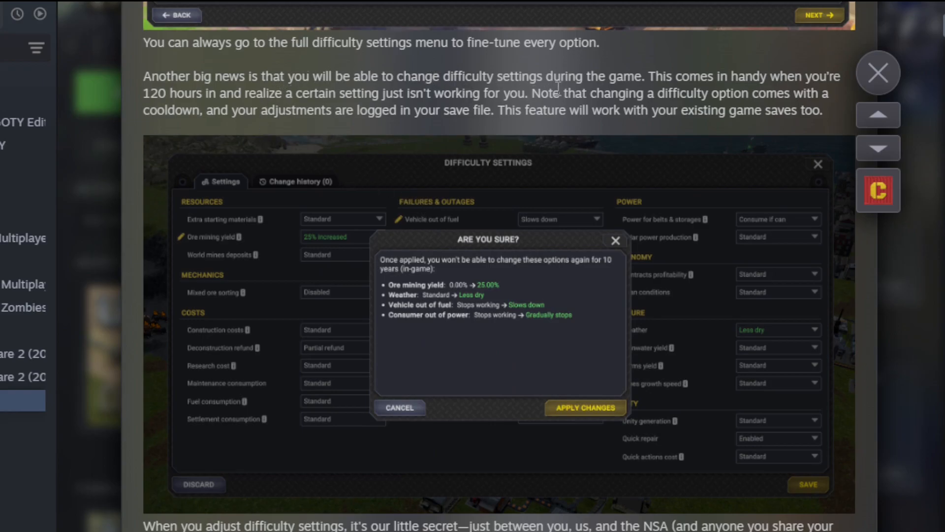
pyautogui.moveTo(505, 64)
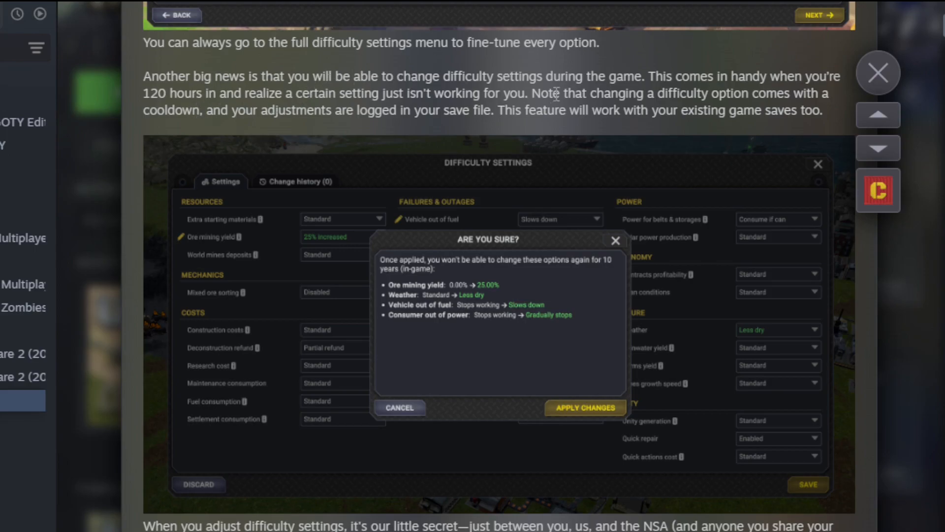
pyautogui.moveTo(622, 107)
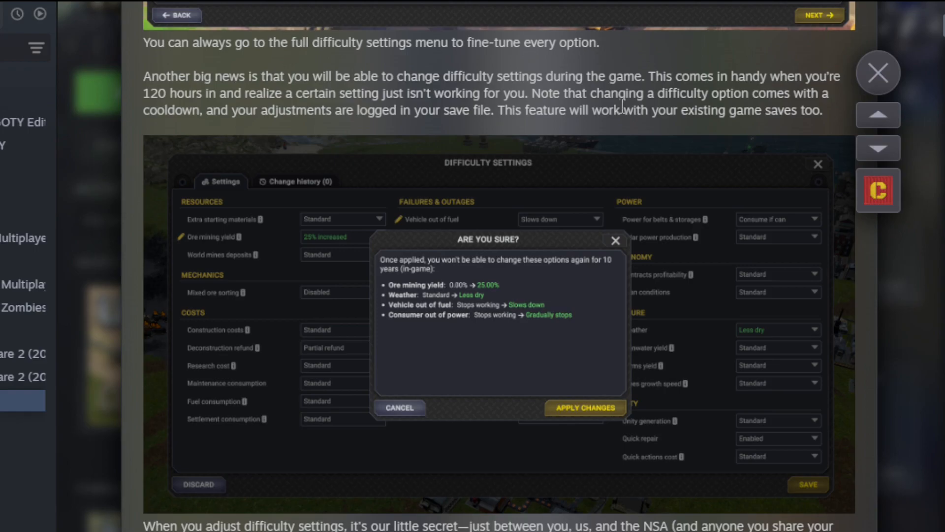
pyautogui.moveTo(634, 96)
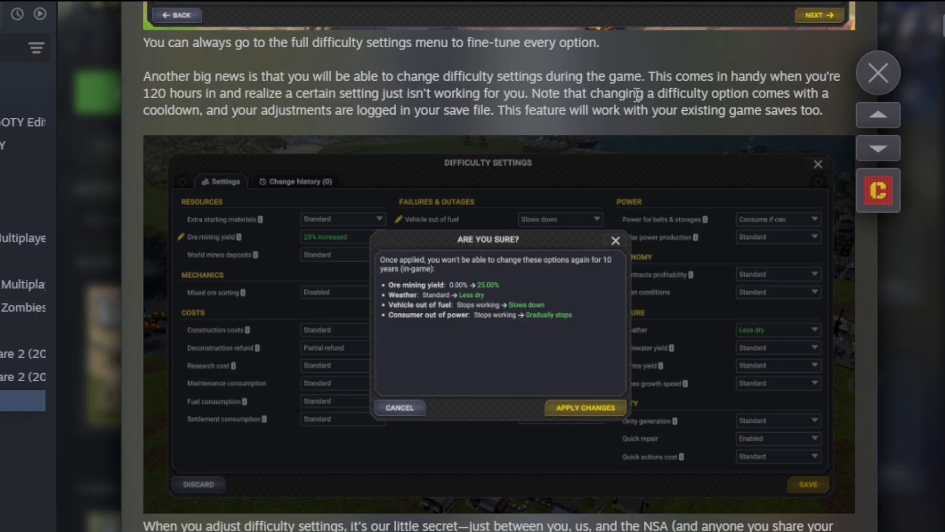
pyautogui.moveTo(270, 130)
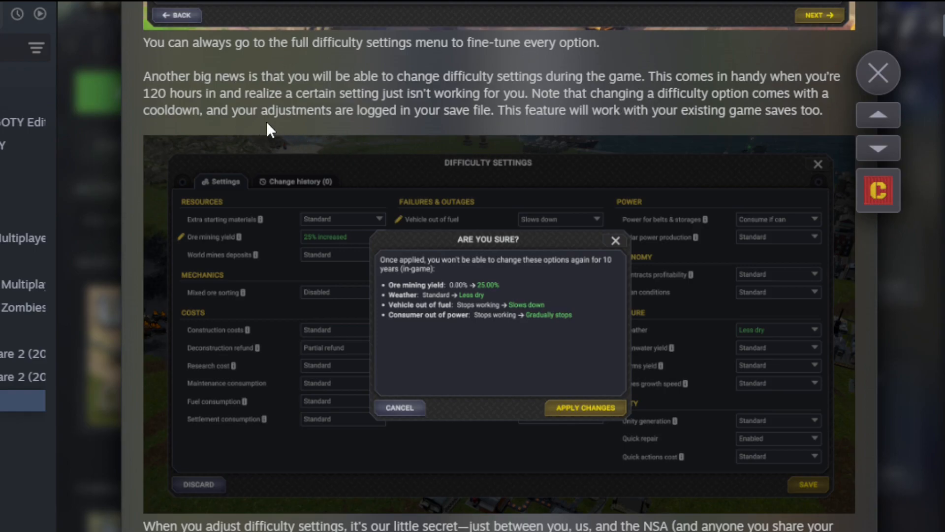
pyautogui.scroll(-3)
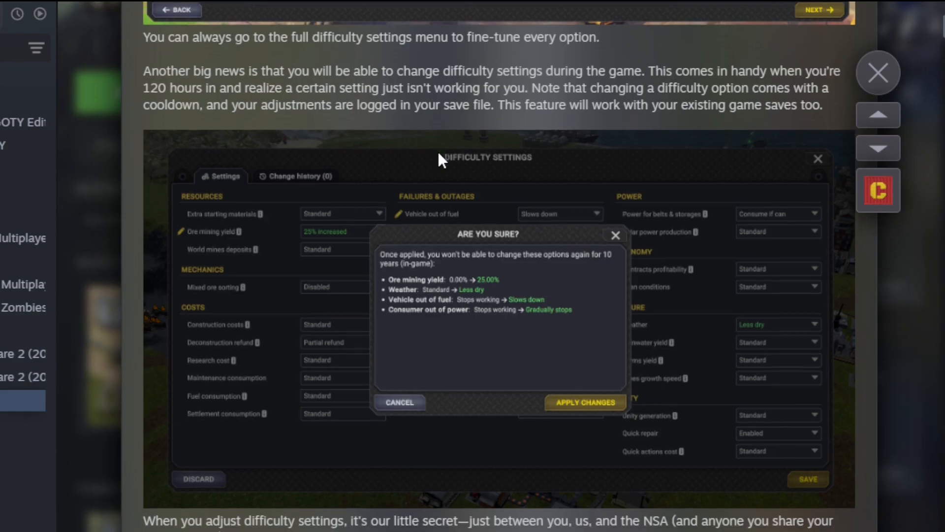
pyautogui.scroll(-3)
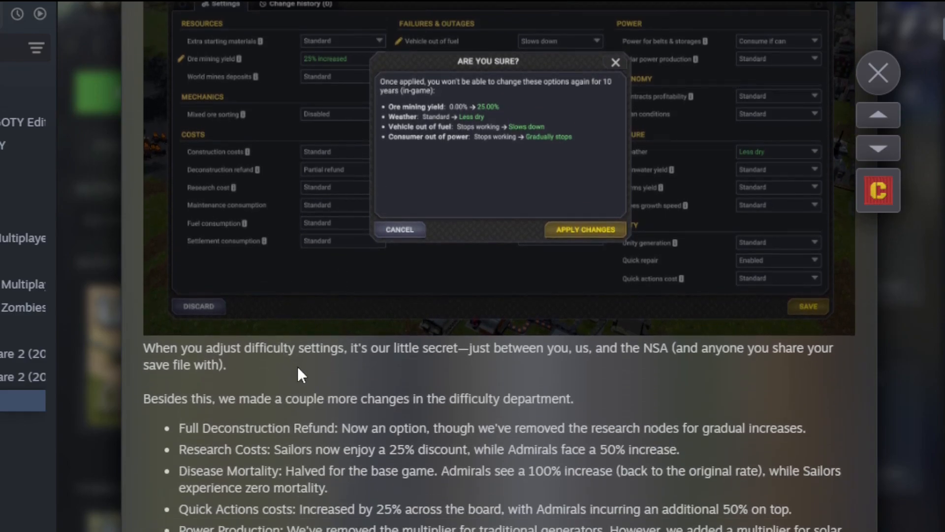
pyautogui.moveTo(461, 380)
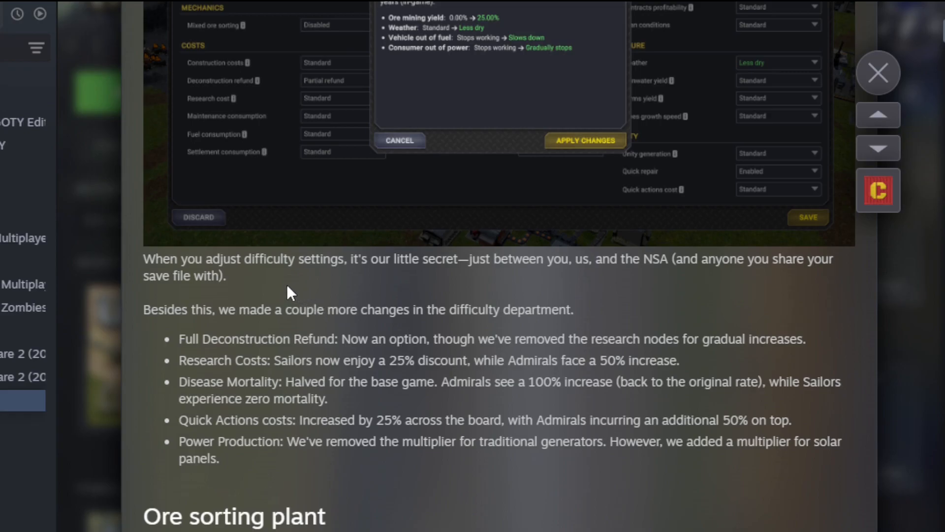
pyautogui.moveTo(355, 73)
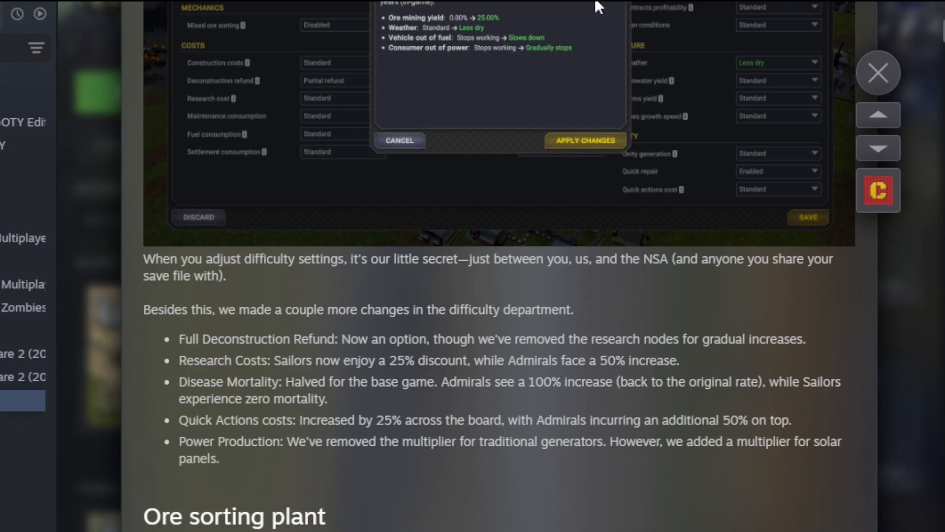
pyautogui.click(878, 73)
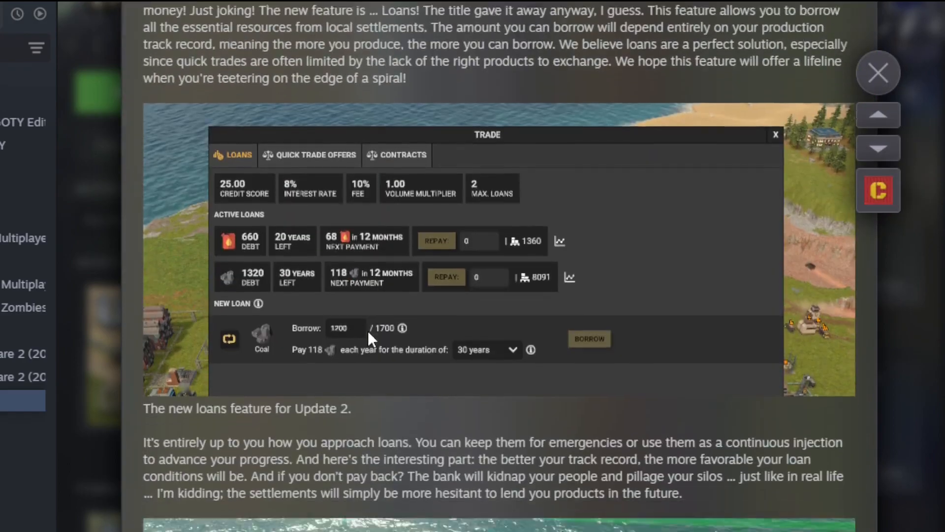
pyautogui.scroll(-3)
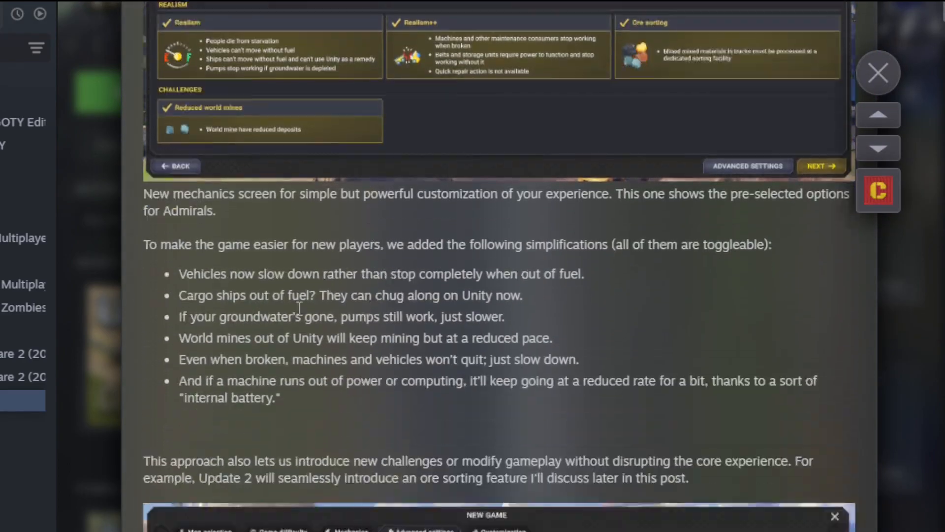
pyautogui.scroll(-3)
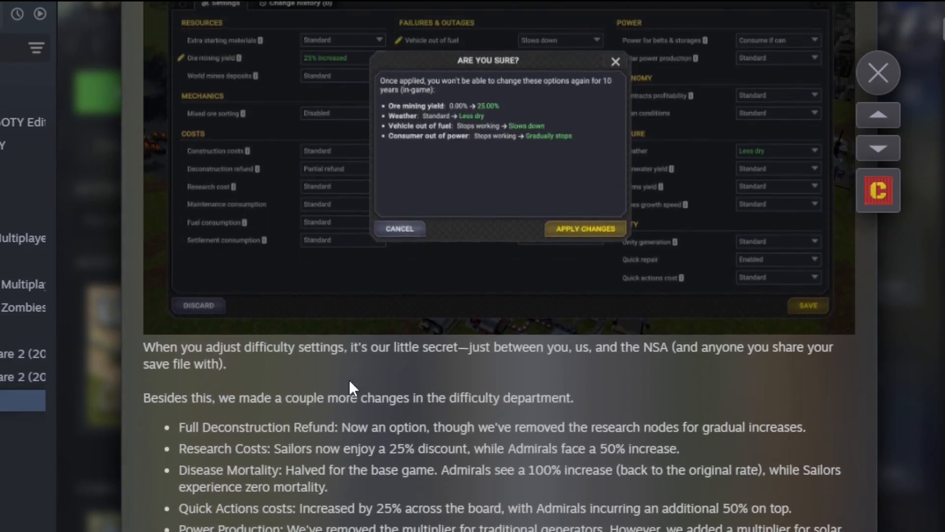
pyautogui.scroll(-3)
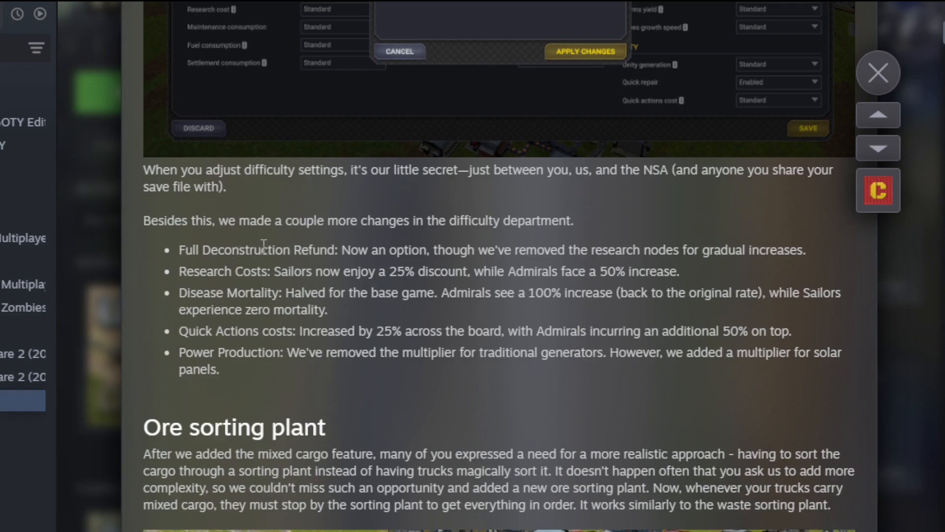
pyautogui.scroll(-3)
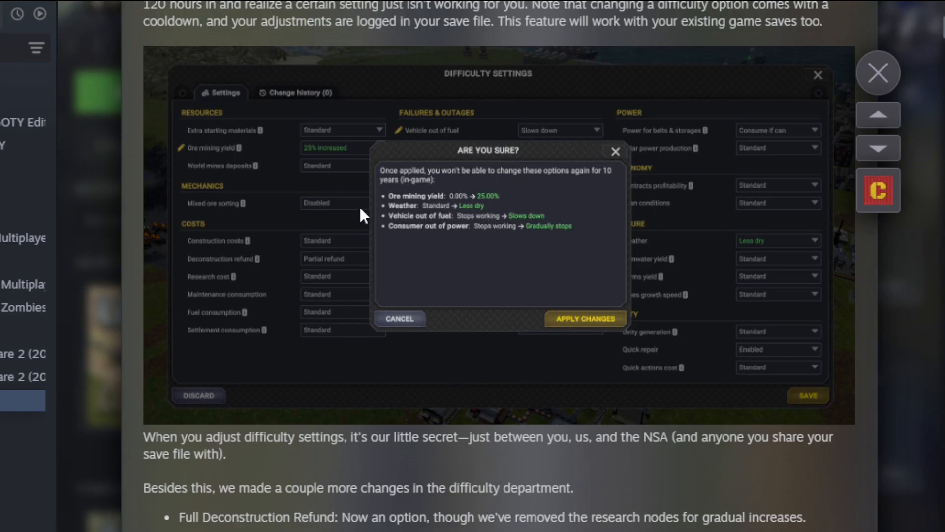
pyautogui.moveTo(519, 202)
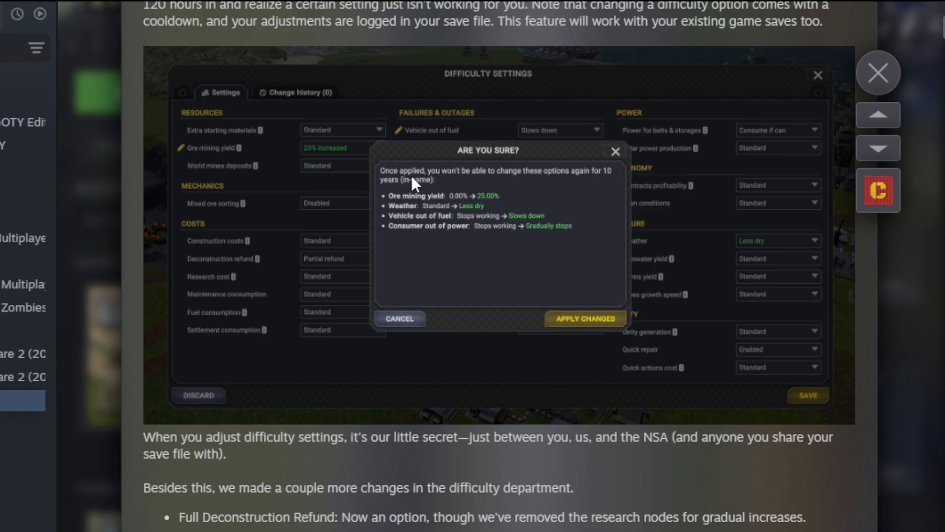
# - Scroll to the bullet list of further difficulty changes above the Ore sorting plant heading
pyautogui.scroll(-3)
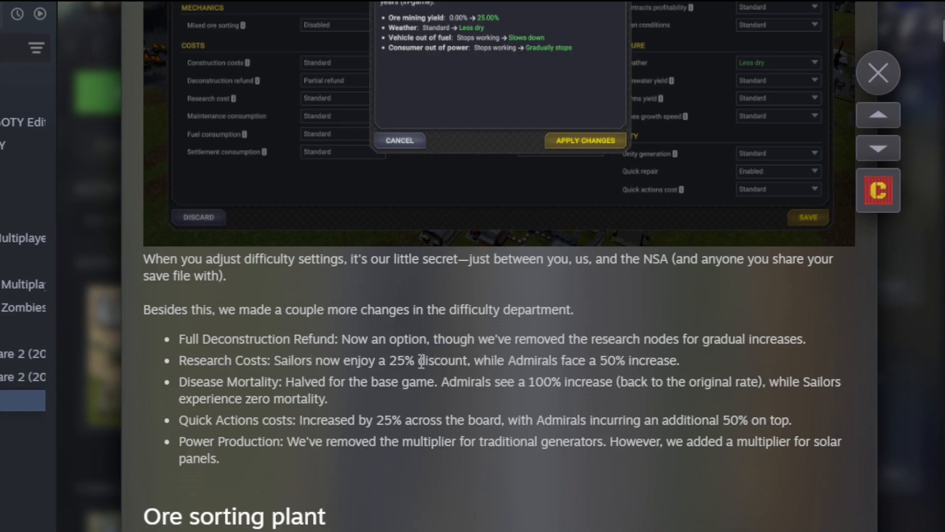
pyautogui.moveTo(710, 366)
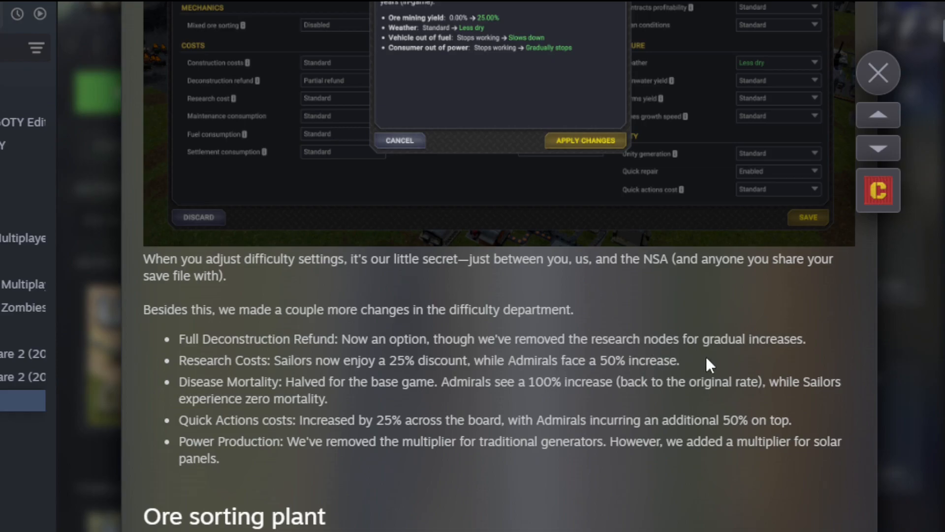
pyautogui.moveTo(428, 416)
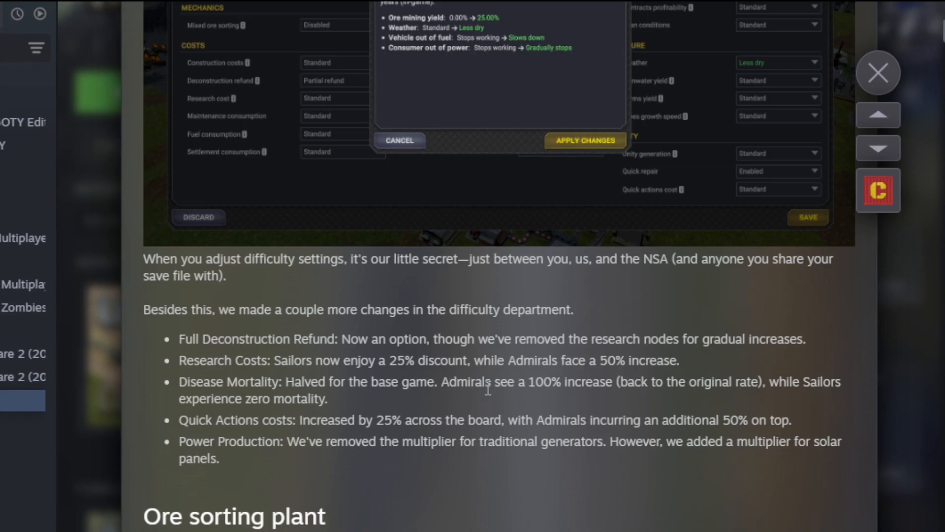
pyautogui.moveTo(783, 398)
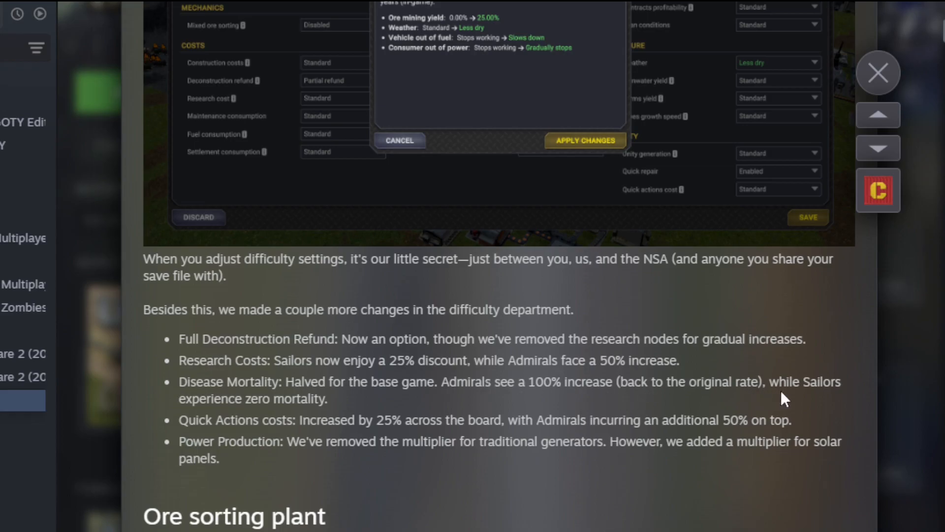
pyautogui.moveTo(272, 323)
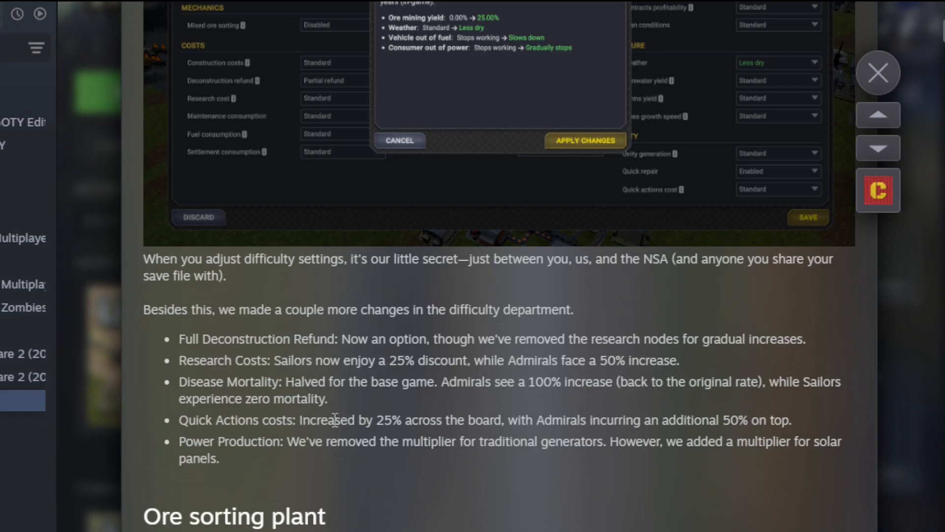
pyautogui.moveTo(524, 439)
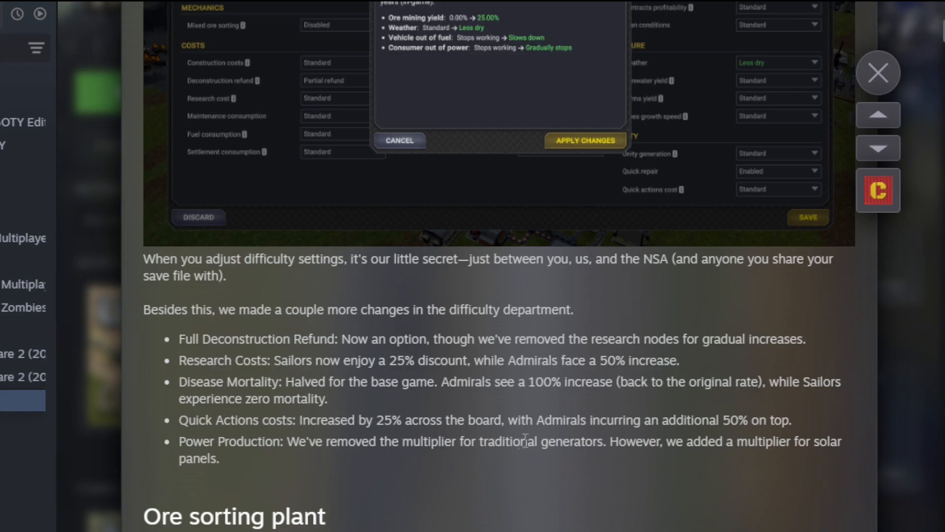
pyautogui.moveTo(416, 405)
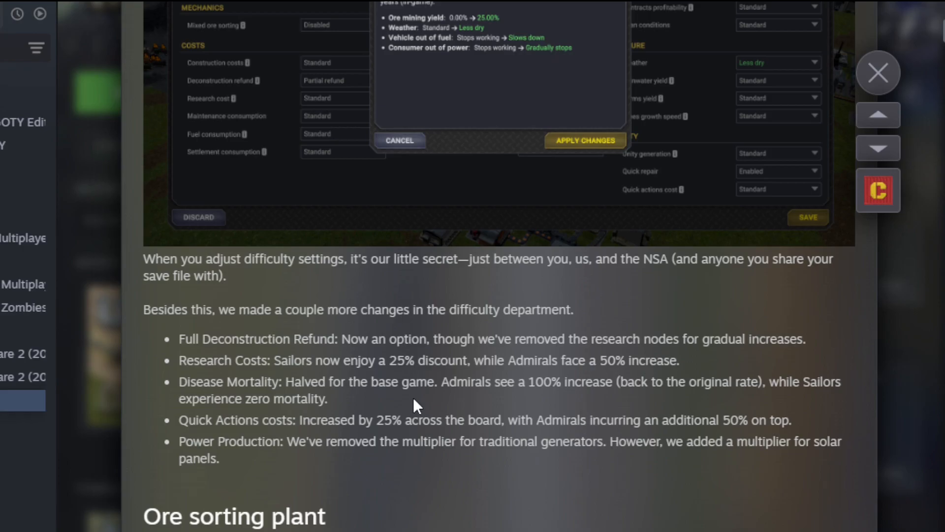
pyautogui.moveTo(383, 475)
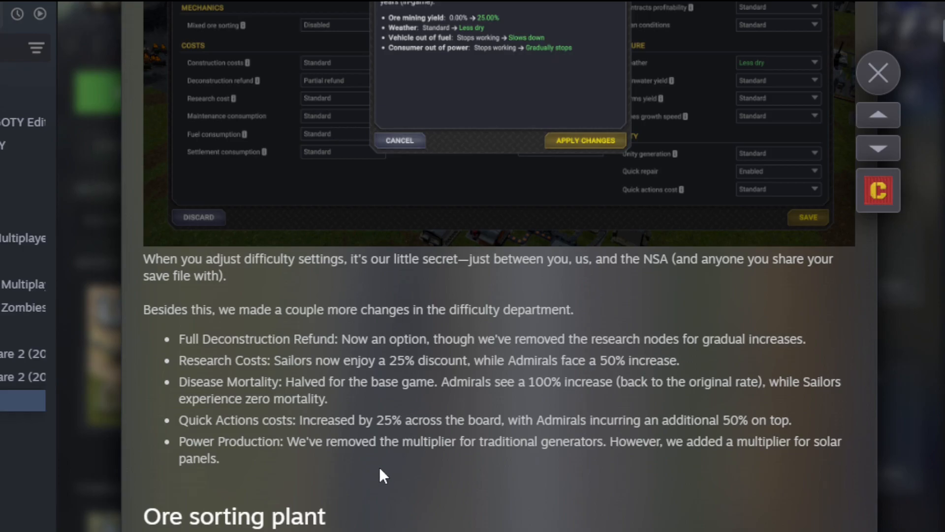
pyautogui.moveTo(573, 459)
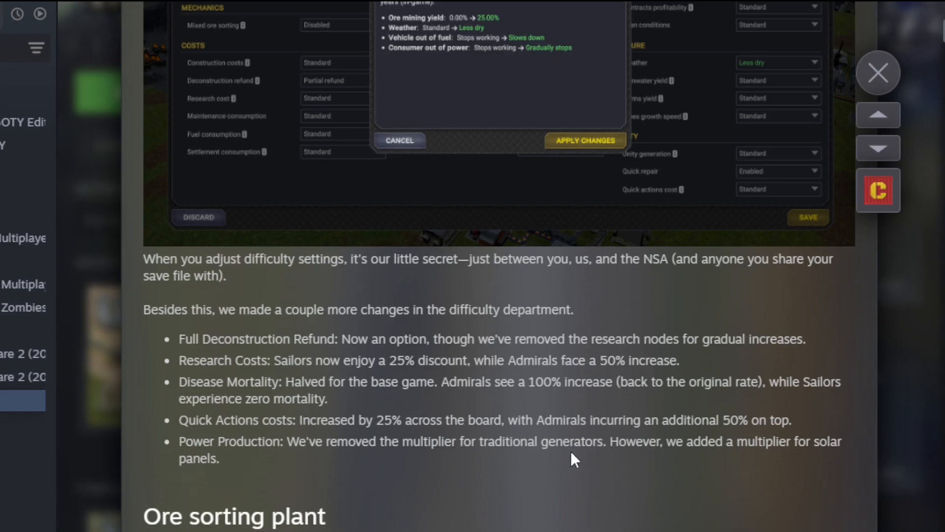
pyautogui.moveTo(389, 304)
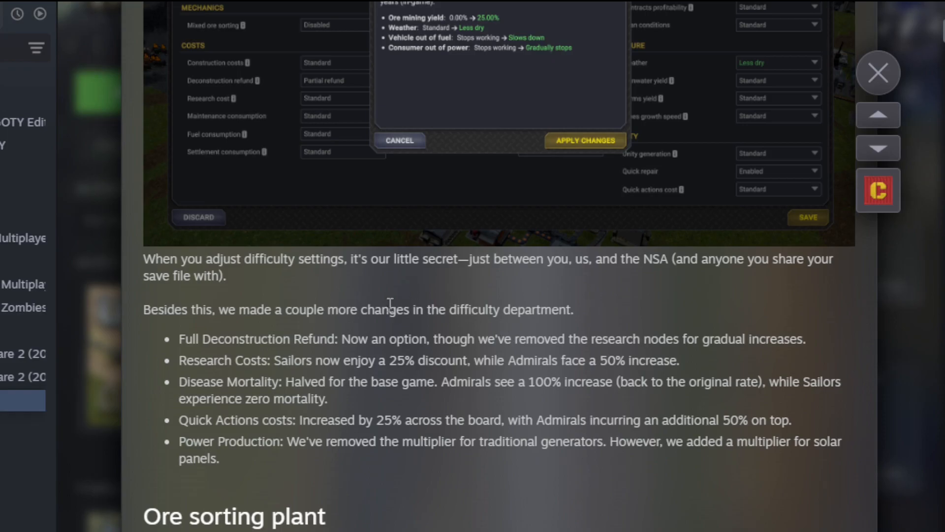
# - Scroll to the Ore sorting plant heading and its truck screenshot with caption
pyautogui.scroll(-3)
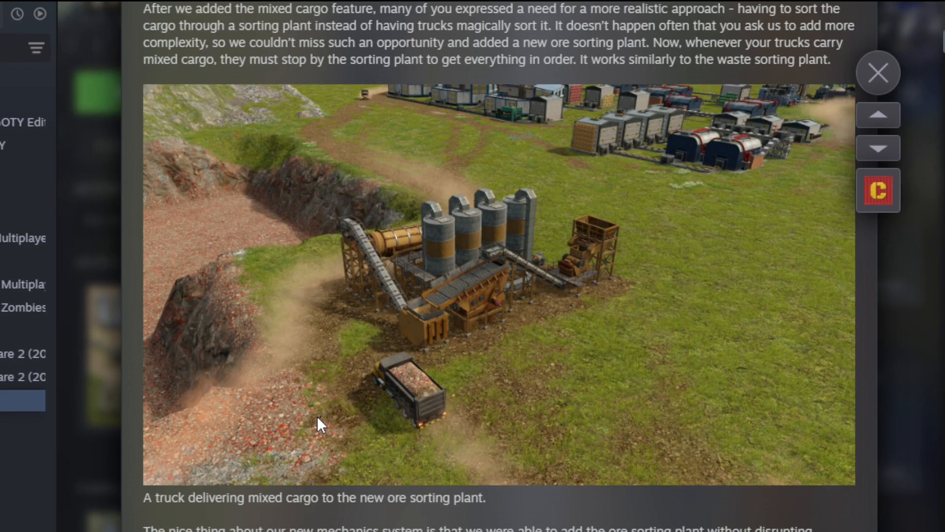
pyautogui.moveTo(335, 389)
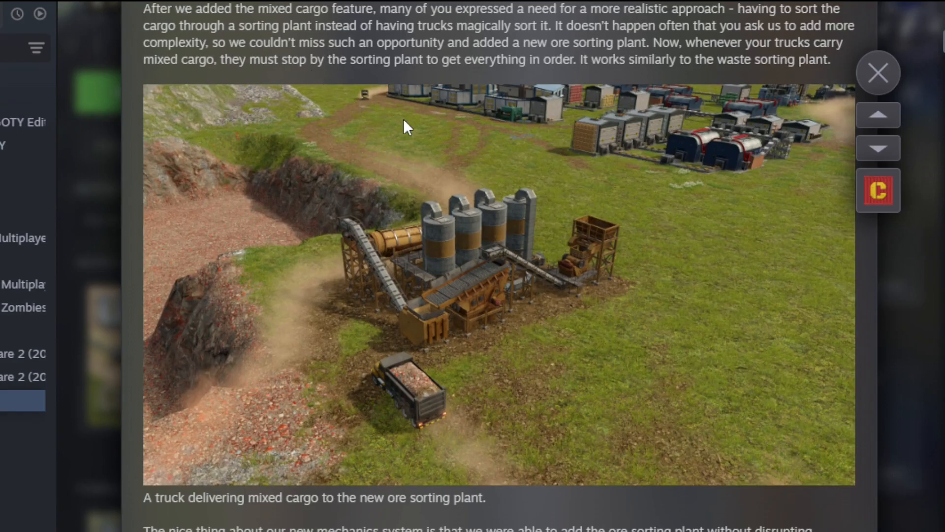
pyautogui.moveTo(611, 74)
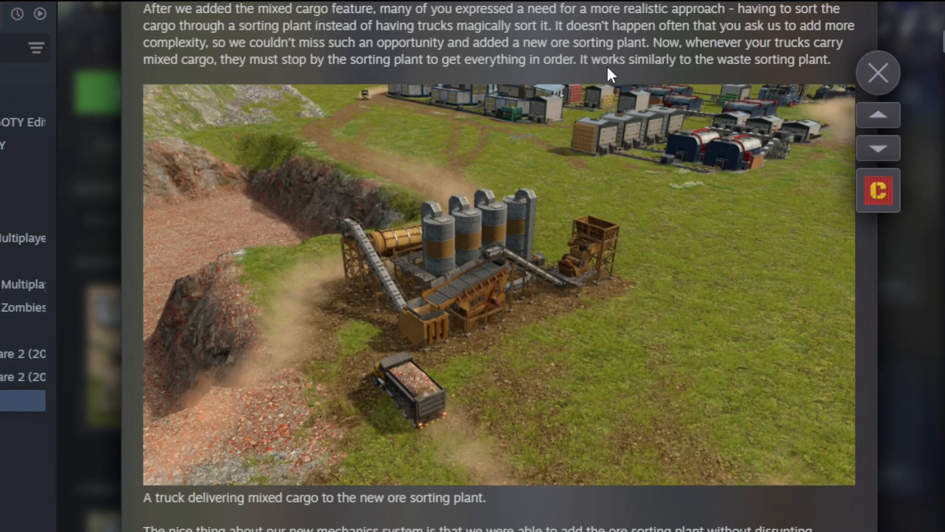
pyautogui.moveTo(138, 56)
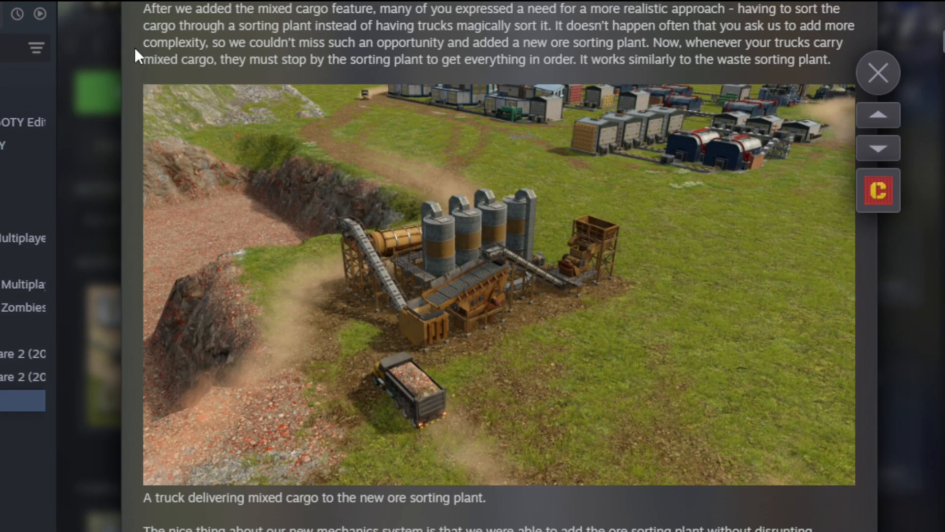
pyautogui.moveTo(336, 40)
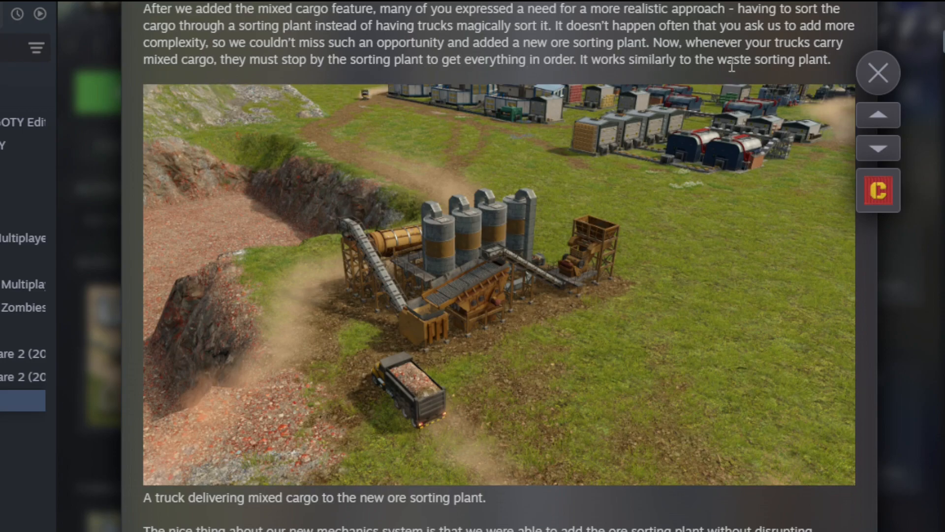
pyautogui.moveTo(601, 320)
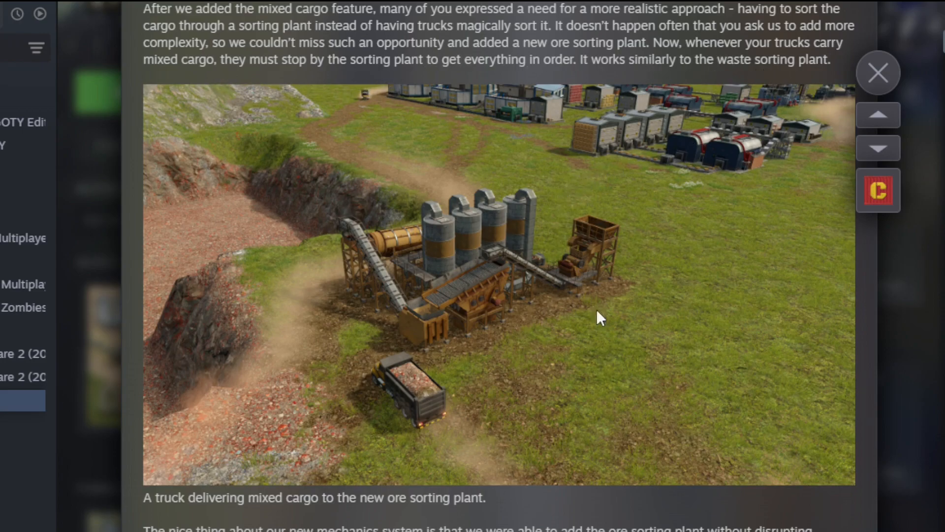
pyautogui.moveTo(352, 354)
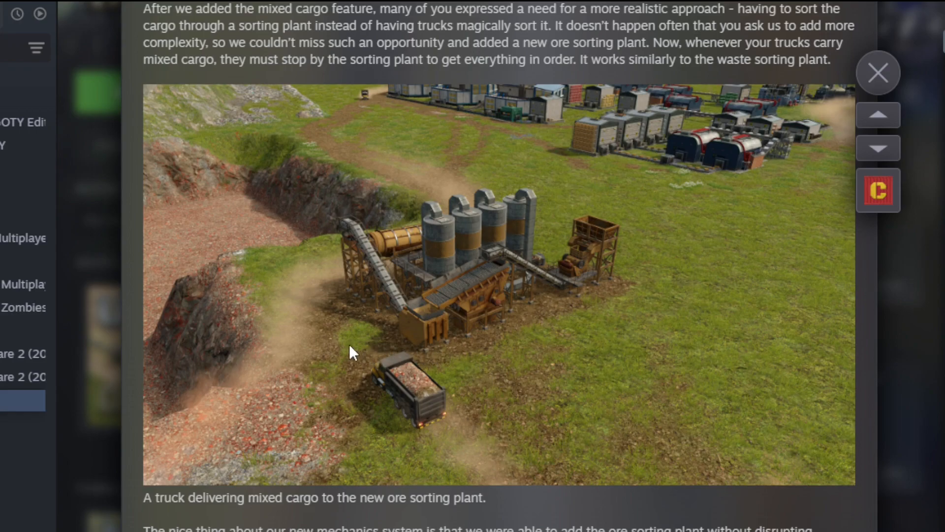
pyautogui.moveTo(437, 318)
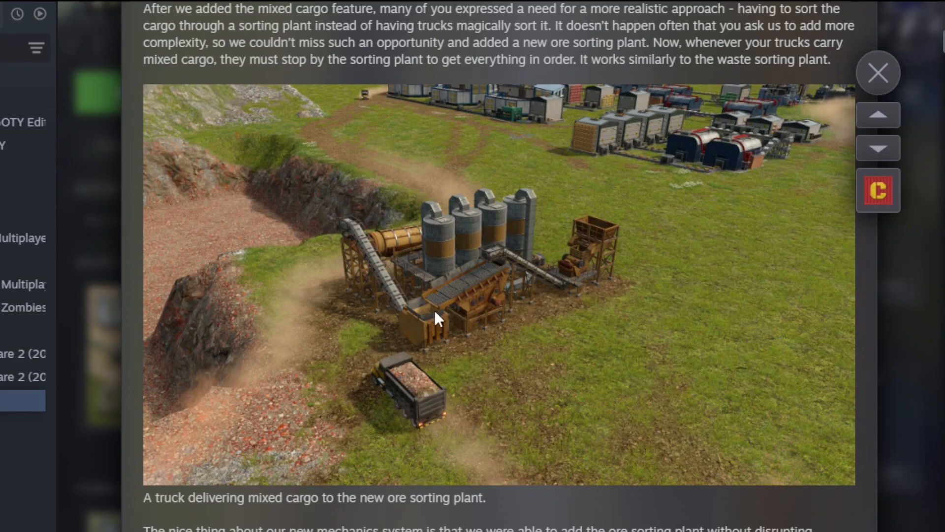
pyautogui.moveTo(455, 307)
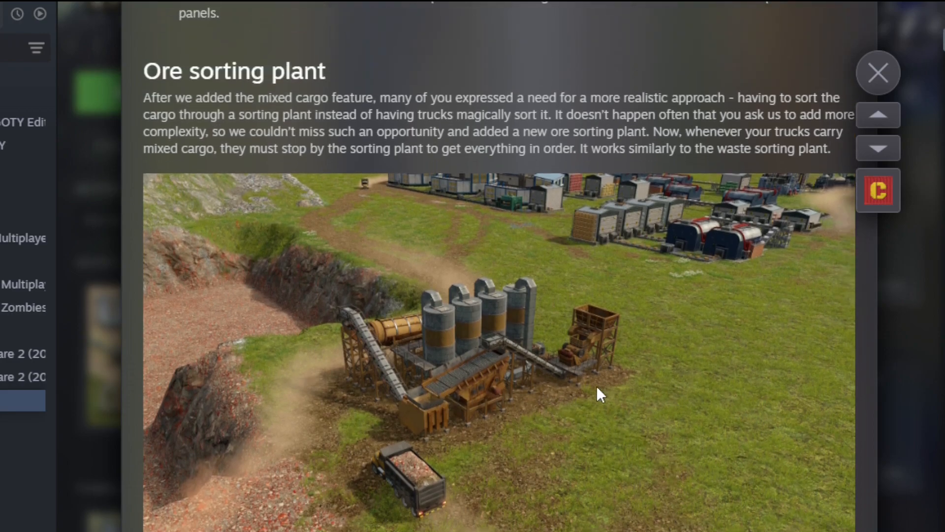
pyautogui.scroll(-3)
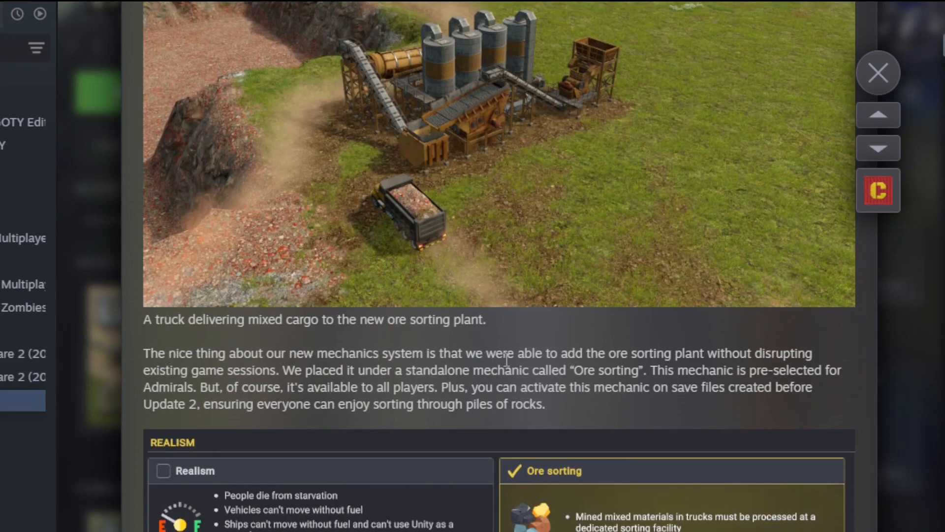
pyautogui.moveTo(235, 344)
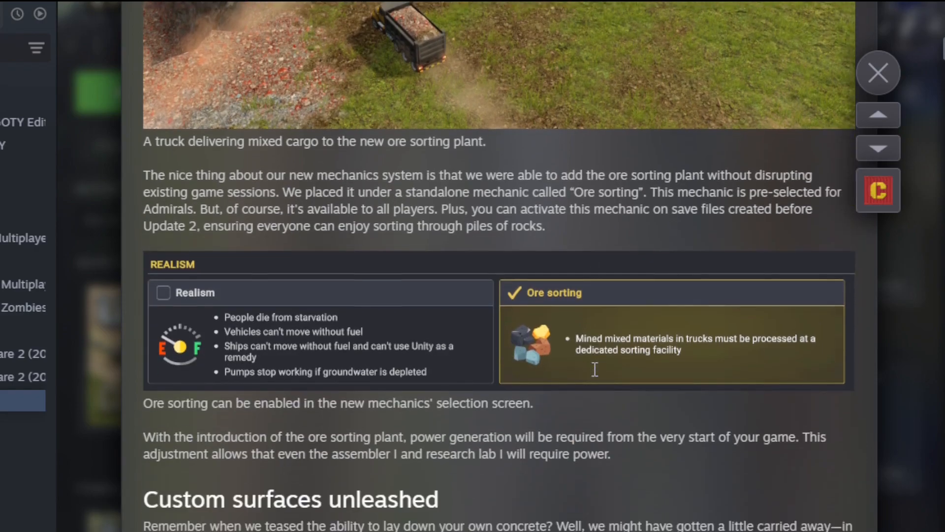
pyautogui.moveTo(555, 391)
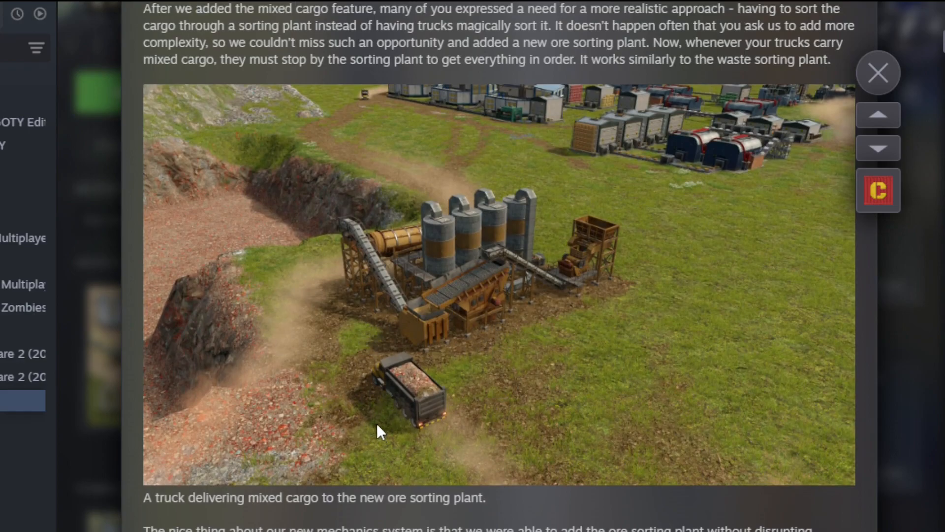
pyautogui.moveTo(441, 306)
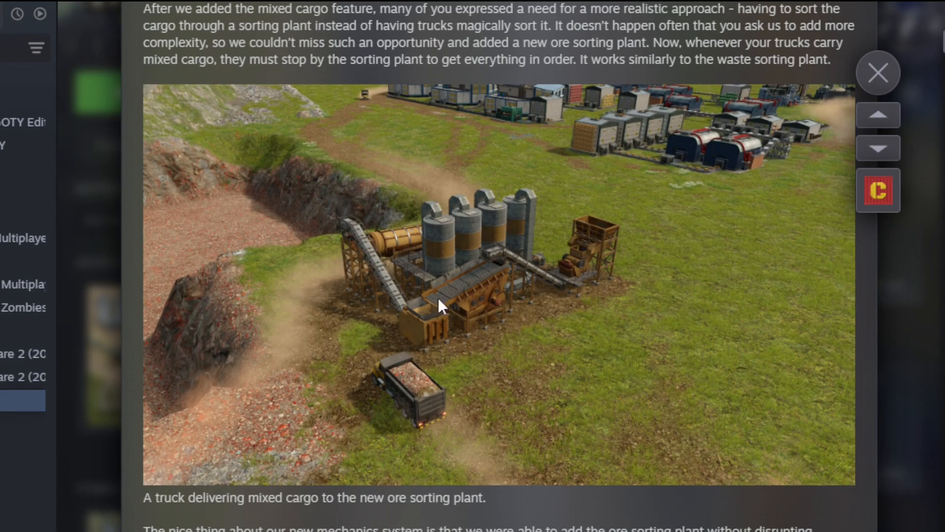
pyautogui.moveTo(389, 278)
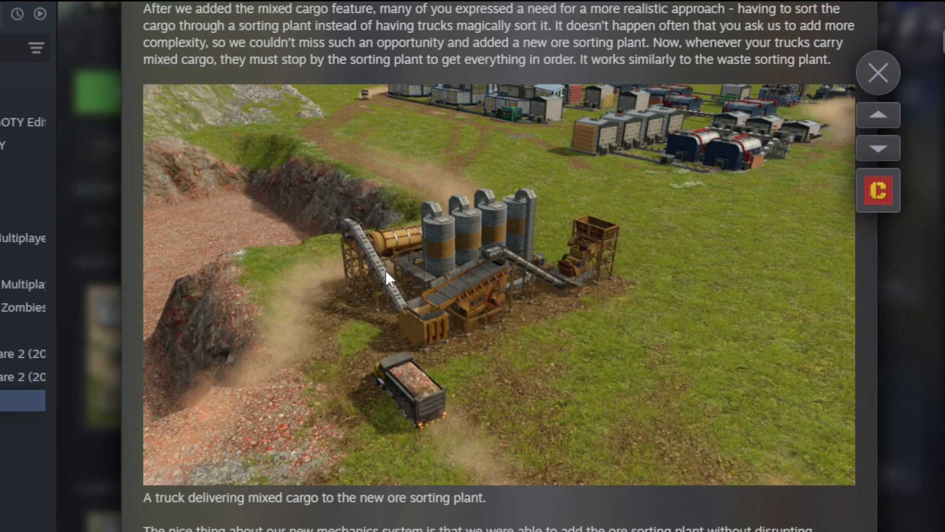
pyautogui.moveTo(336, 241)
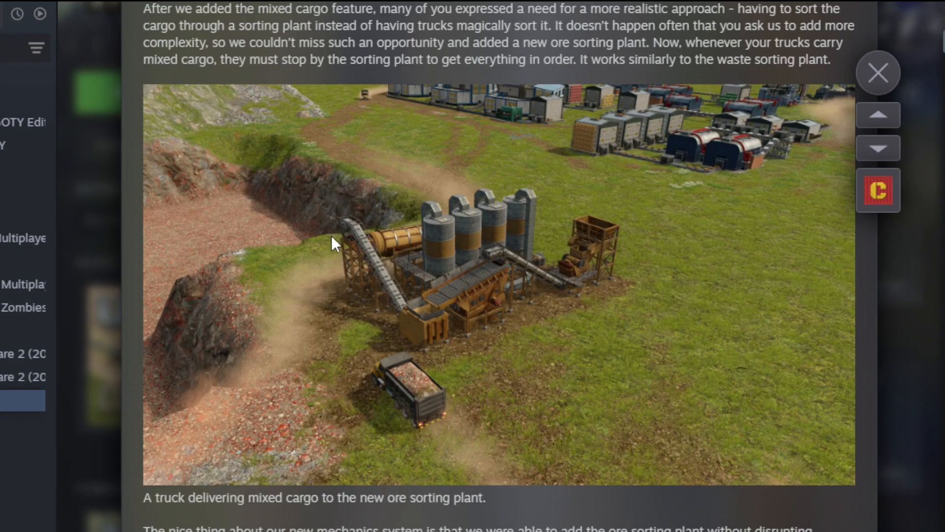
pyautogui.moveTo(303, 247)
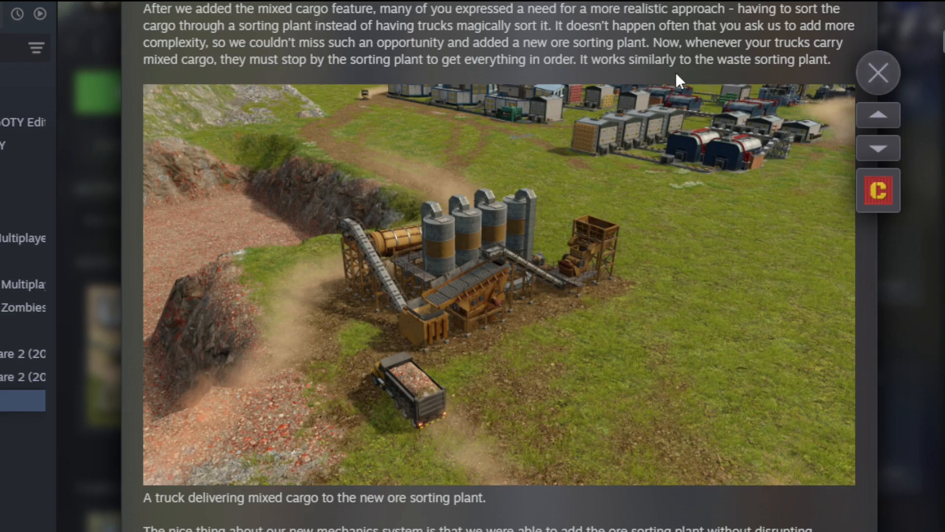
pyautogui.moveTo(452, 335)
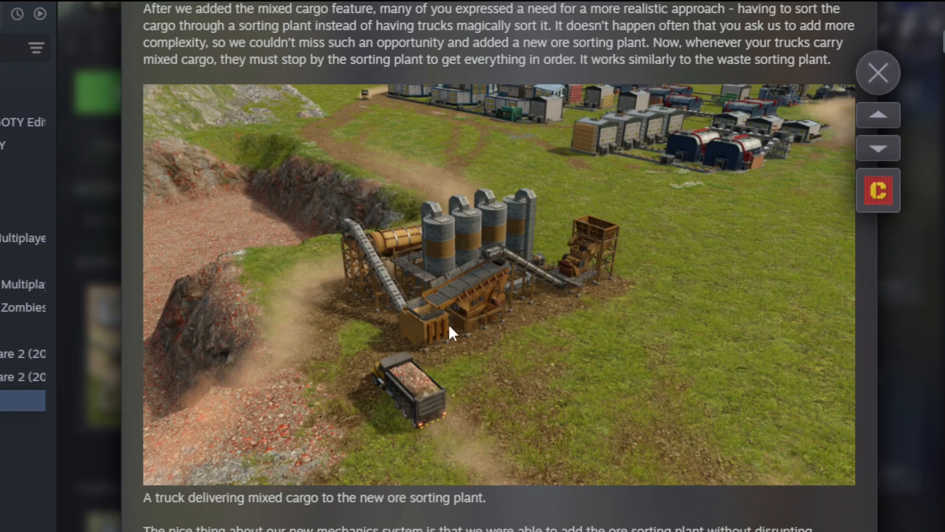
pyautogui.moveTo(362, 398)
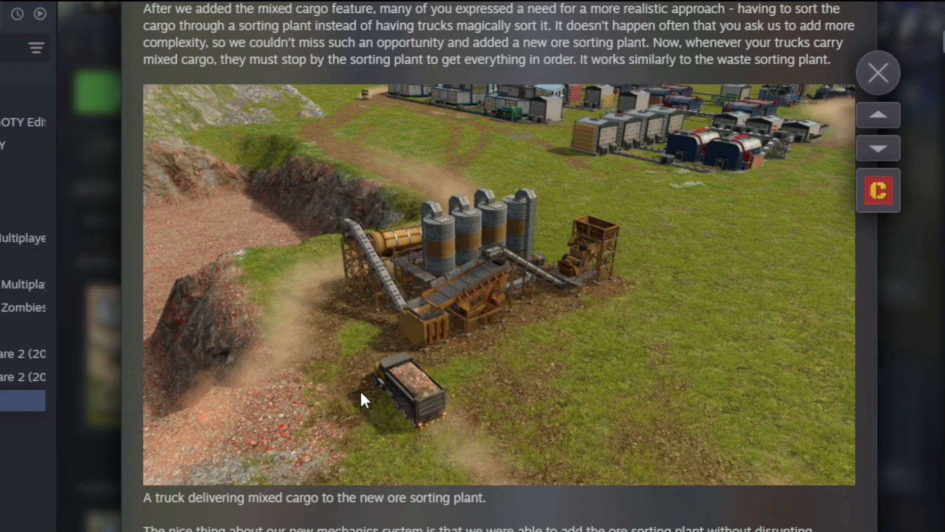
pyautogui.moveTo(425, 402)
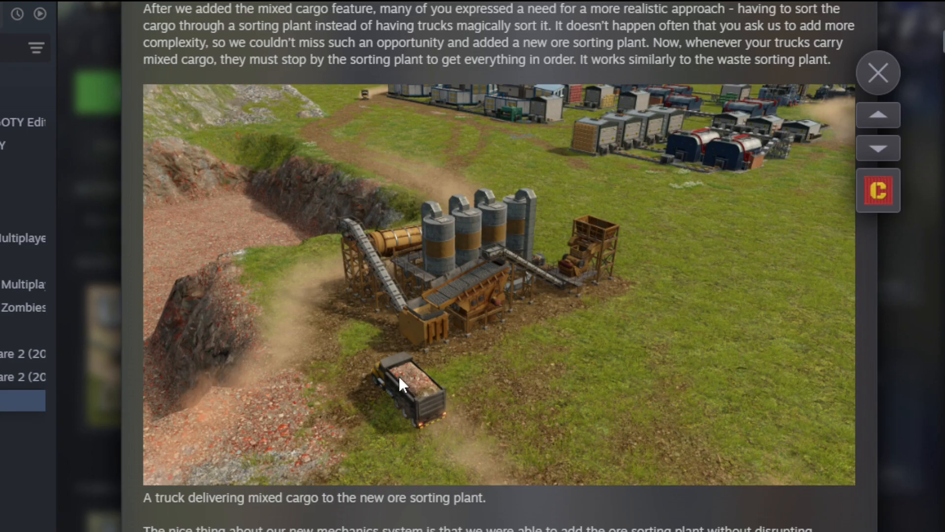
pyautogui.moveTo(722, 182)
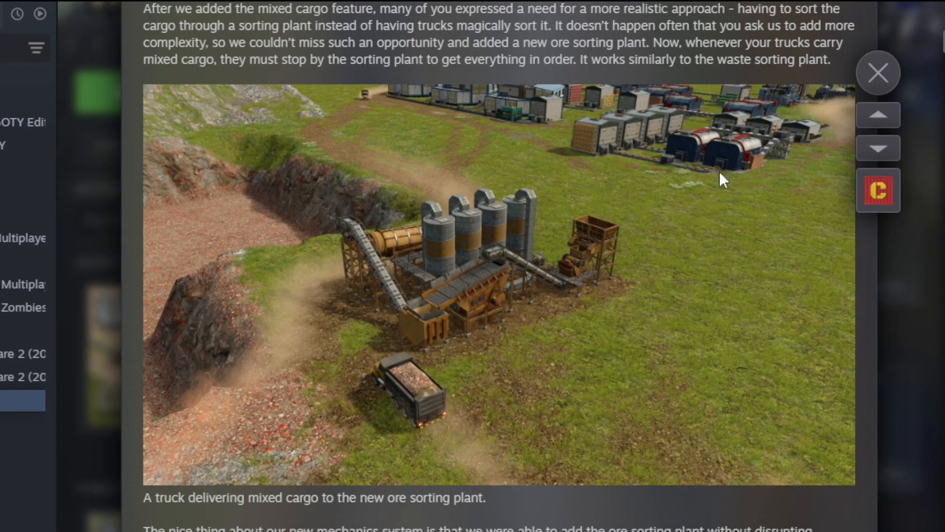
pyautogui.moveTo(505, 324)
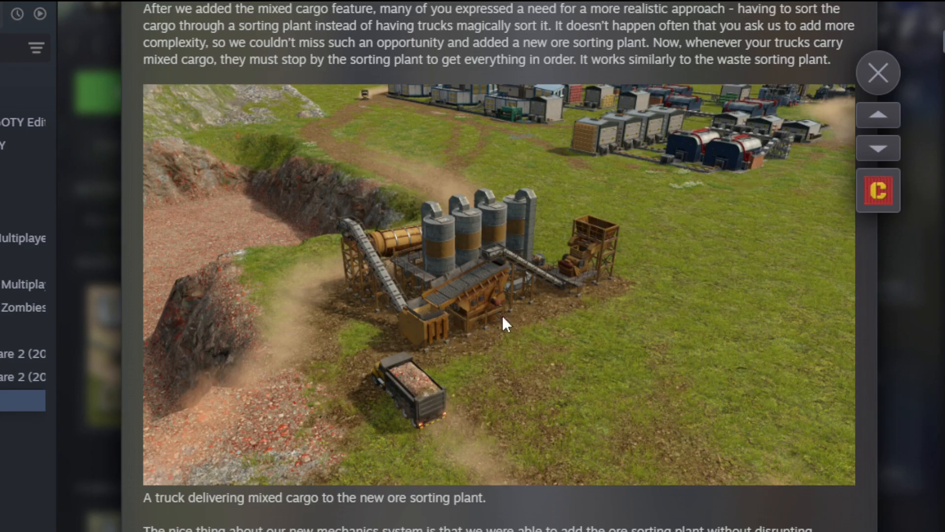
pyautogui.moveTo(639, 300)
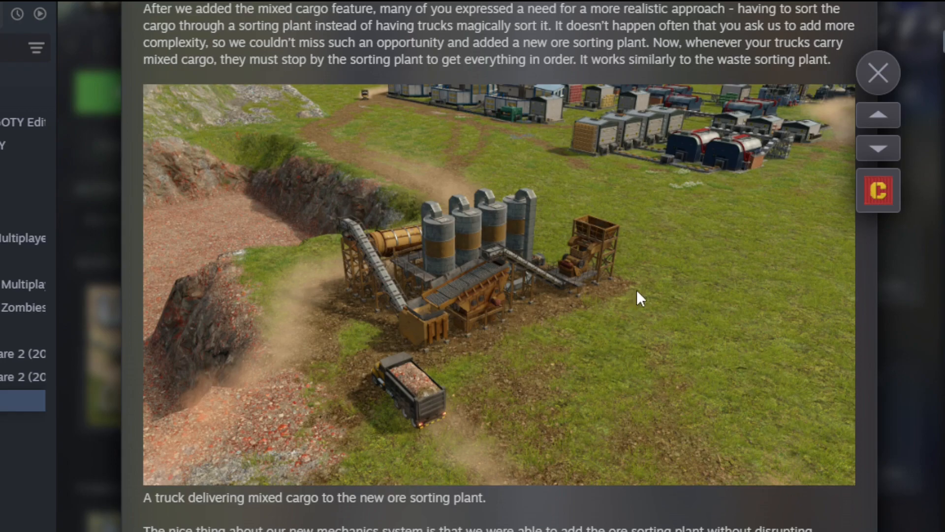
# - Scroll to the standalone Ore sorting paragraph and the start of the Realism mechanics screenshot
pyautogui.scroll(-3)
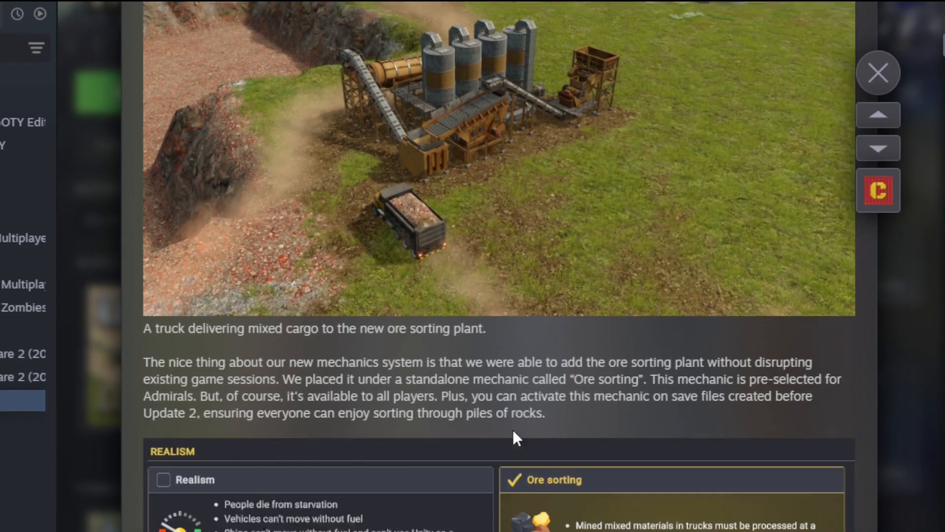
# - Scroll the devlog down past the Realism and Ore sorting panel to the Custom surfaces unleashed heading
pyautogui.scroll(-3)
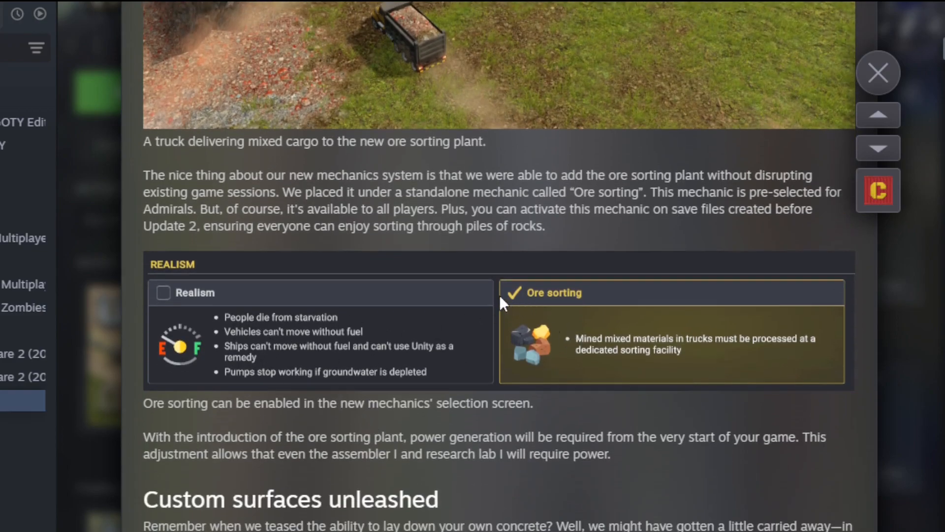
pyautogui.moveTo(673, 351)
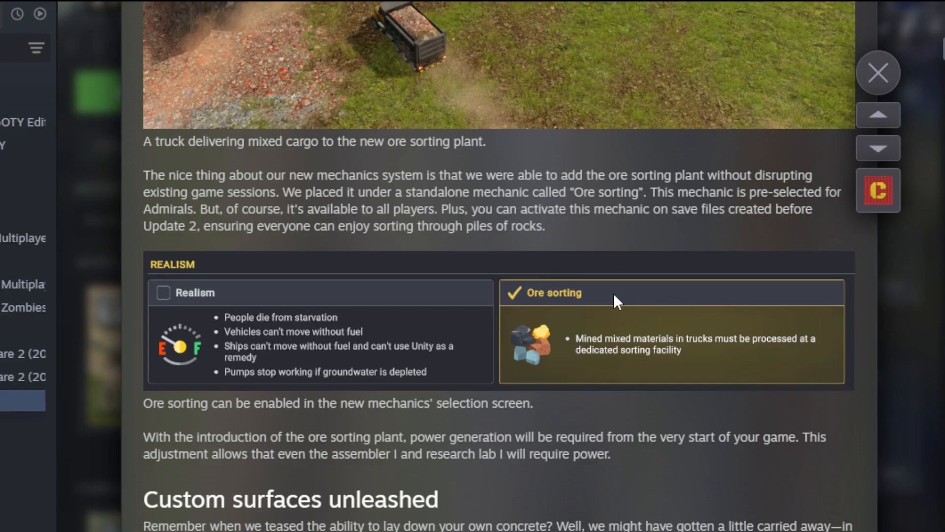
pyautogui.scroll(-3)
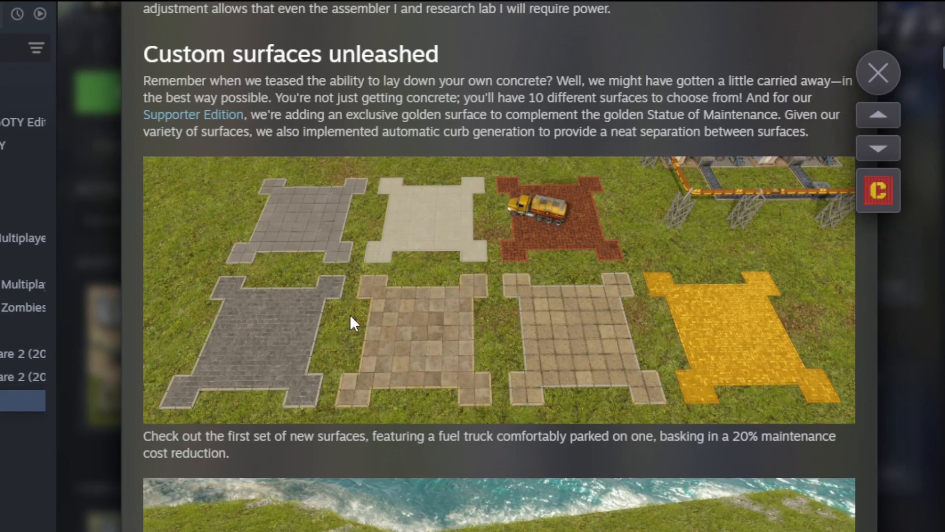
pyautogui.moveTo(412, 168)
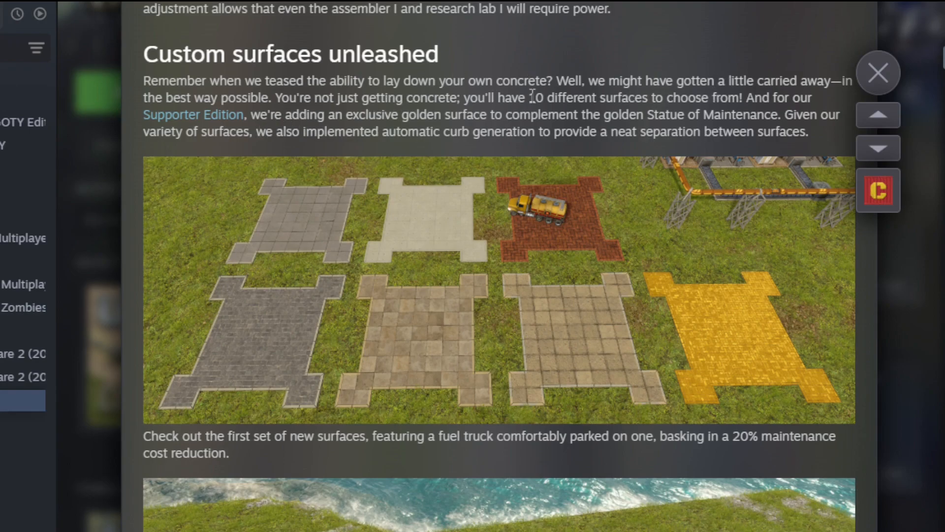
pyautogui.moveTo(681, 98)
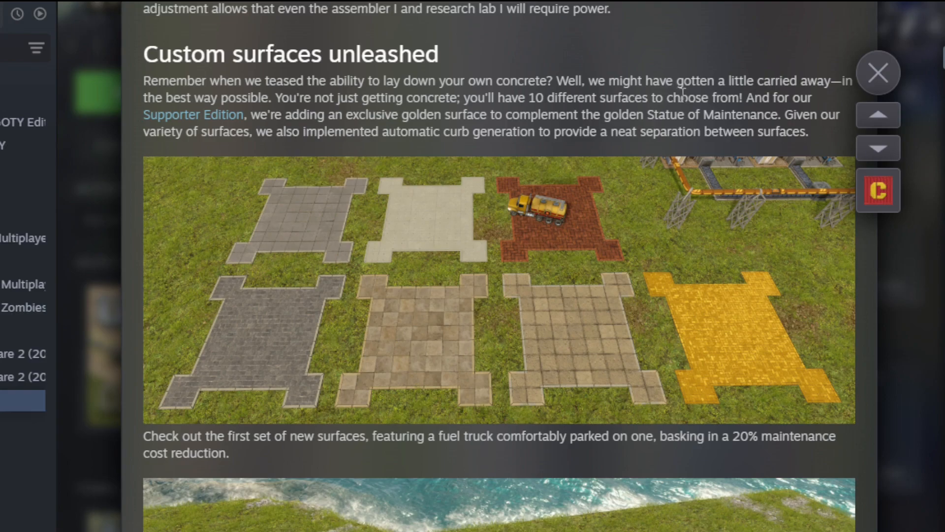
pyautogui.moveTo(379, 188)
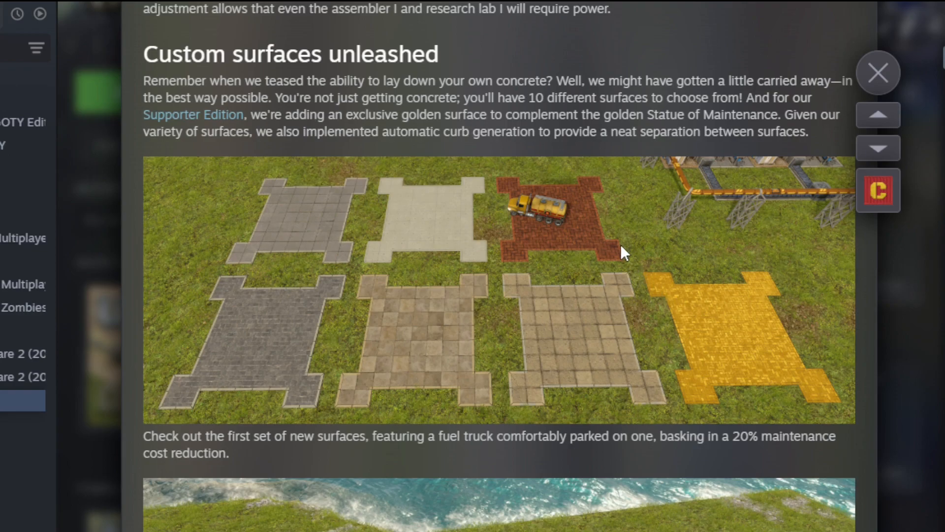
pyautogui.moveTo(805, 389)
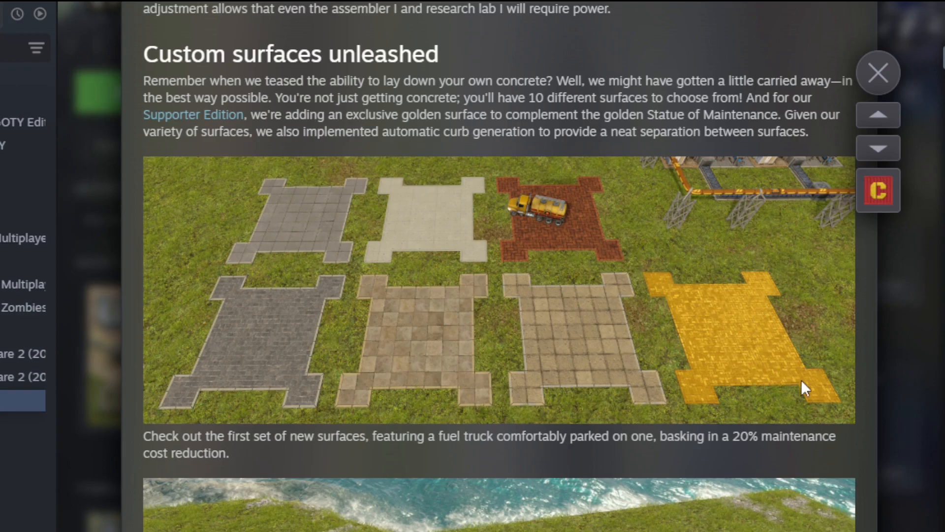
pyautogui.moveTo(336, 155)
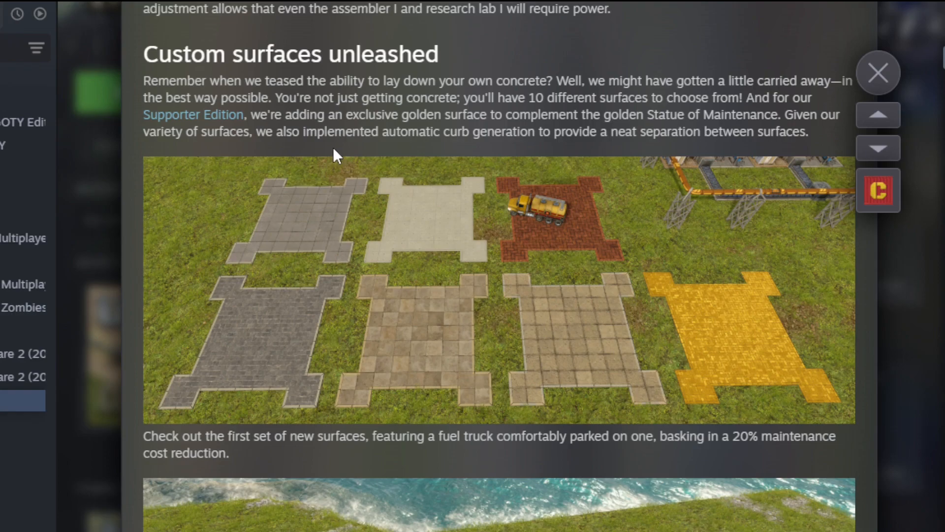
pyautogui.moveTo(553, 129)
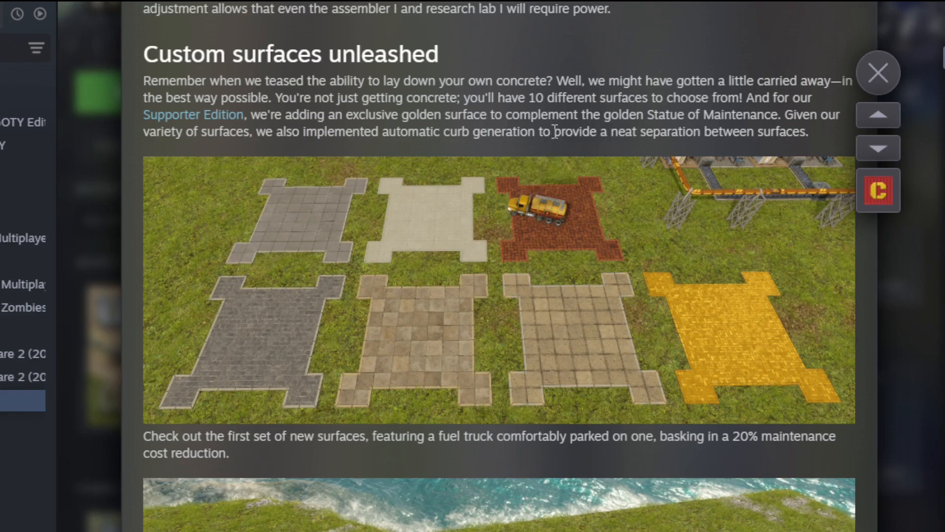
# - Scroll through the Custom surfaces images to the metallic surfaces screenshot and 88 new textures paragraph
pyautogui.scroll(-3)
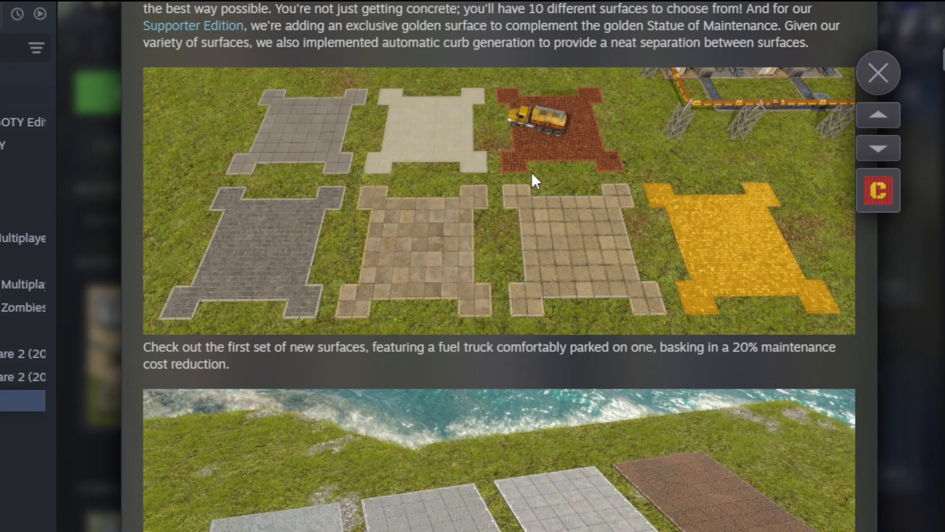
pyautogui.scroll(-3)
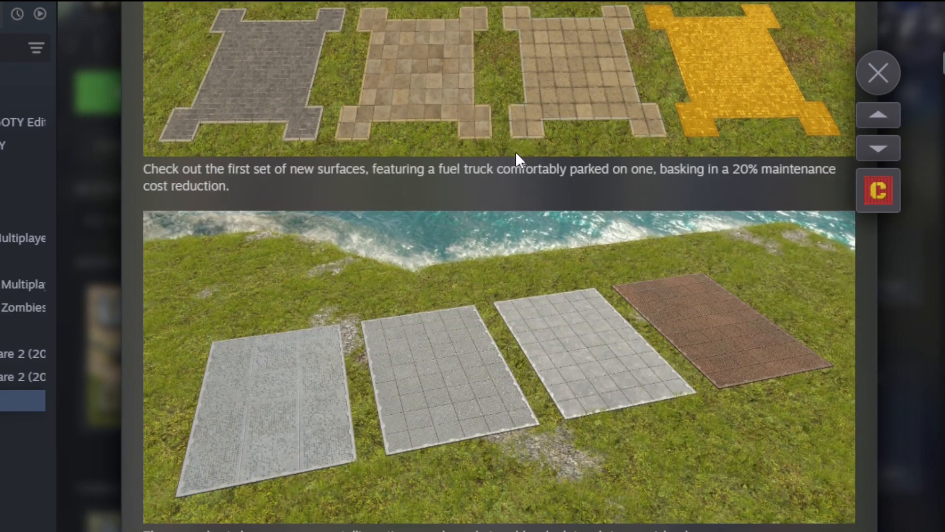
pyautogui.scroll(-3)
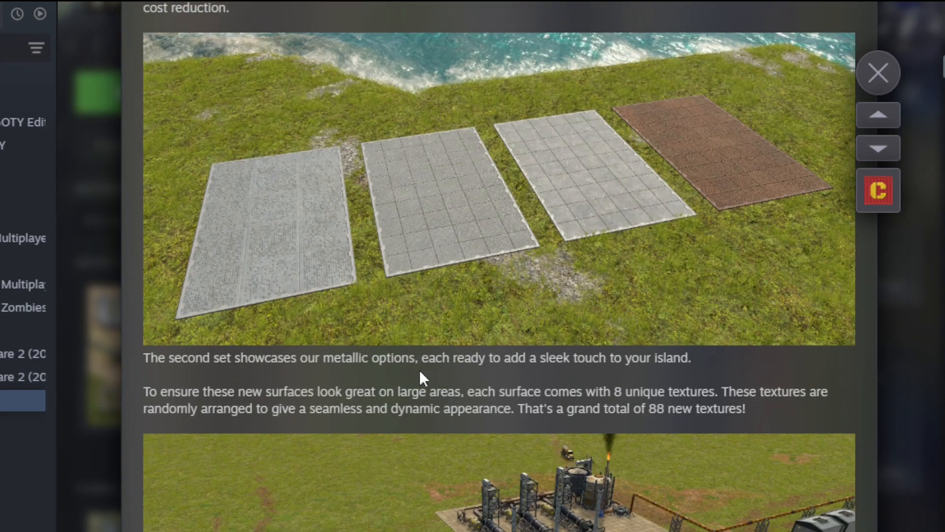
pyautogui.moveTo(338, 253)
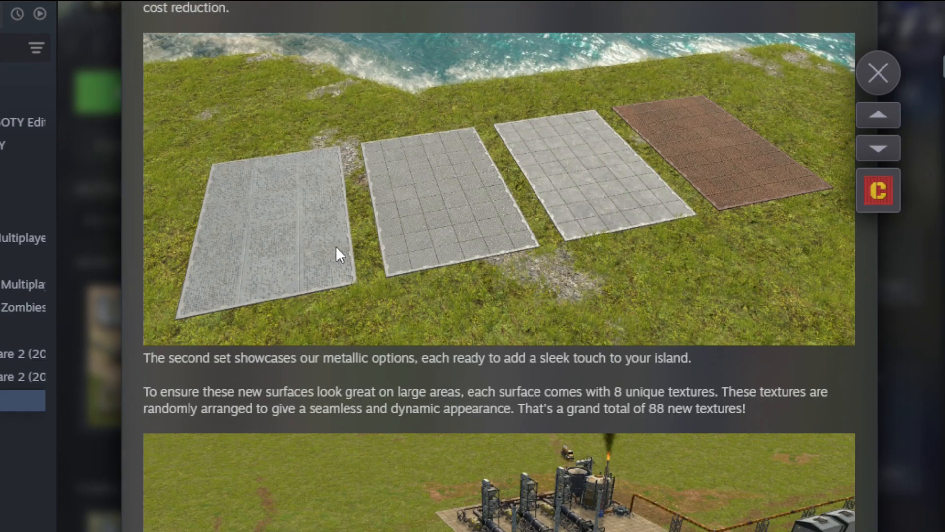
pyautogui.scroll(-3)
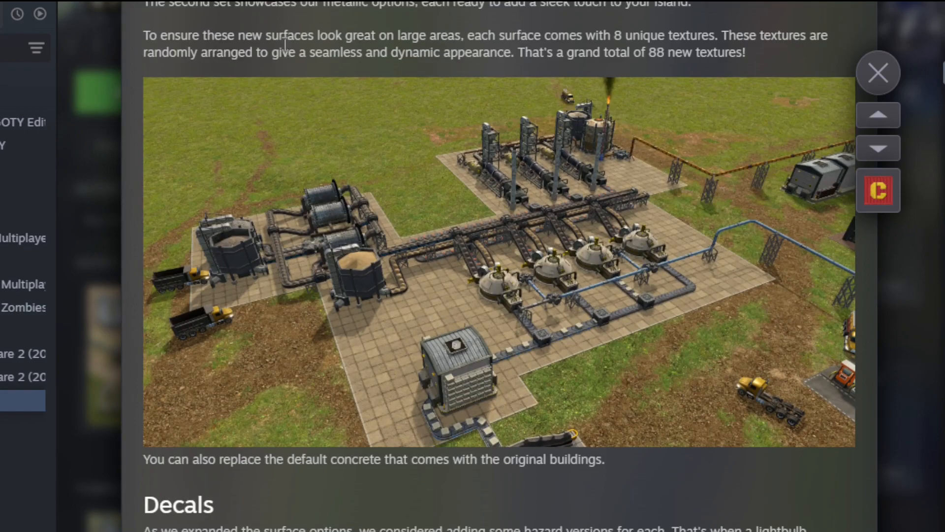
pyautogui.moveTo(575, 37)
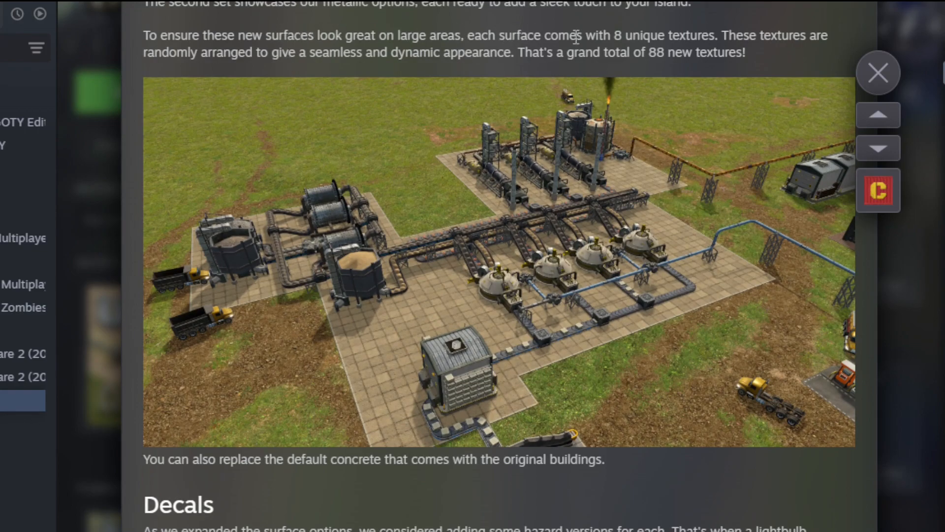
pyautogui.moveTo(510, 54)
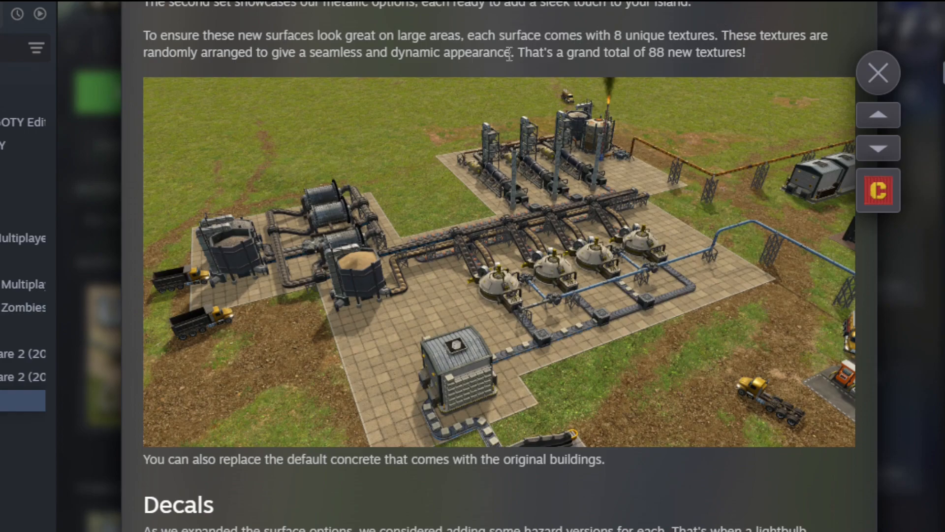
pyautogui.moveTo(419, 53)
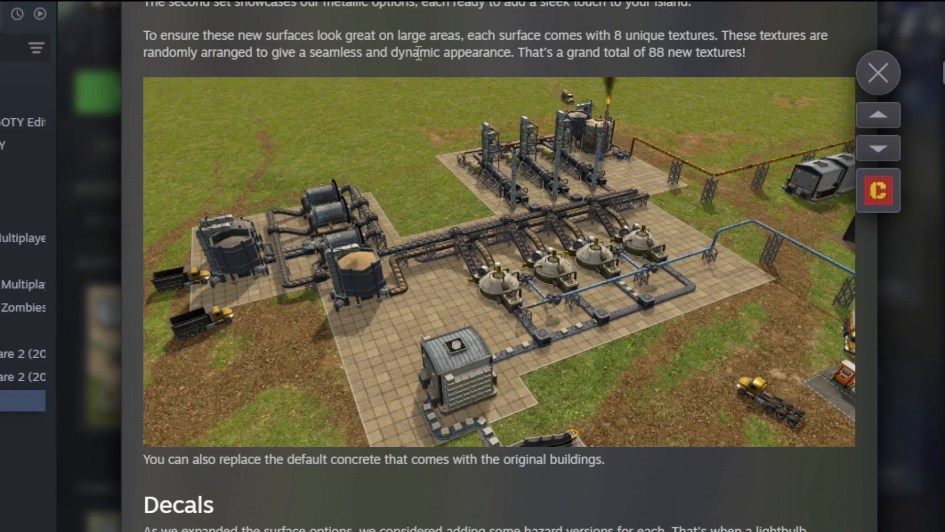
pyautogui.moveTo(741, 78)
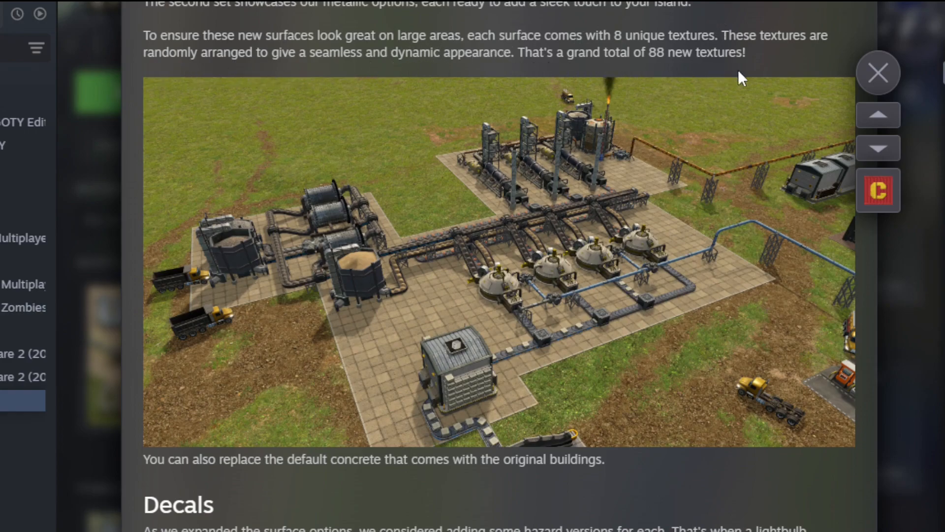
pyautogui.moveTo(769, 64)
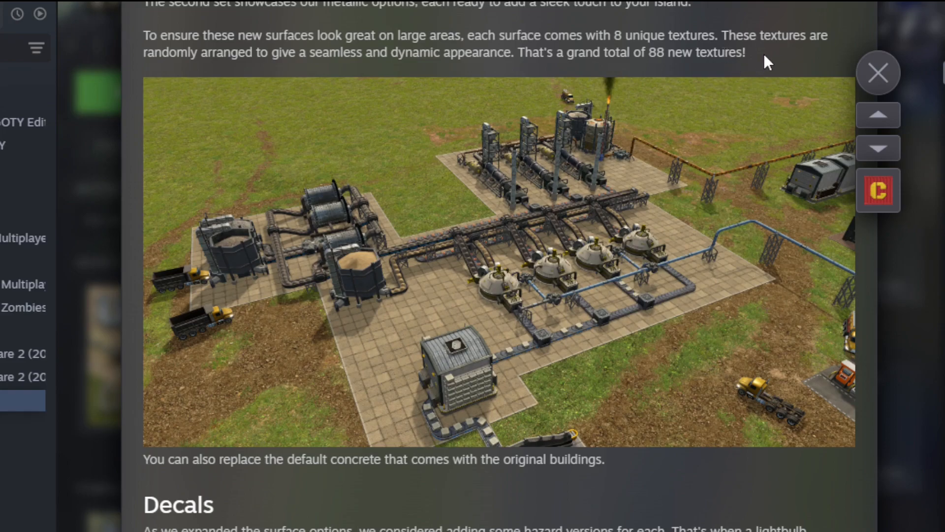
# - Scroll from the concrete replacement image through the Decals paragraph to the 'Decals in action' caption
pyautogui.scroll(-3)
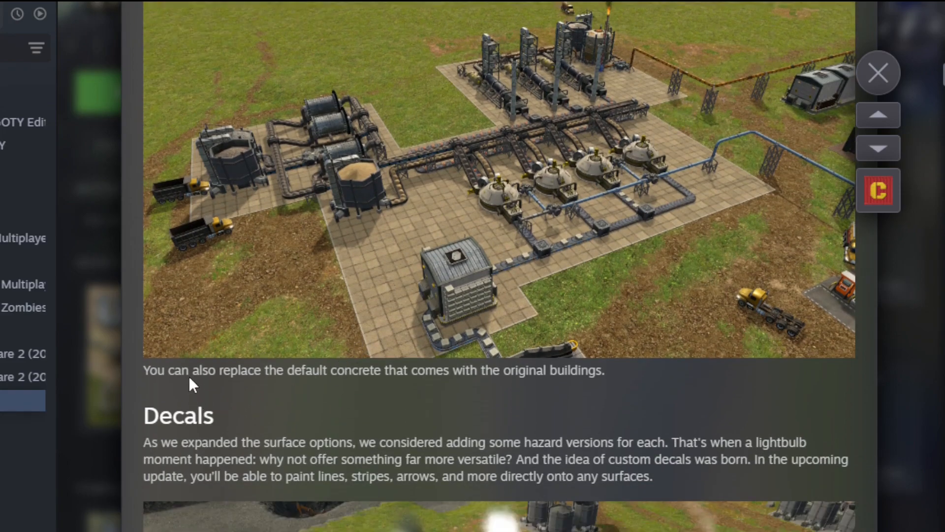
pyautogui.moveTo(574, 354)
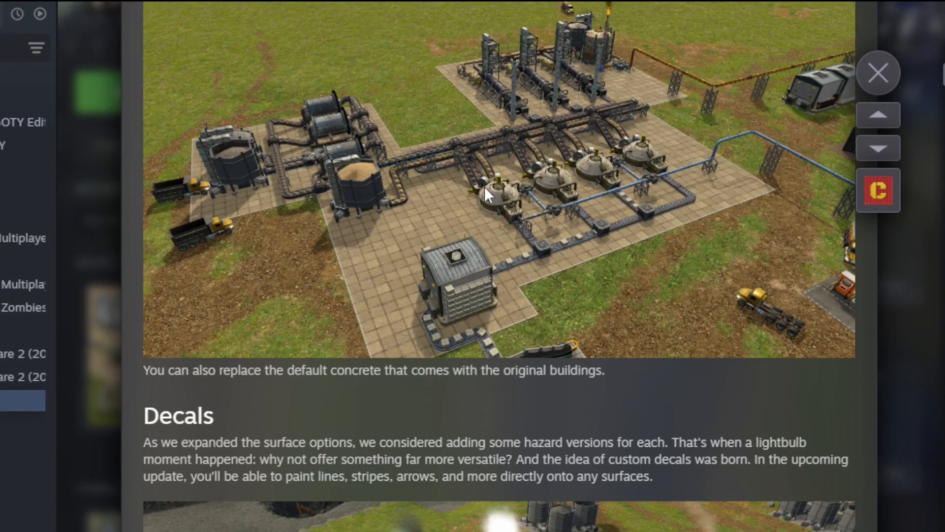
pyautogui.scroll(-3)
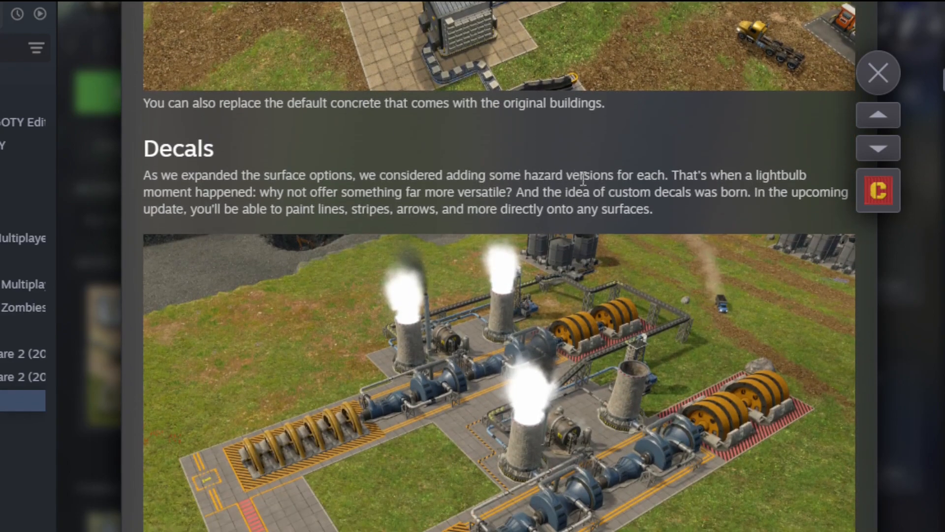
pyautogui.scroll(-3)
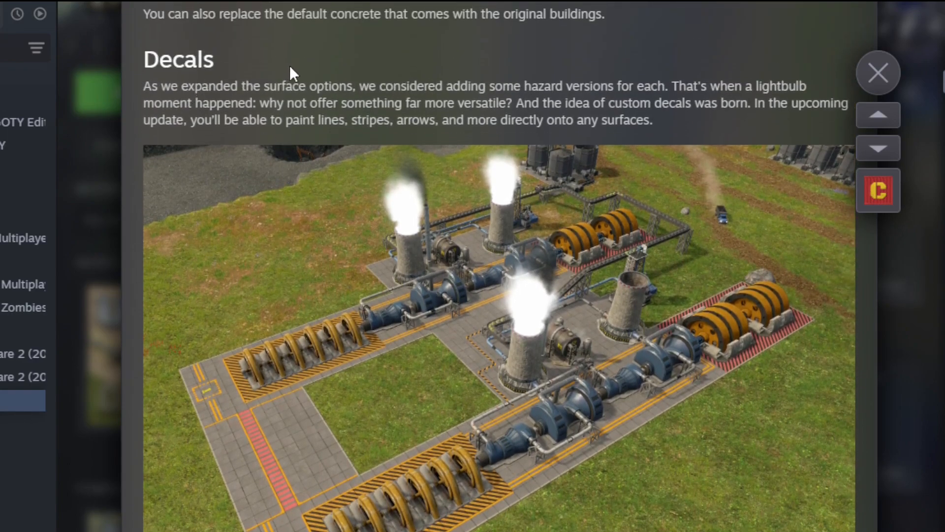
pyautogui.moveTo(606, 80)
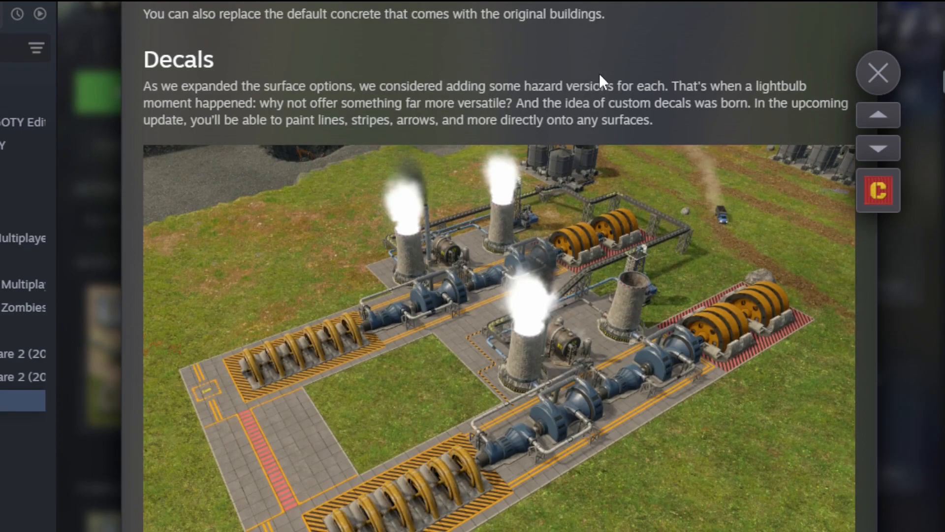
pyautogui.moveTo(271, 112)
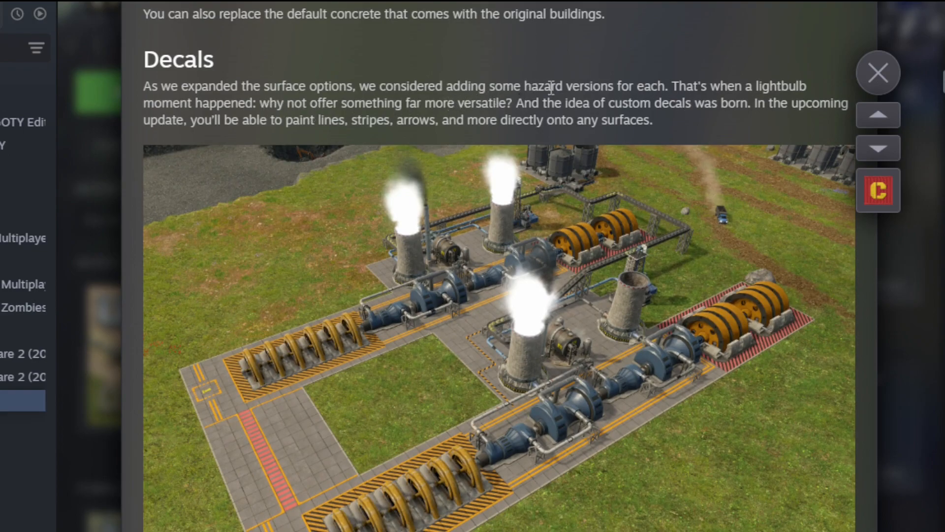
pyautogui.moveTo(583, 73)
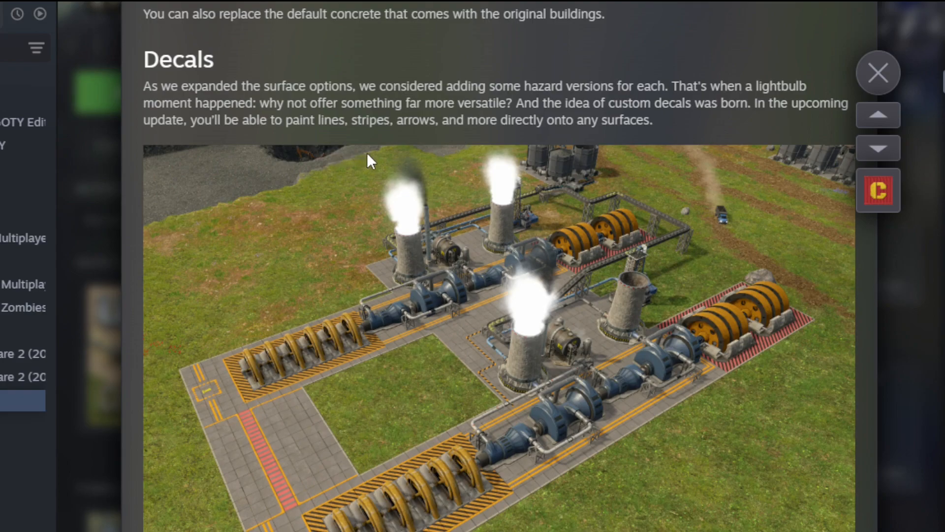
pyautogui.scroll(-3)
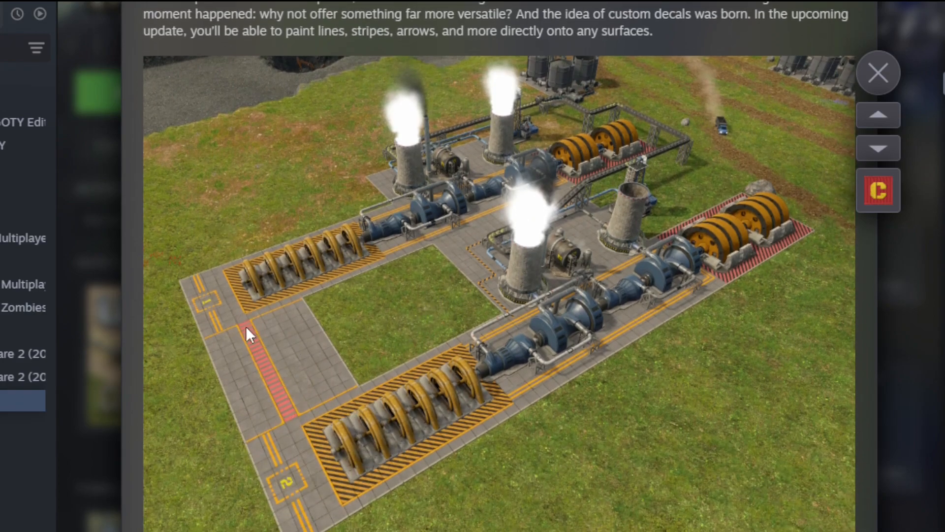
pyautogui.moveTo(706, 185)
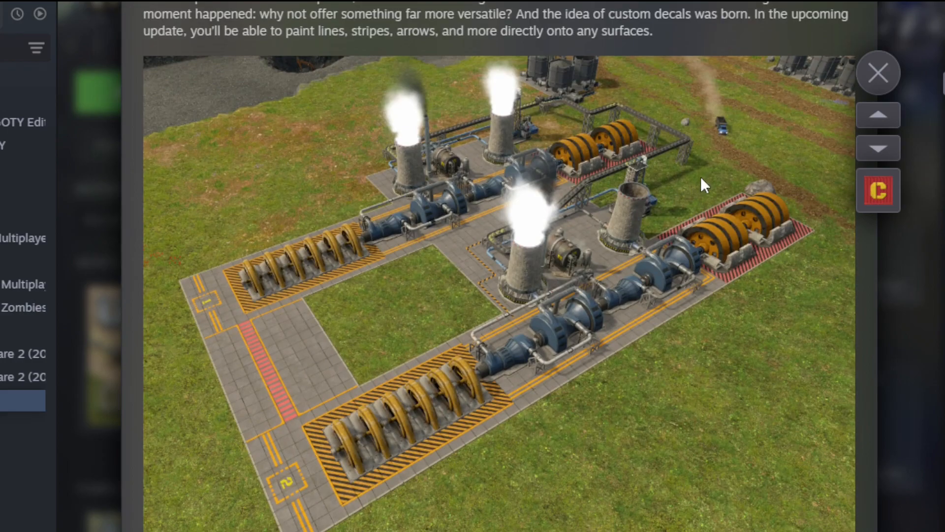
pyautogui.scroll(-3)
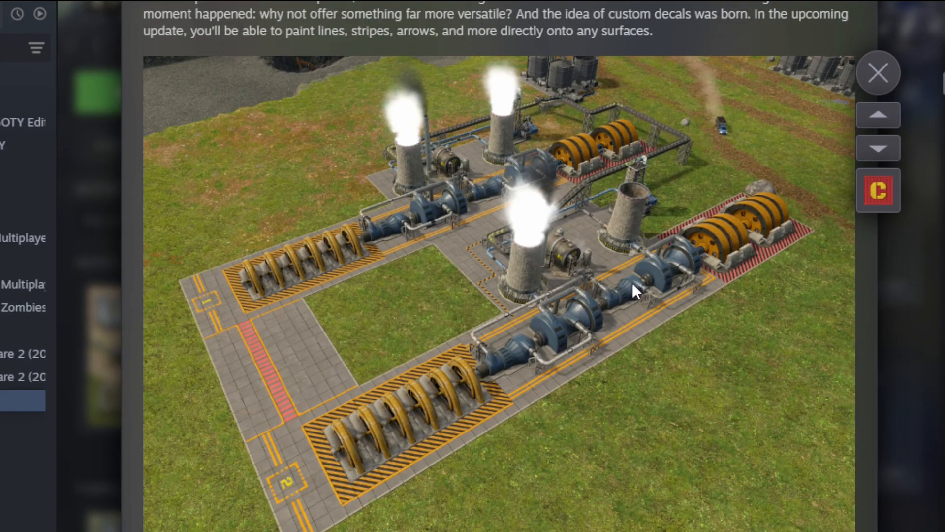
pyautogui.scroll(-3)
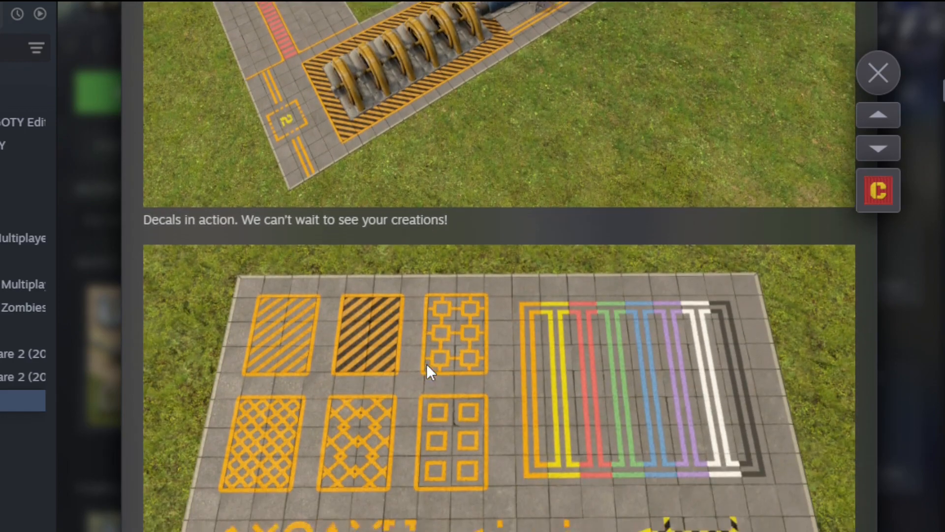
# - Scroll past the 70 decal patterns image and New trees screenshot to the Timeline details heading
pyautogui.scroll(-3)
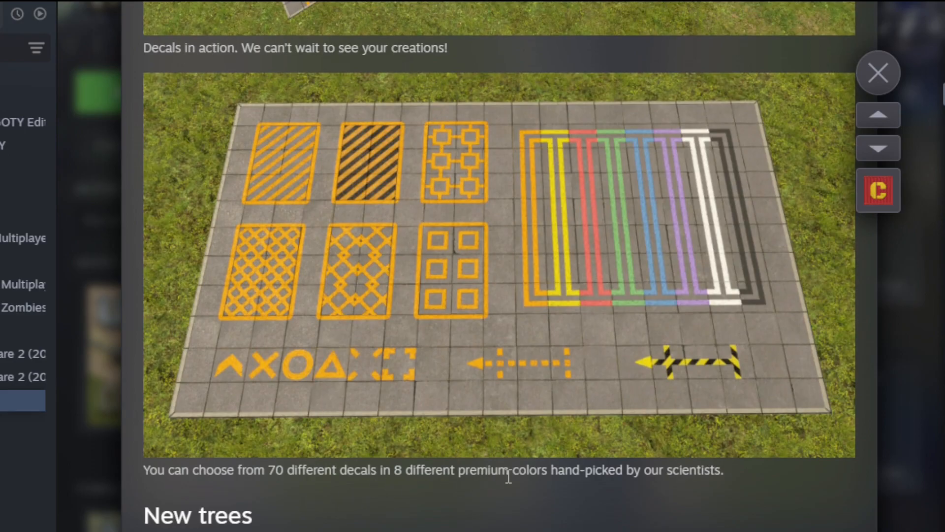
pyautogui.scroll(-3)
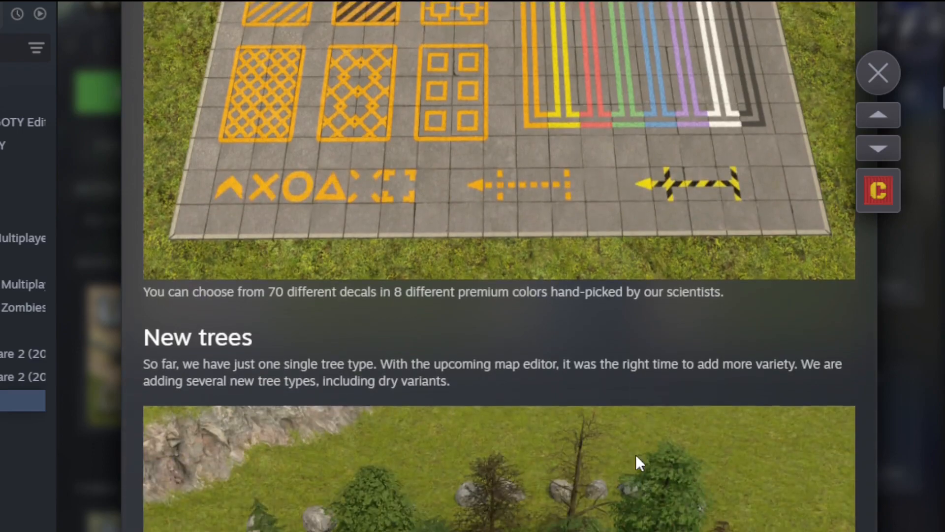
pyautogui.scroll(-3)
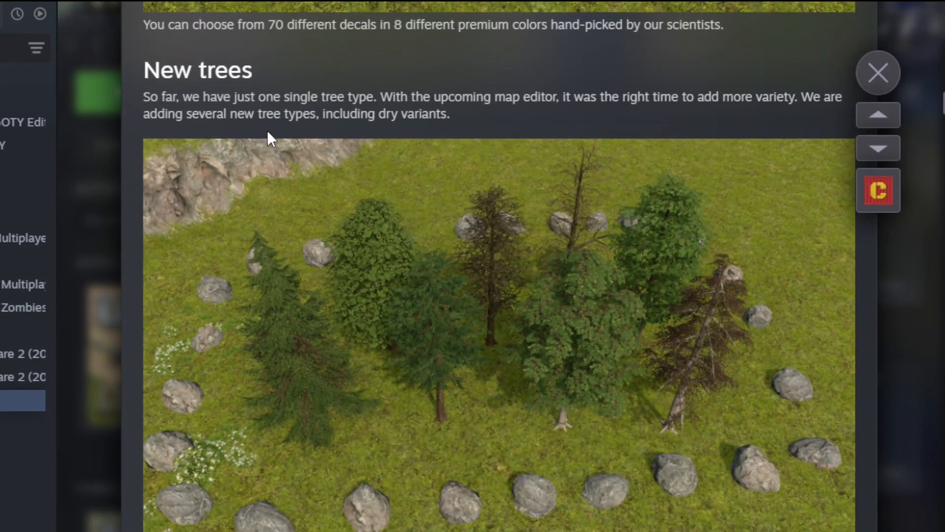
pyautogui.scroll(-3)
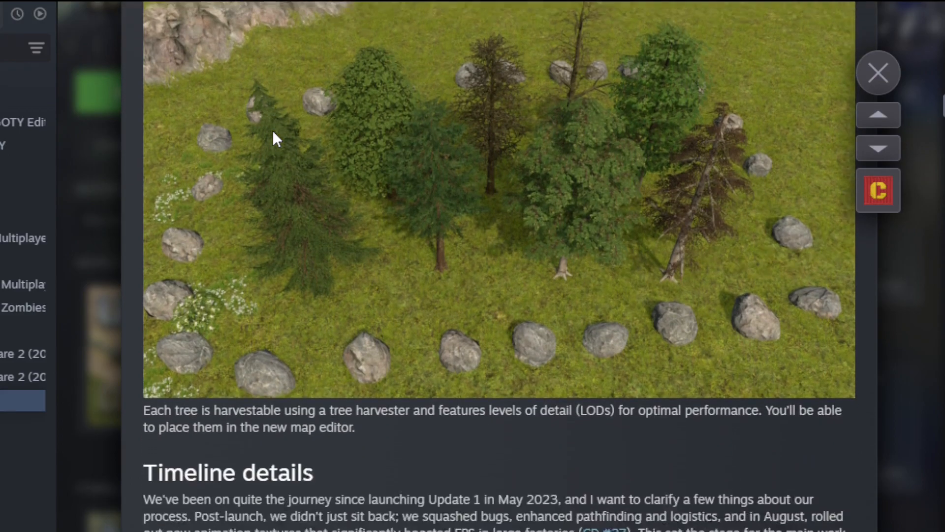
pyautogui.scroll(-3)
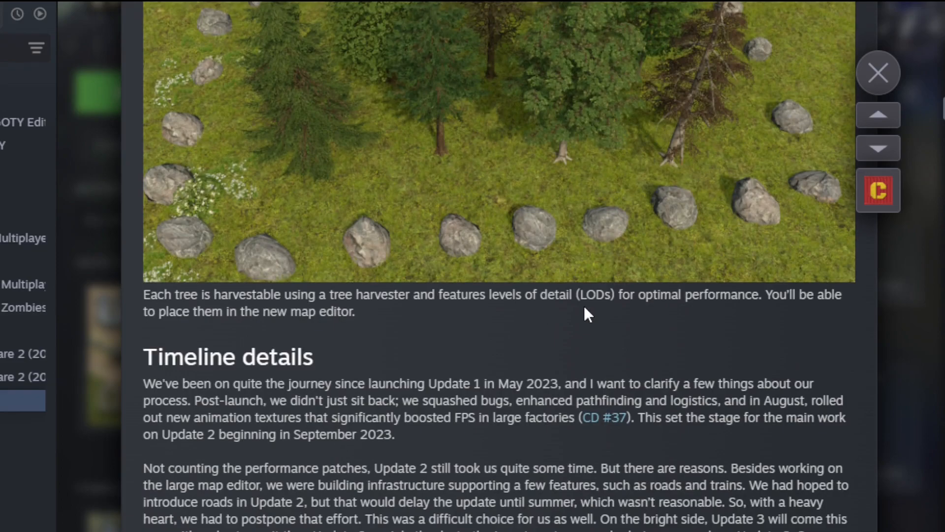
pyautogui.moveTo(675, 217)
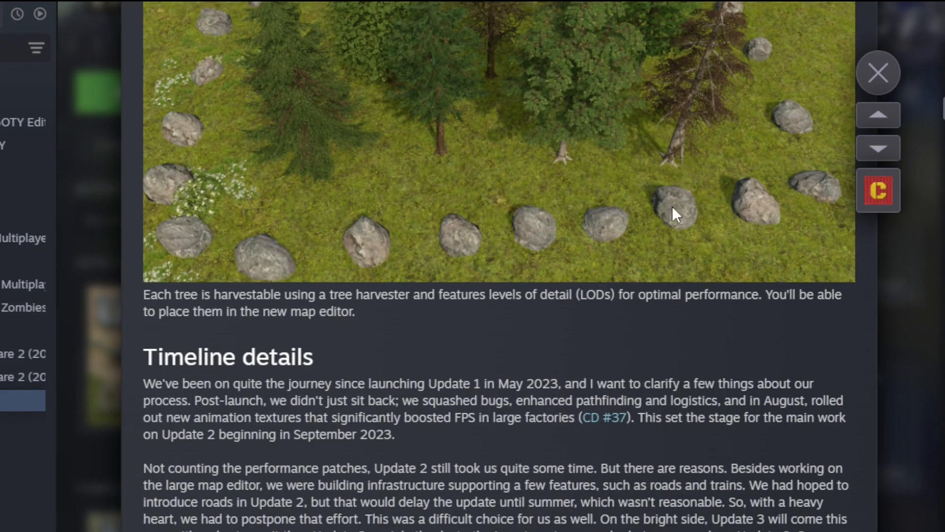
pyautogui.scroll(-3)
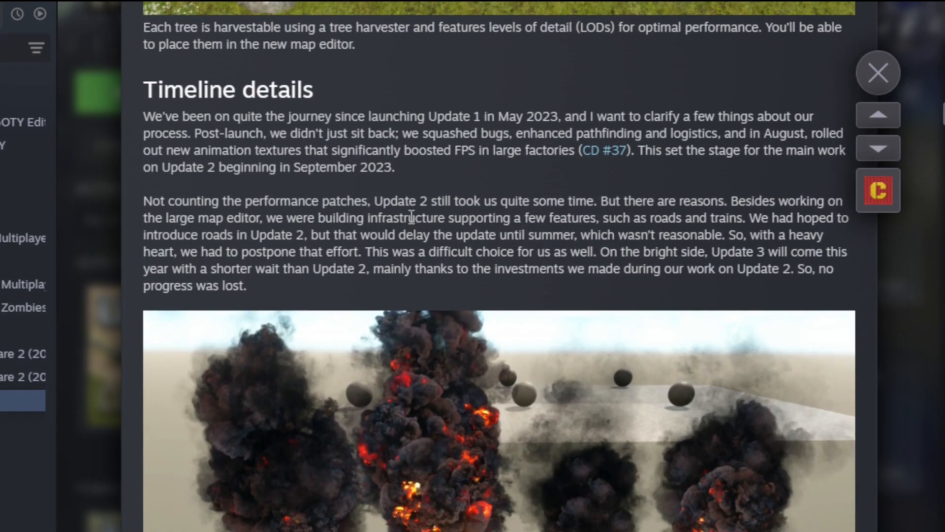
# - Scroll through Timeline details and the burning-smoke particles image to the Answers to your comments heading
pyautogui.scroll(-3)
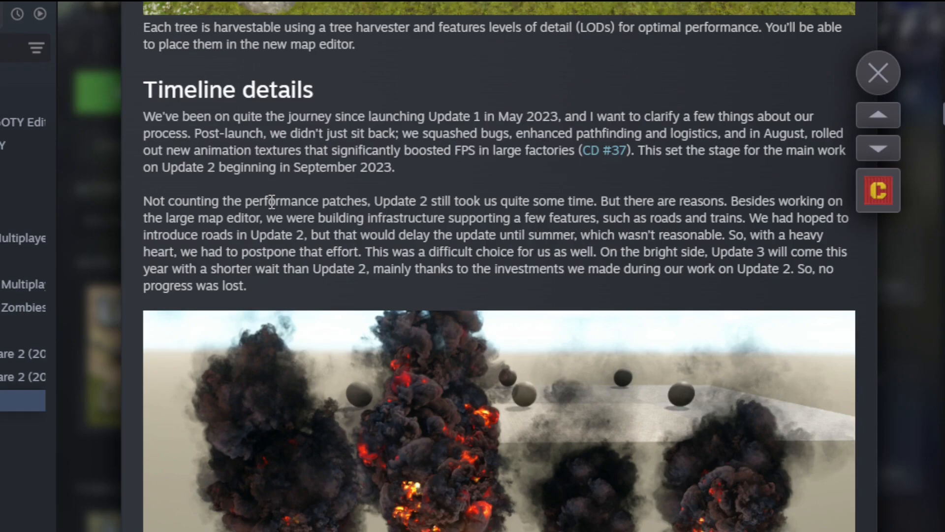
pyautogui.scroll(-3)
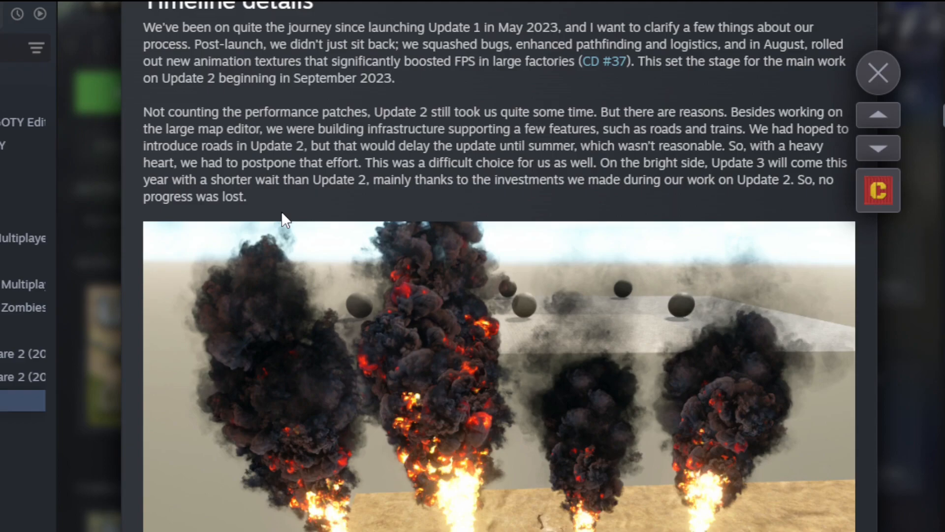
pyautogui.scroll(-3)
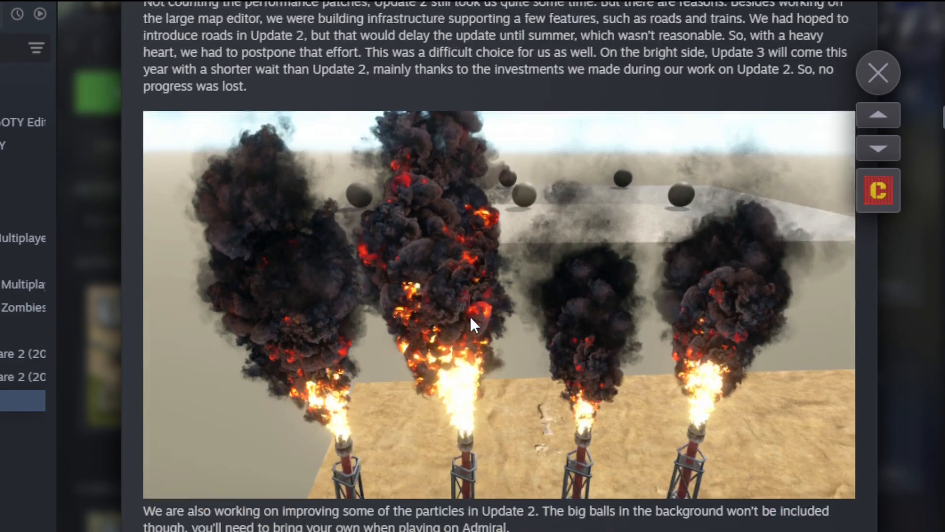
pyautogui.scroll(-3)
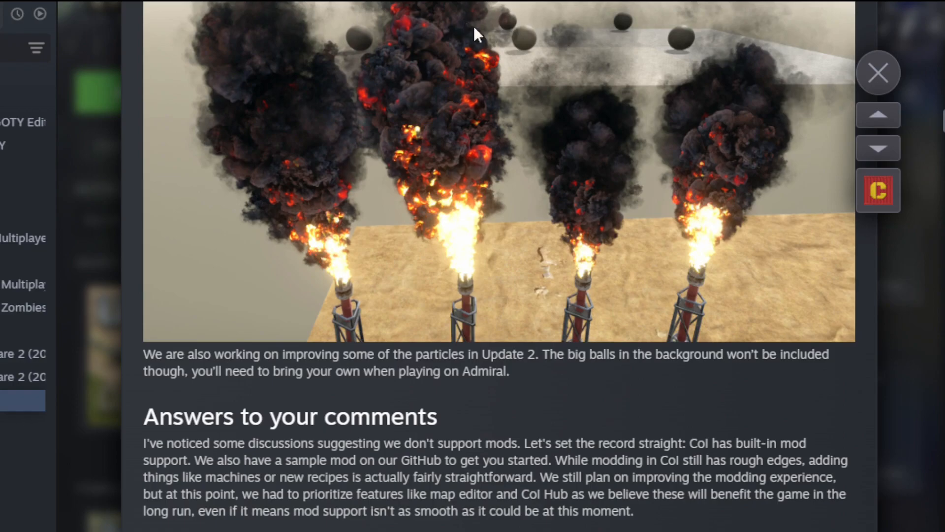
pyautogui.moveTo(665, 118)
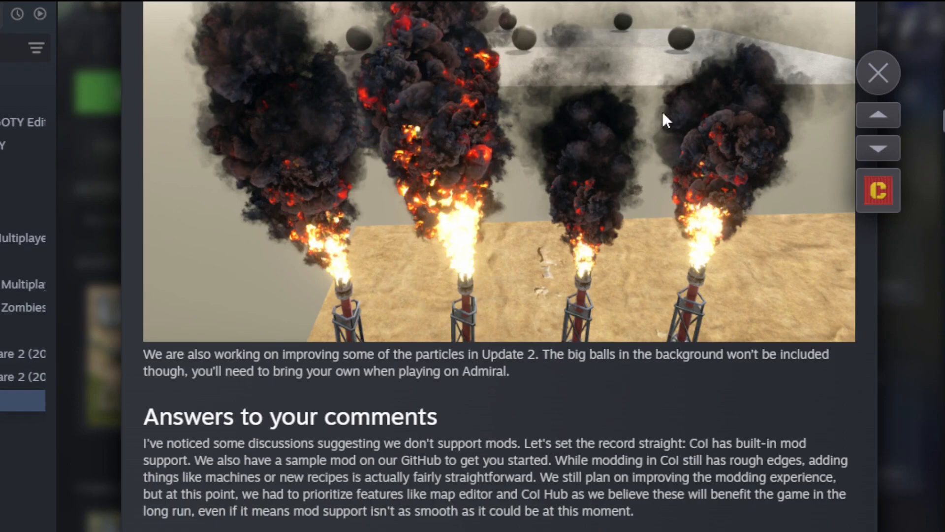
# - Scroll through the mod-support screenshot and CoI Hub paragraph down to the factory screenshot
pyautogui.scroll(-3)
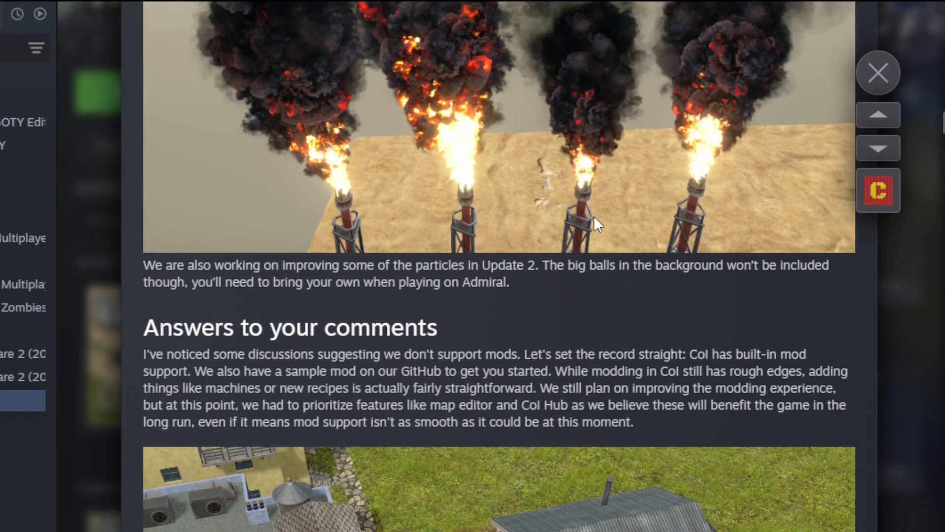
pyautogui.moveTo(578, 287)
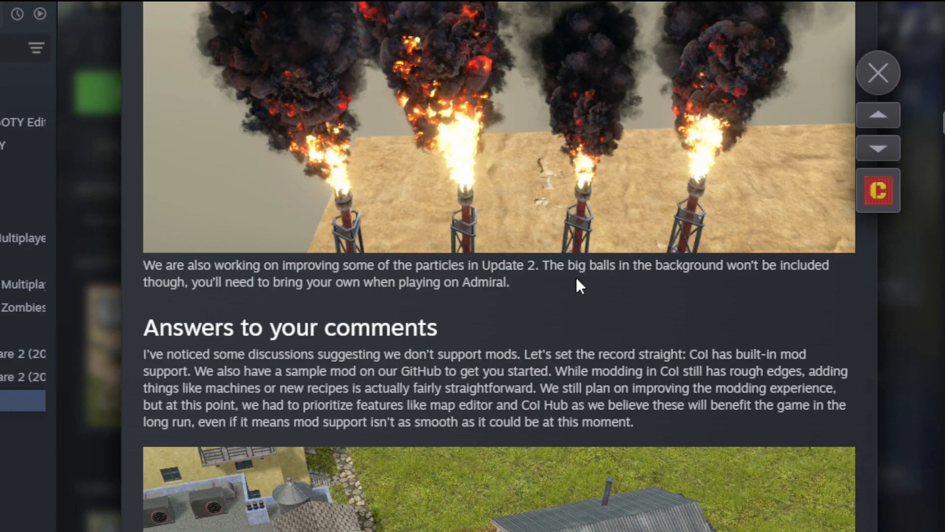
pyautogui.scroll(-3)
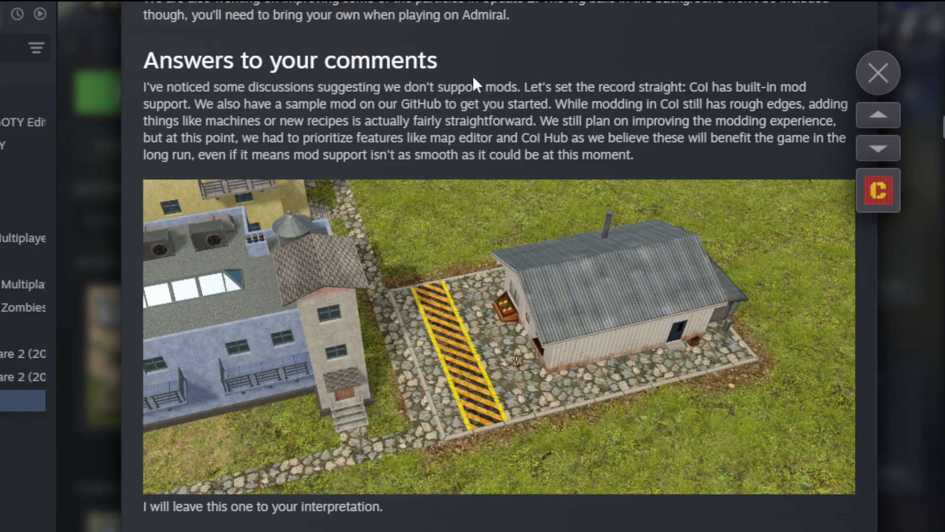
pyautogui.moveTo(381, 89)
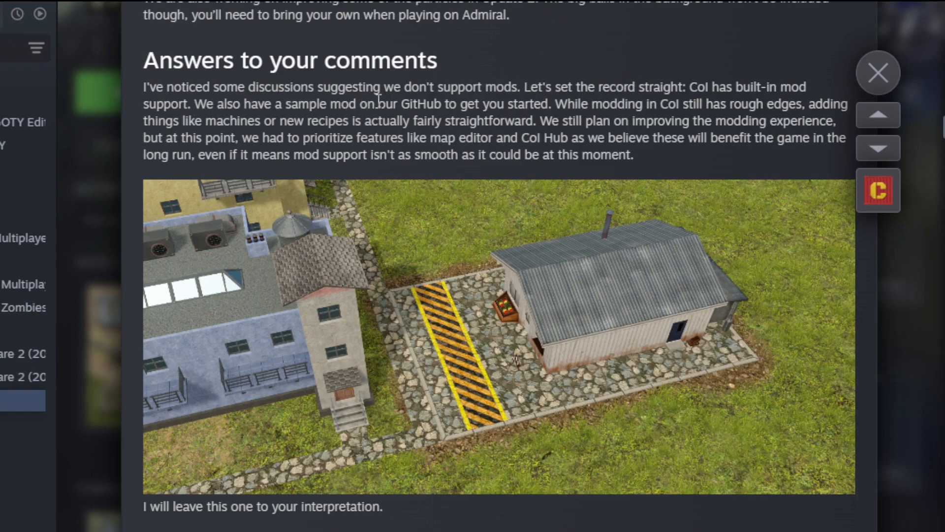
pyautogui.moveTo(562, 103)
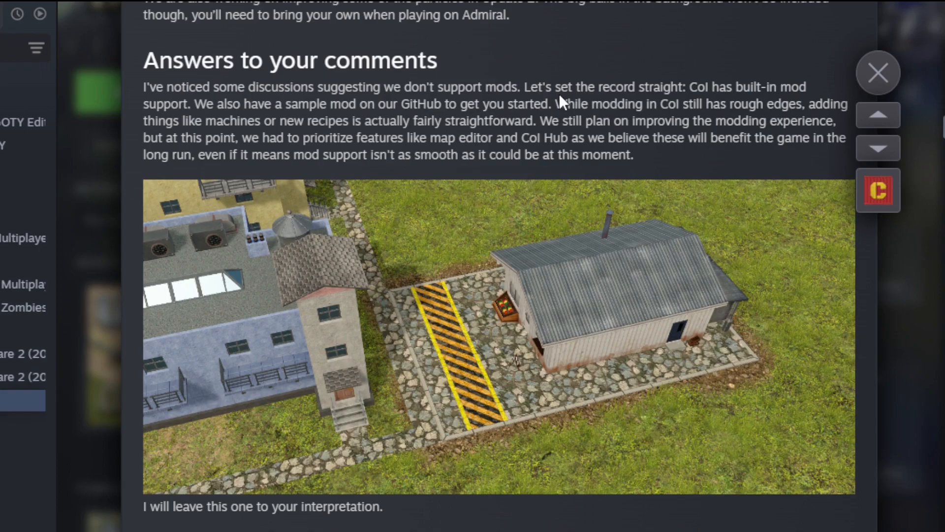
pyautogui.moveTo(512, 97)
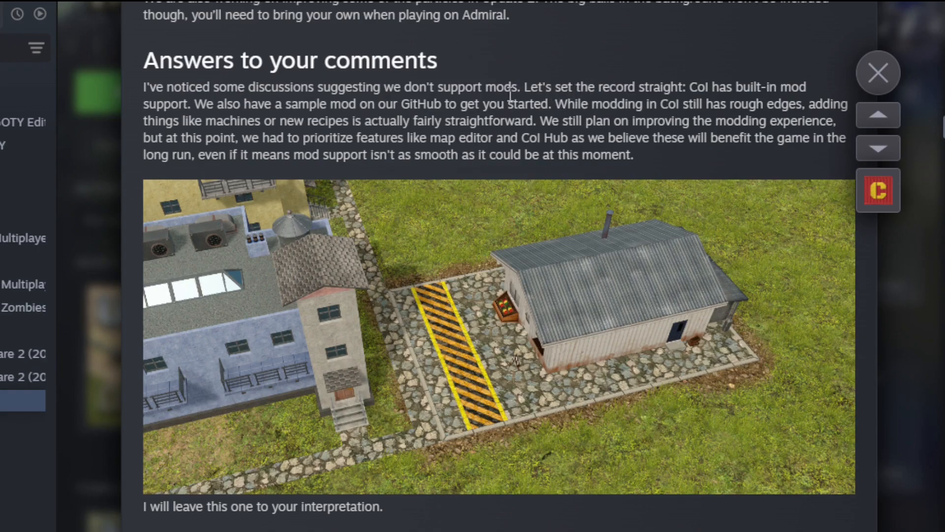
pyautogui.moveTo(522, 120)
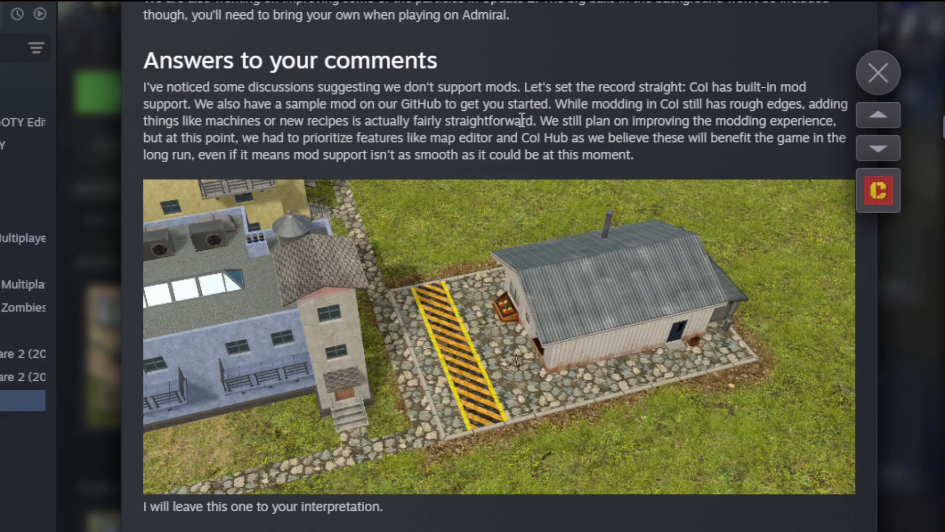
pyautogui.scroll(-3)
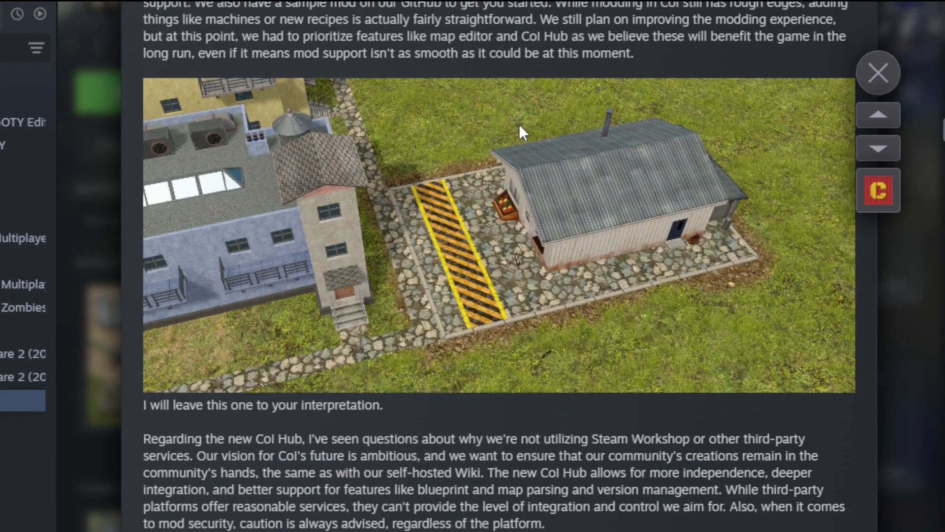
pyautogui.scroll(-3)
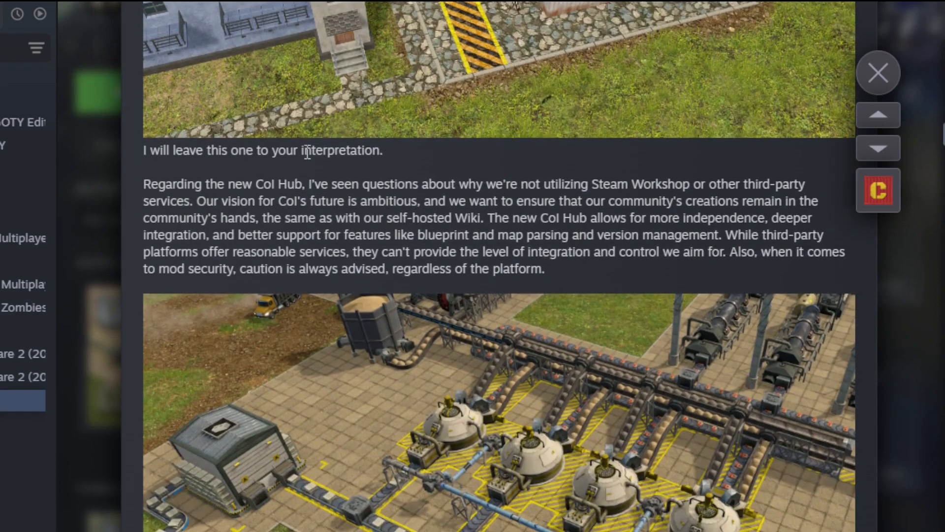
pyautogui.moveTo(346, 121)
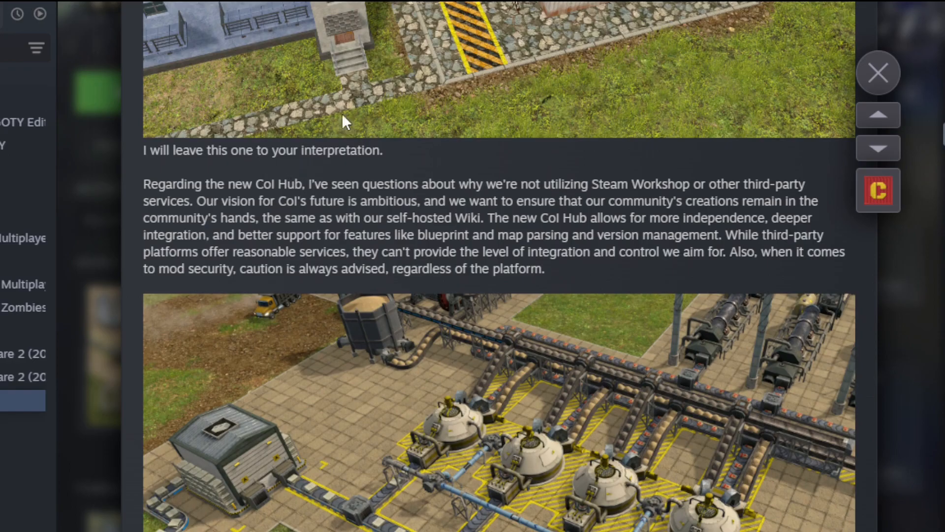
pyautogui.moveTo(638, 183)
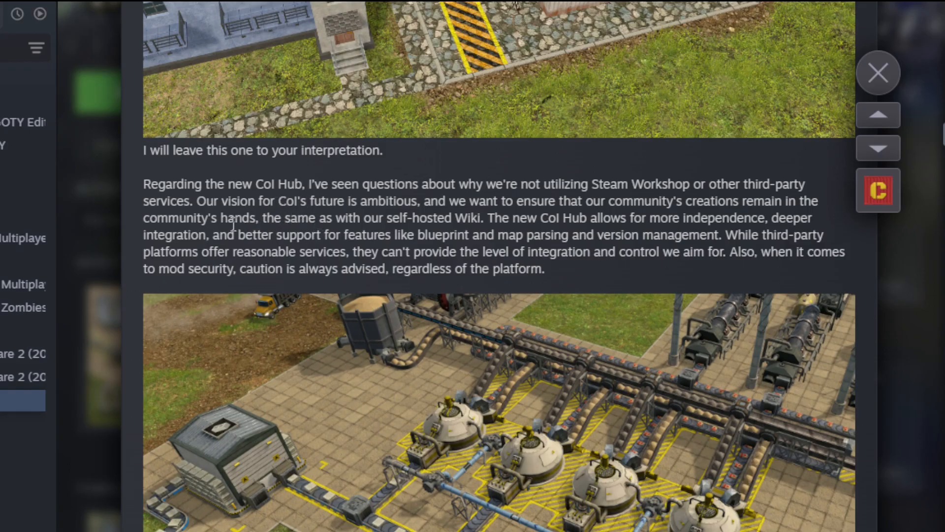
pyautogui.moveTo(349, 249)
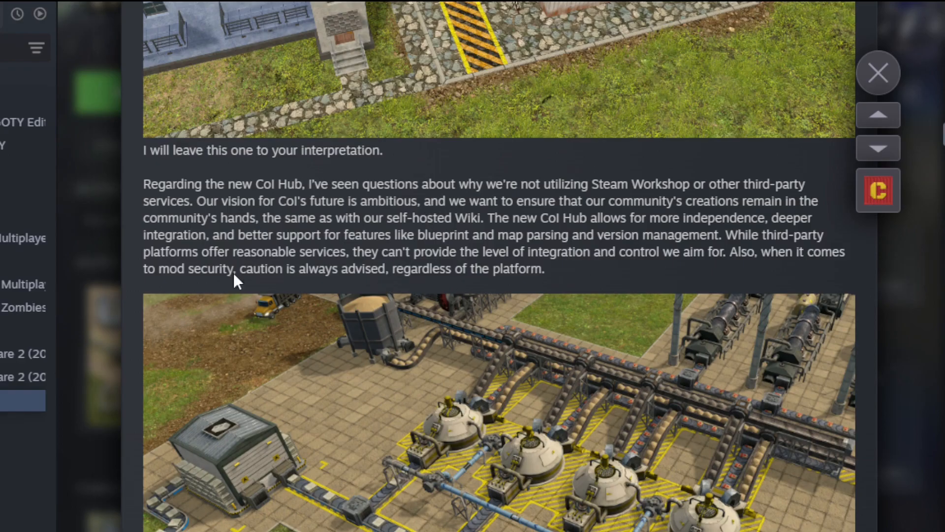
pyautogui.scroll(-3)
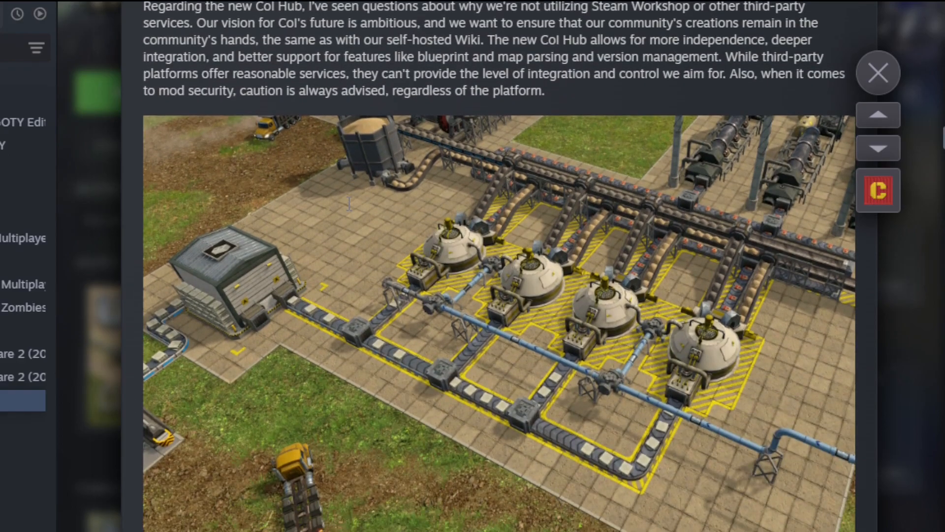
# - Scroll to the devlog's closing 'That wraps up' line and on into the CD #42 map editor post
pyautogui.scroll(-3)
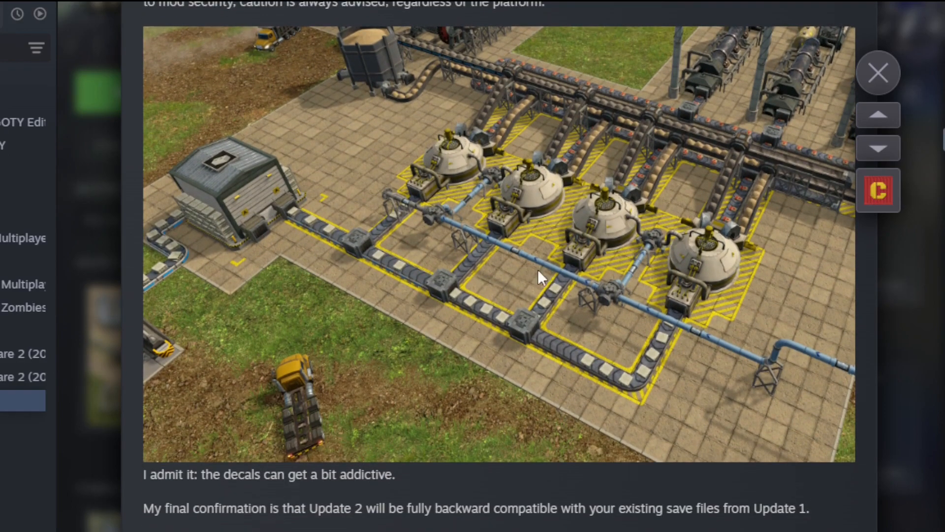
pyautogui.moveTo(359, 320)
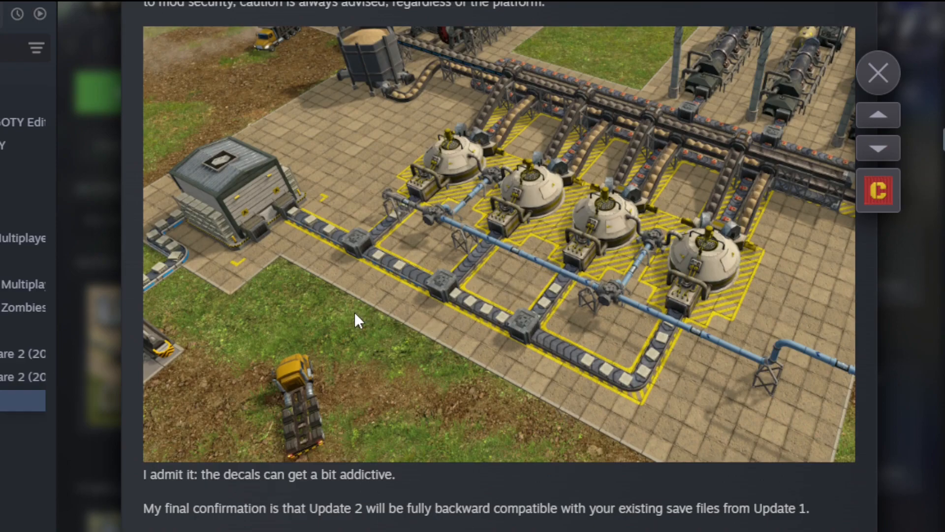
pyautogui.scroll(-3)
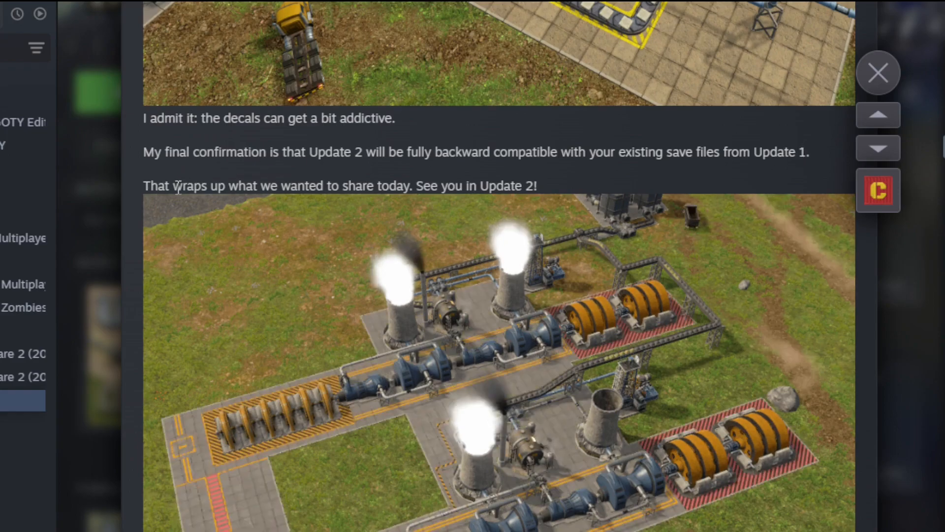
pyautogui.scroll(-3)
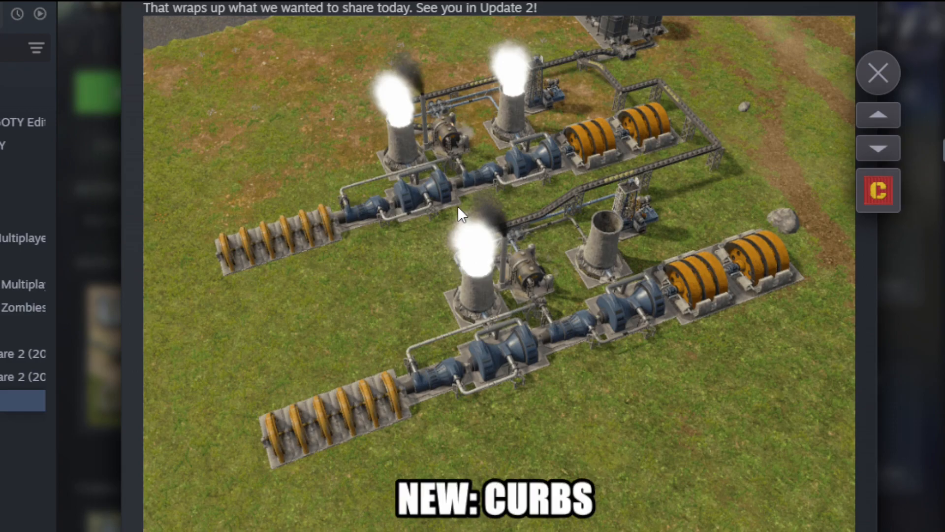
pyautogui.scroll(-3)
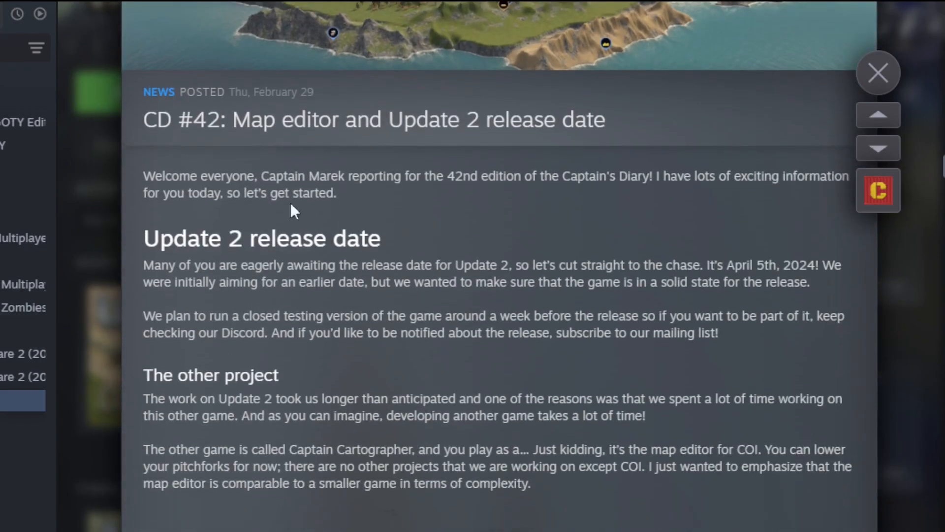
# - Scroll down past the release date and custom surfaces sections to the new difficulty and mechanics screen images
pyautogui.scroll(-3)
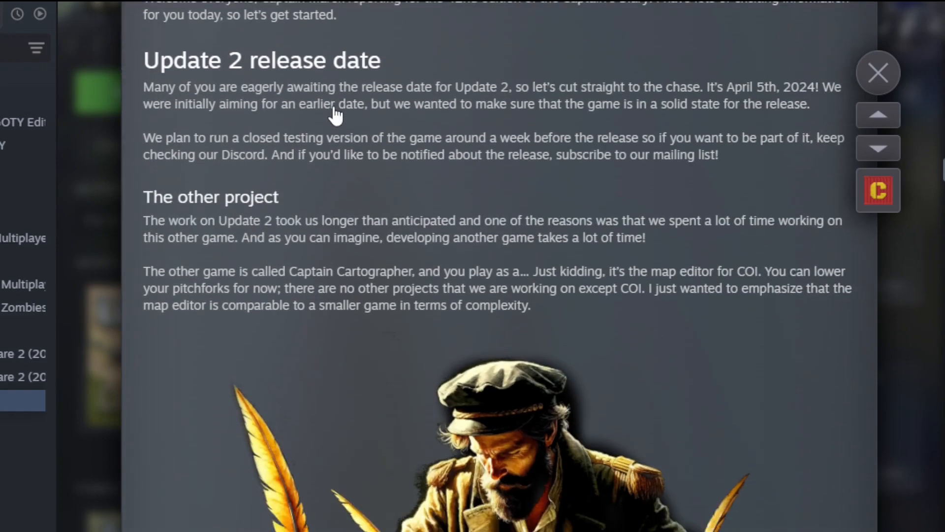
pyautogui.scroll(-3)
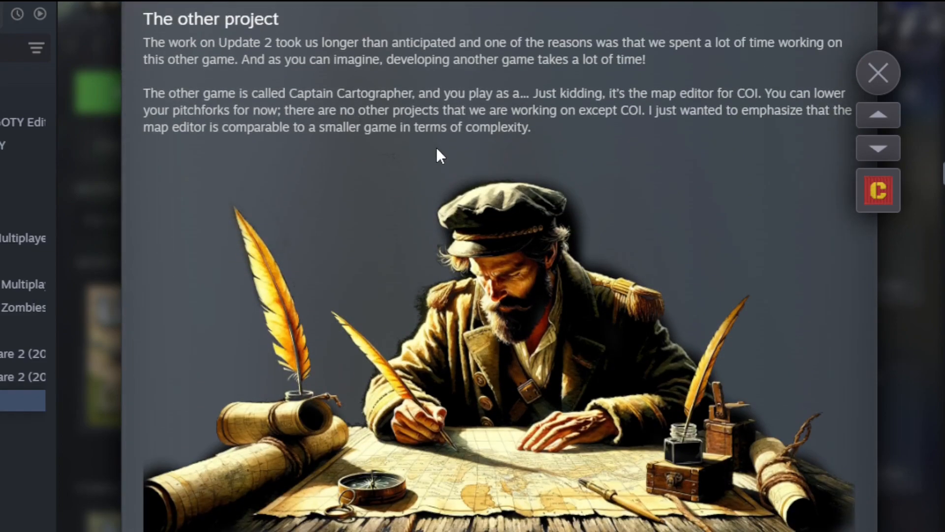
pyautogui.scroll(-3)
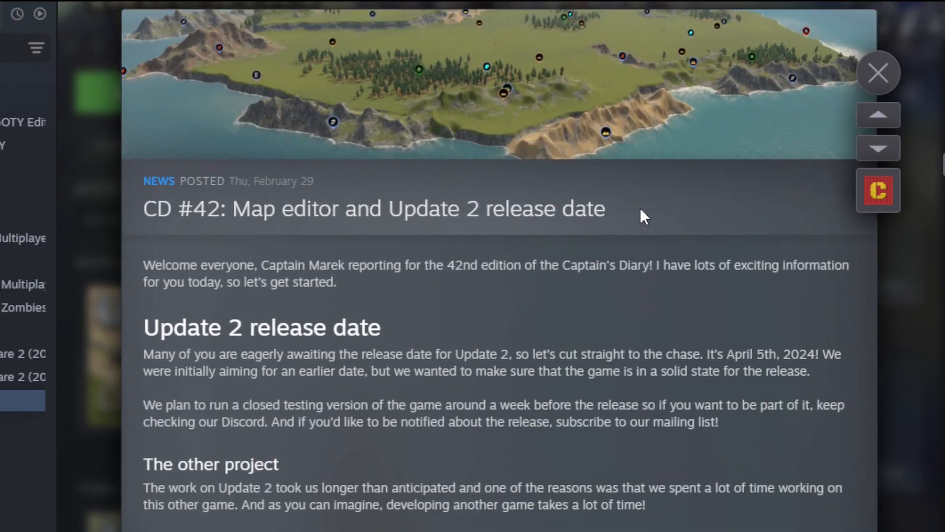
pyautogui.scroll(-3)
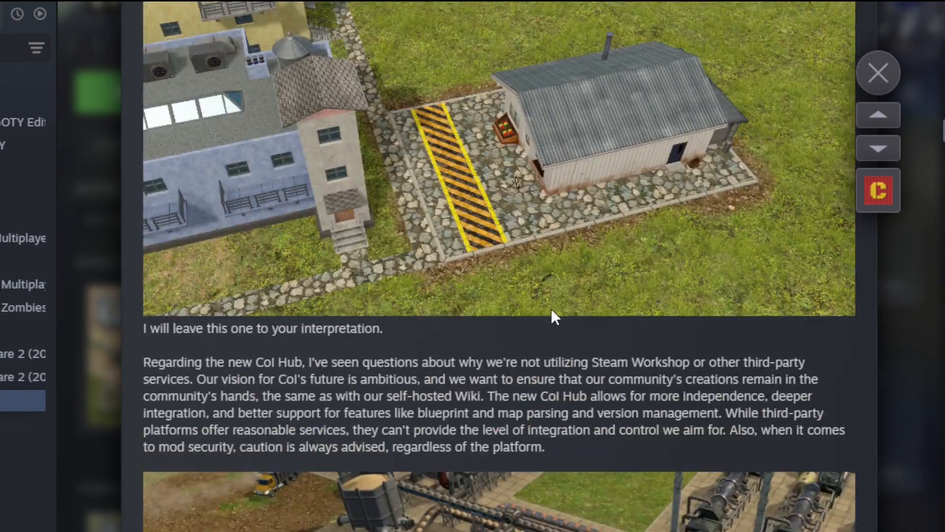
pyautogui.scroll(-3)
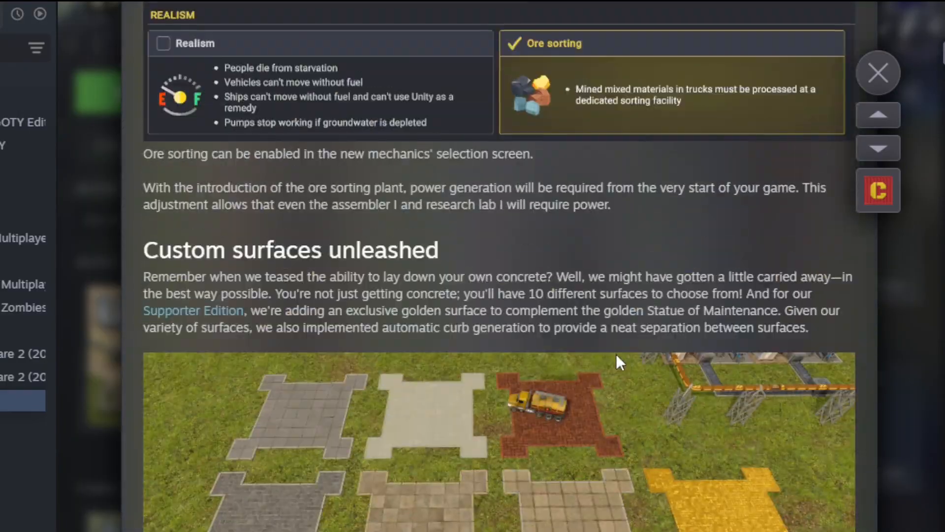
pyautogui.scroll(-3)
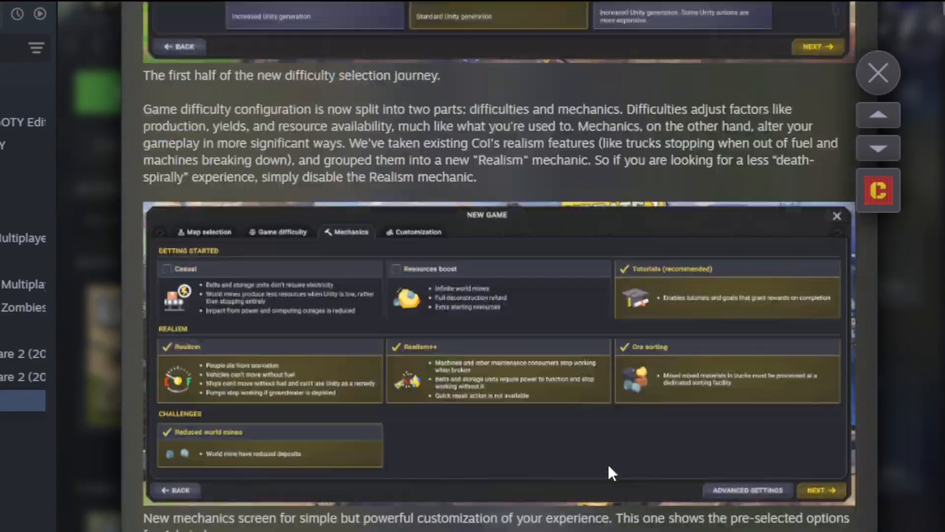